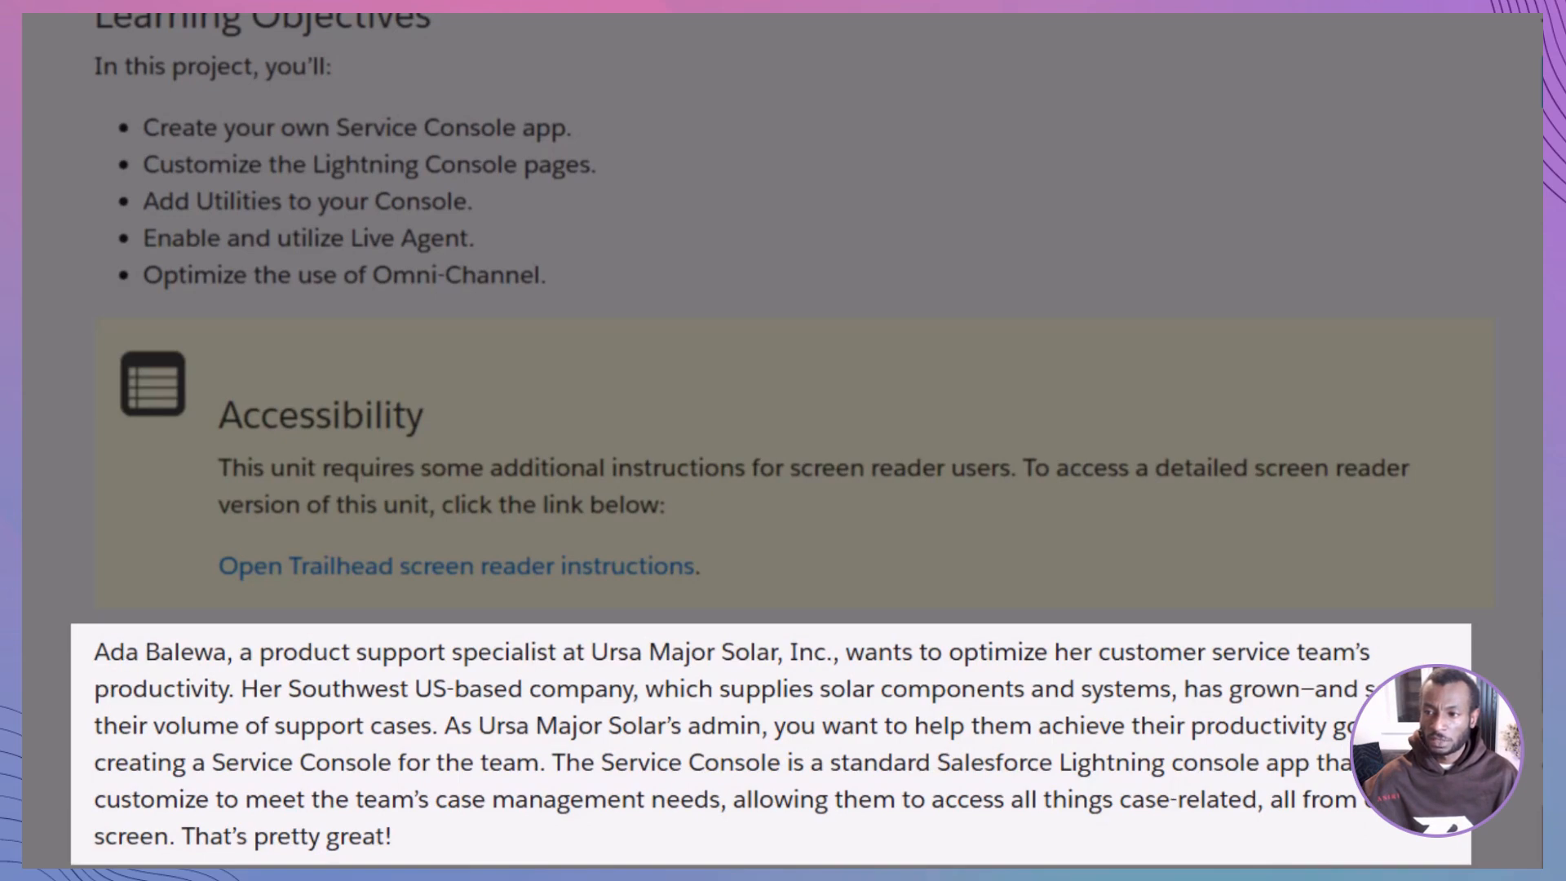
Scroll through the Trailhead Service Console project intro and learning objectives.
scroll("down", 3)
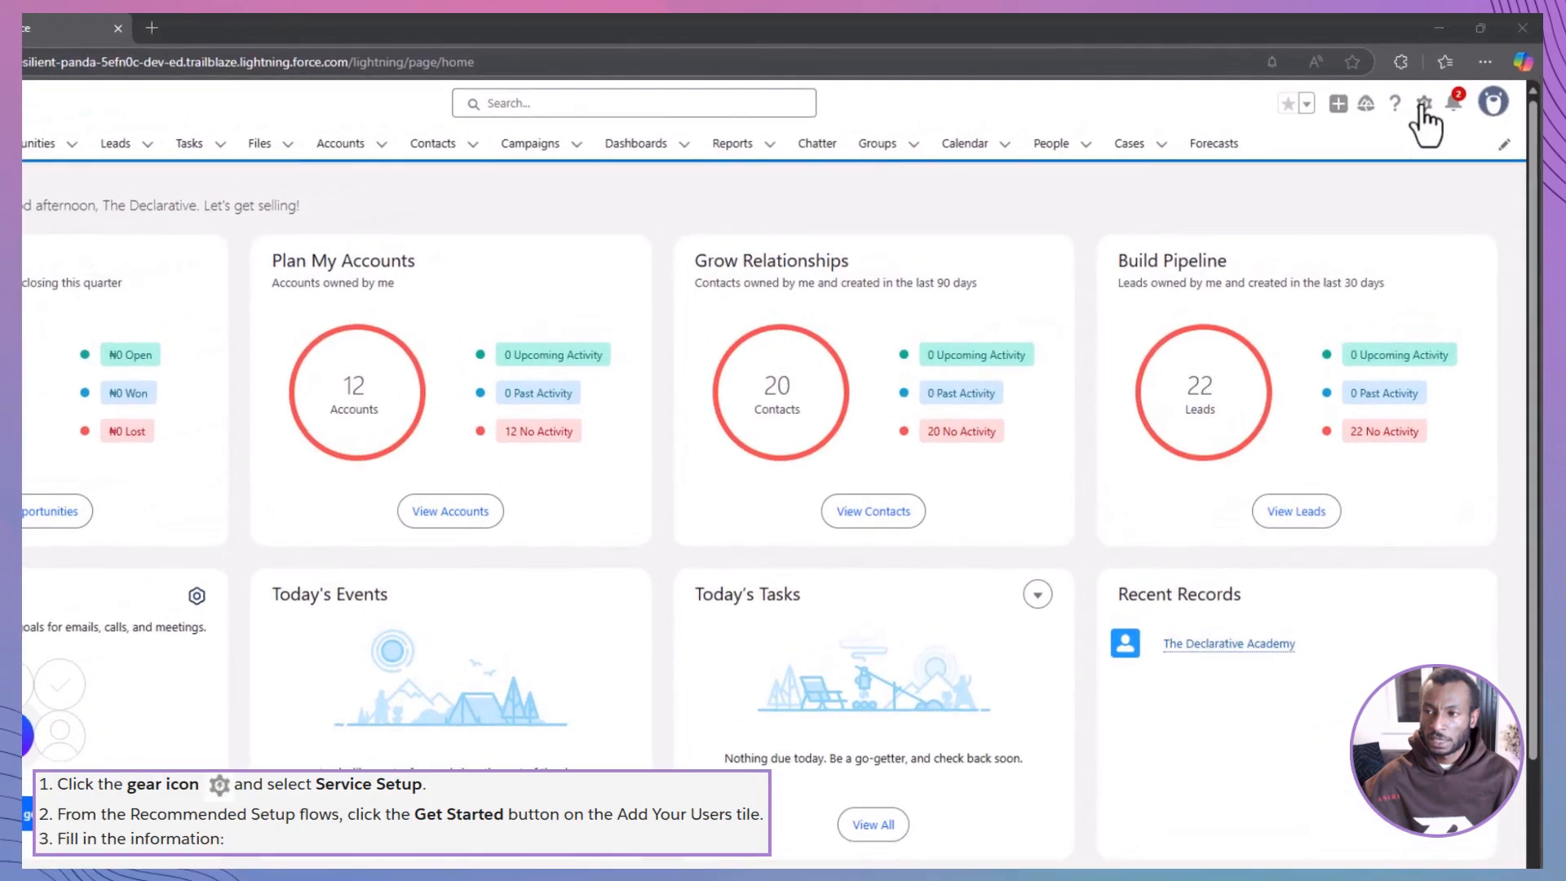
left_click(1427, 102)
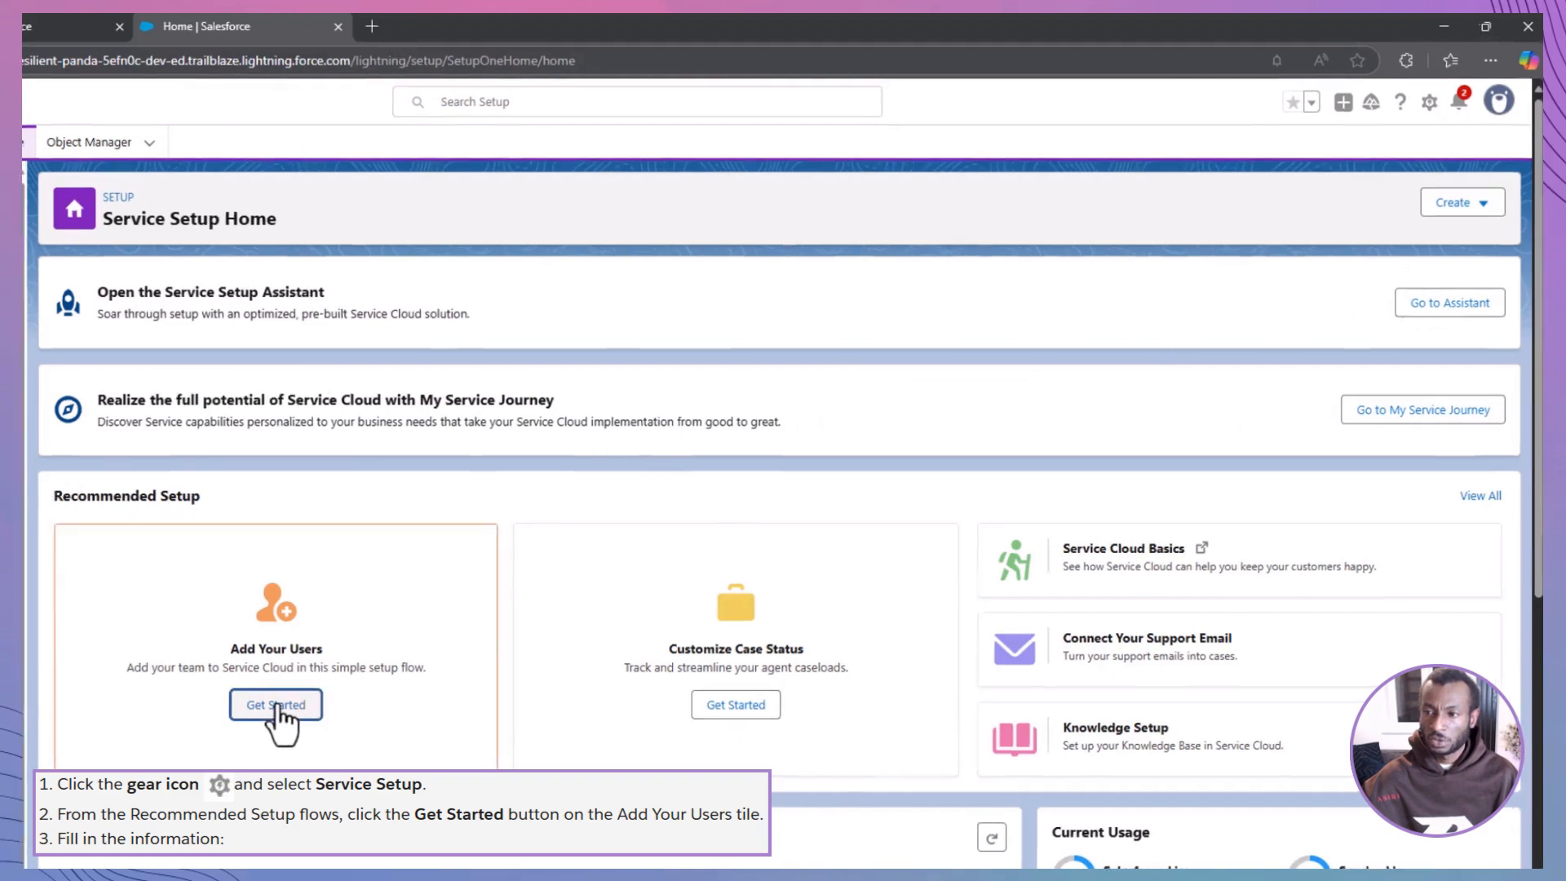
left_click(275, 704)
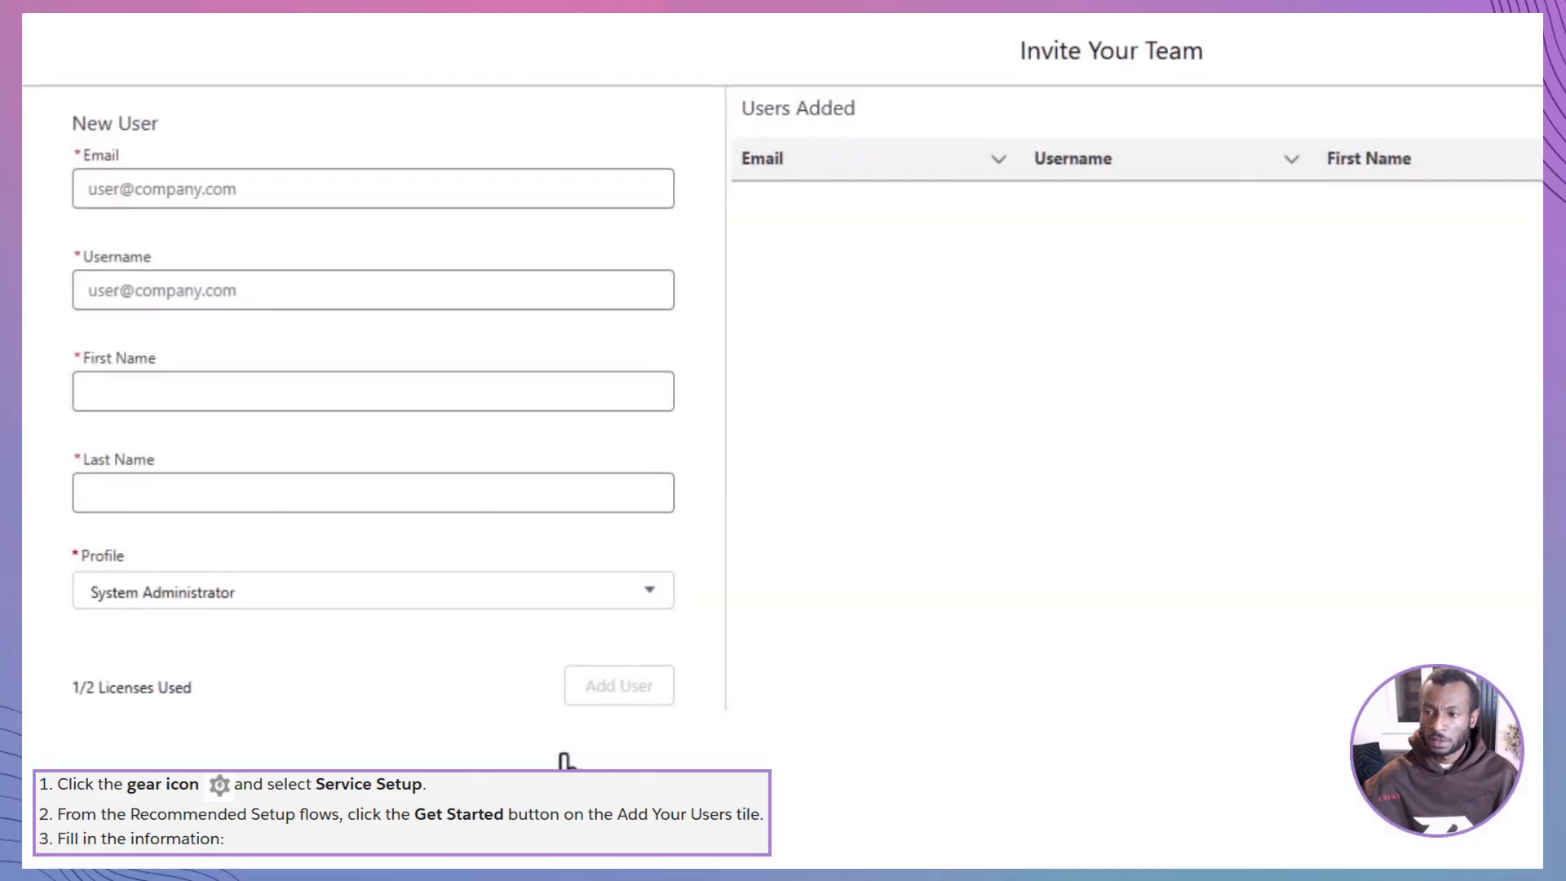
left_click(373, 187)
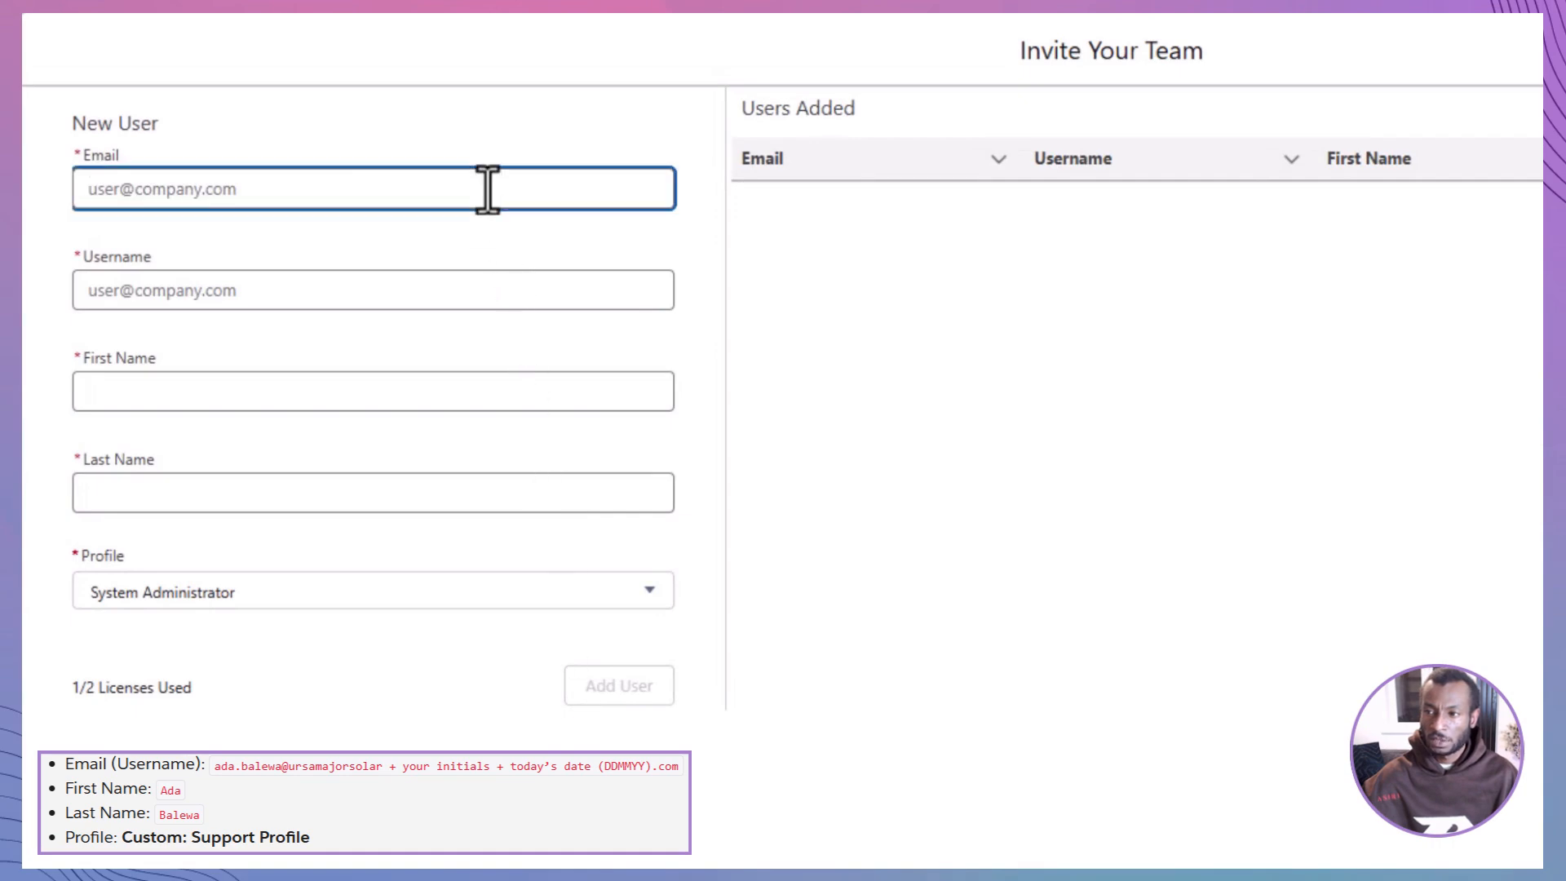
type("ada.balewa@ursamajorsolarDA220425.com")
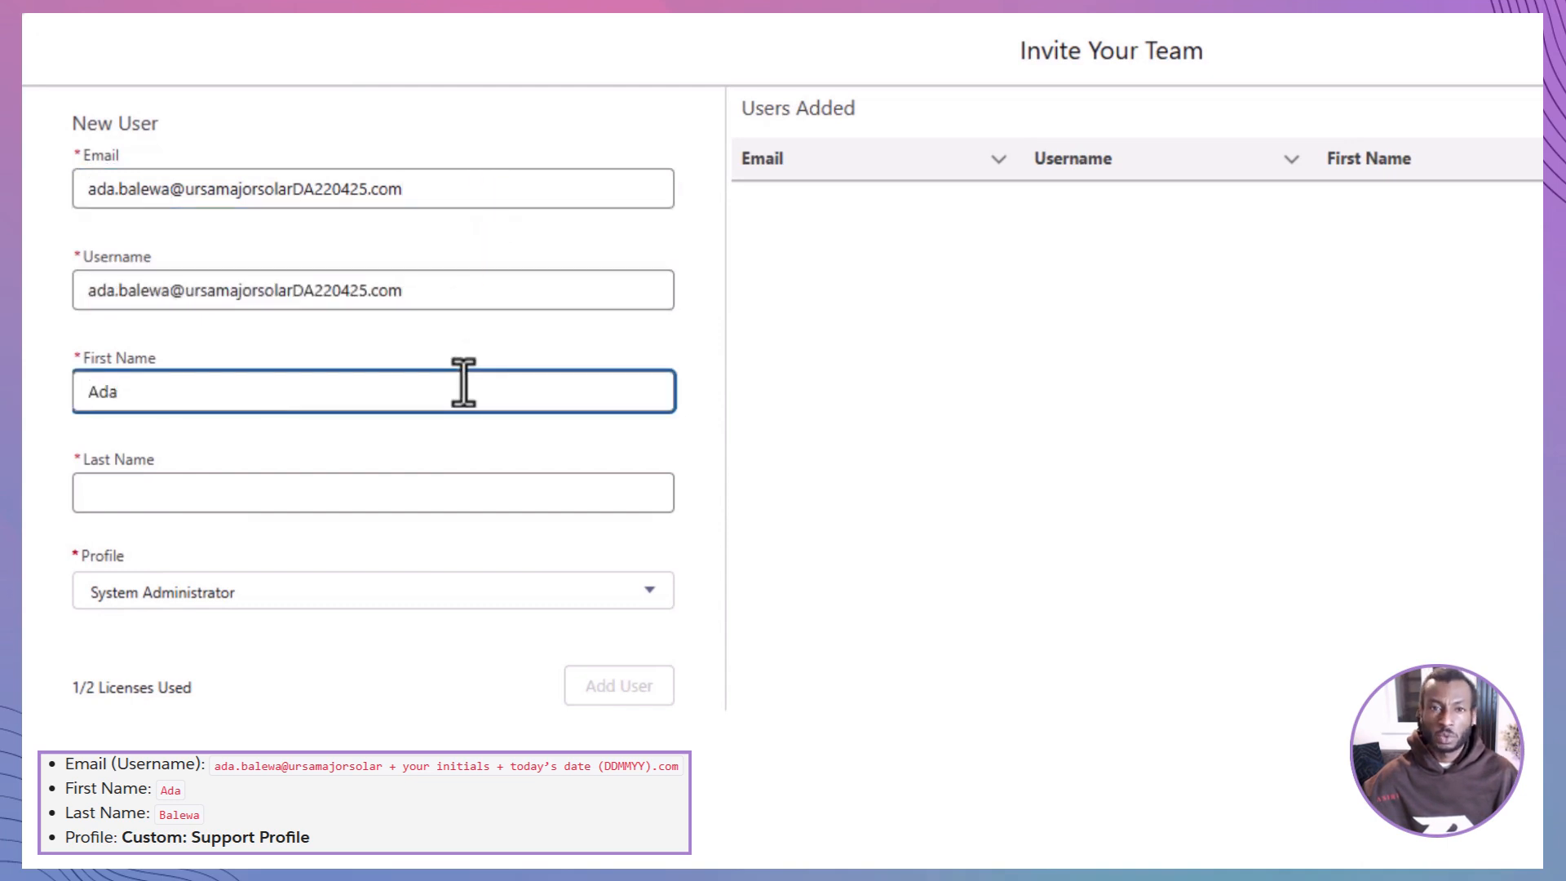
type("Balew")
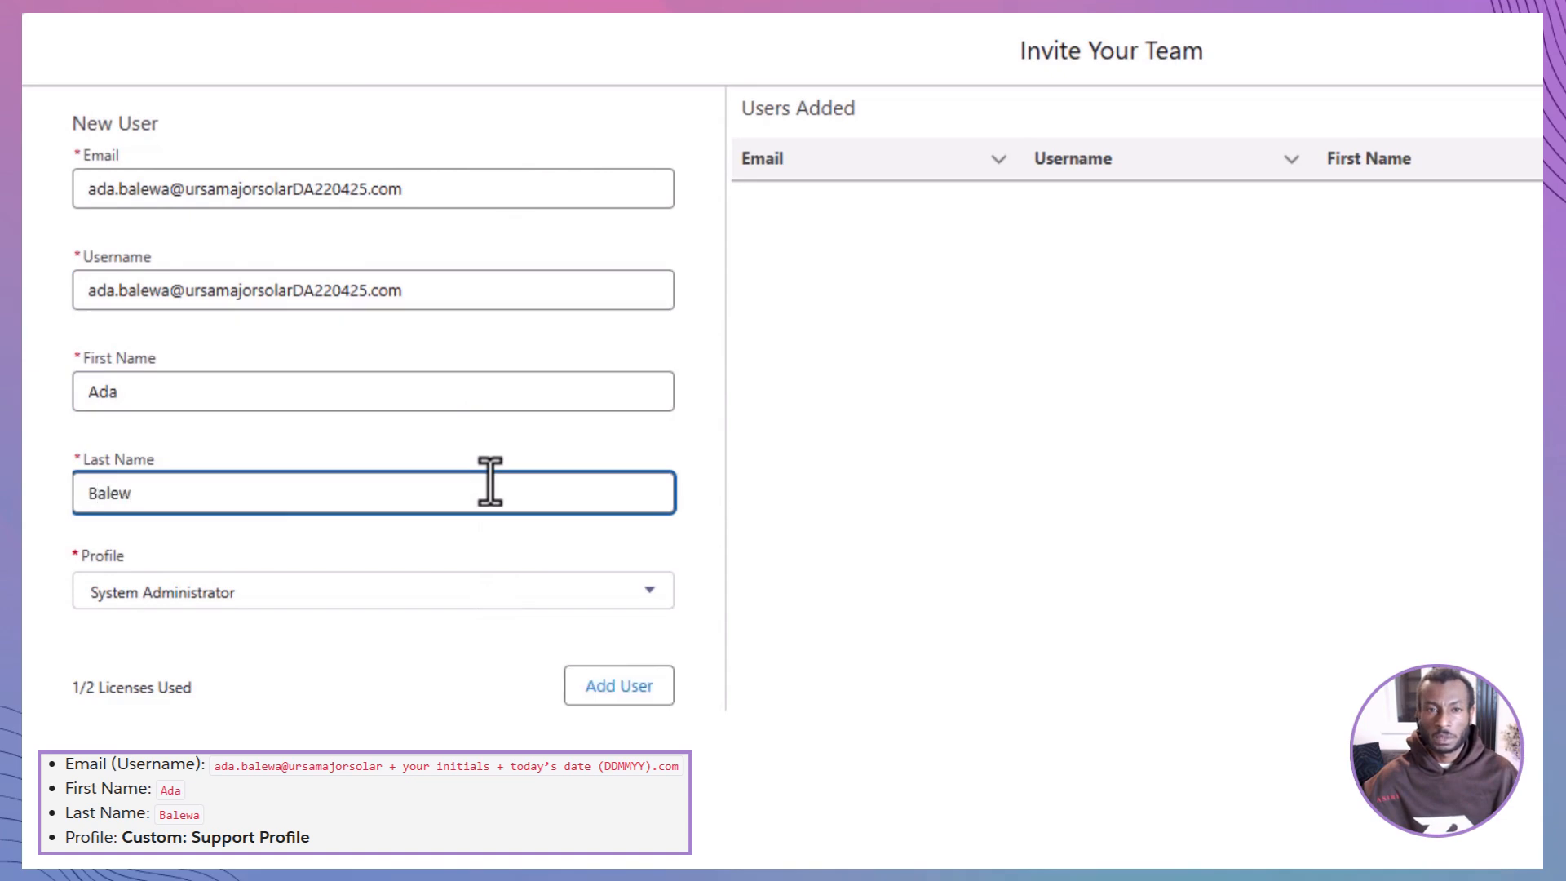
Assign Ada Balewa the Custom: Support Profile and add her as a user.
left_click(373, 592)
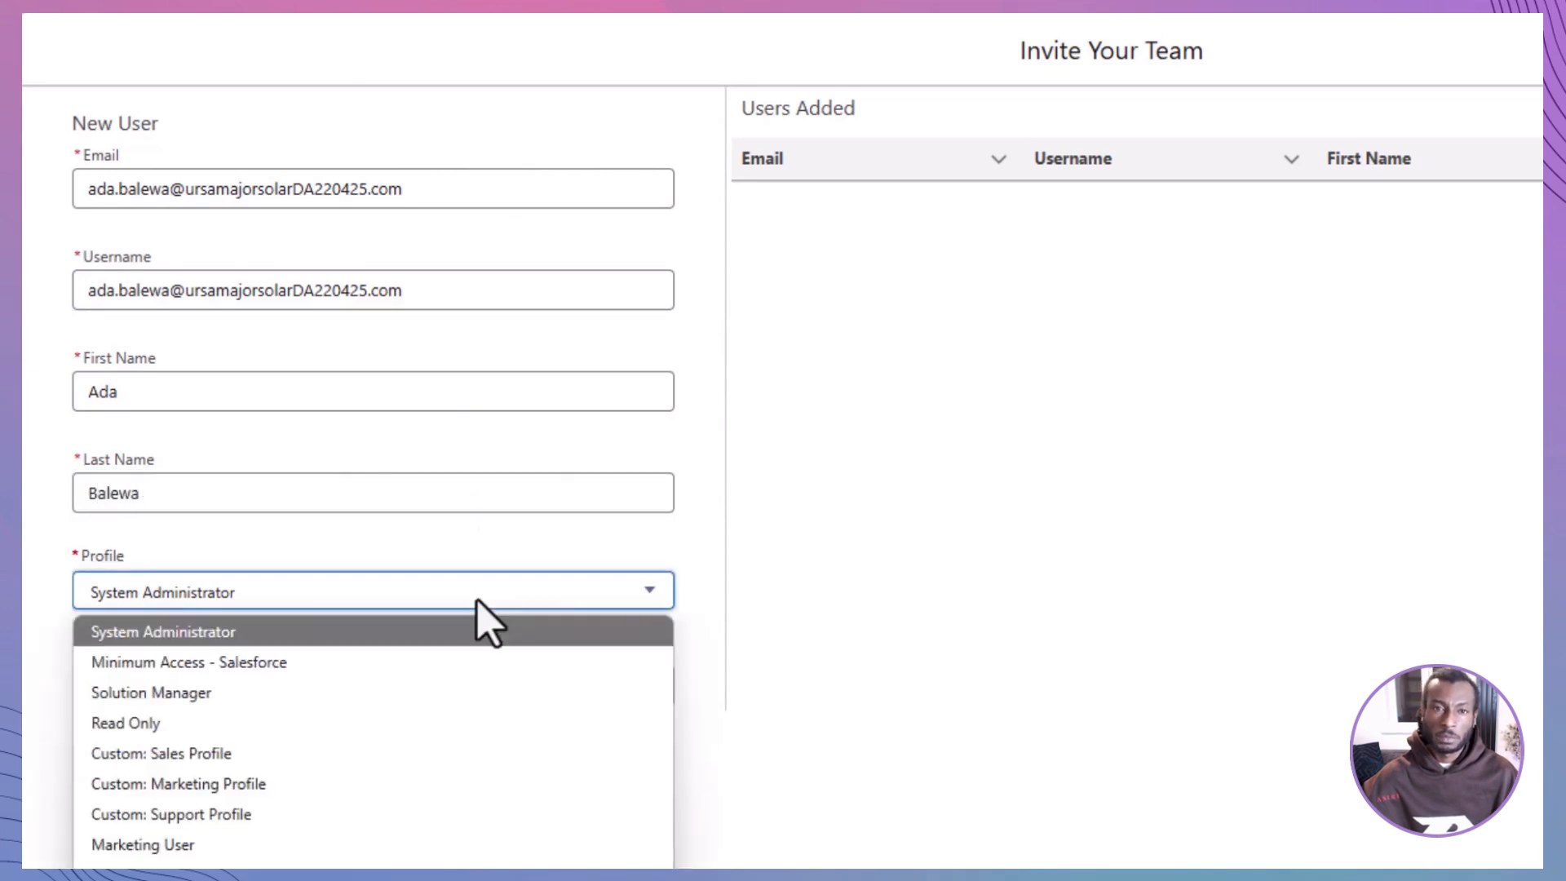
left_click(170, 813)
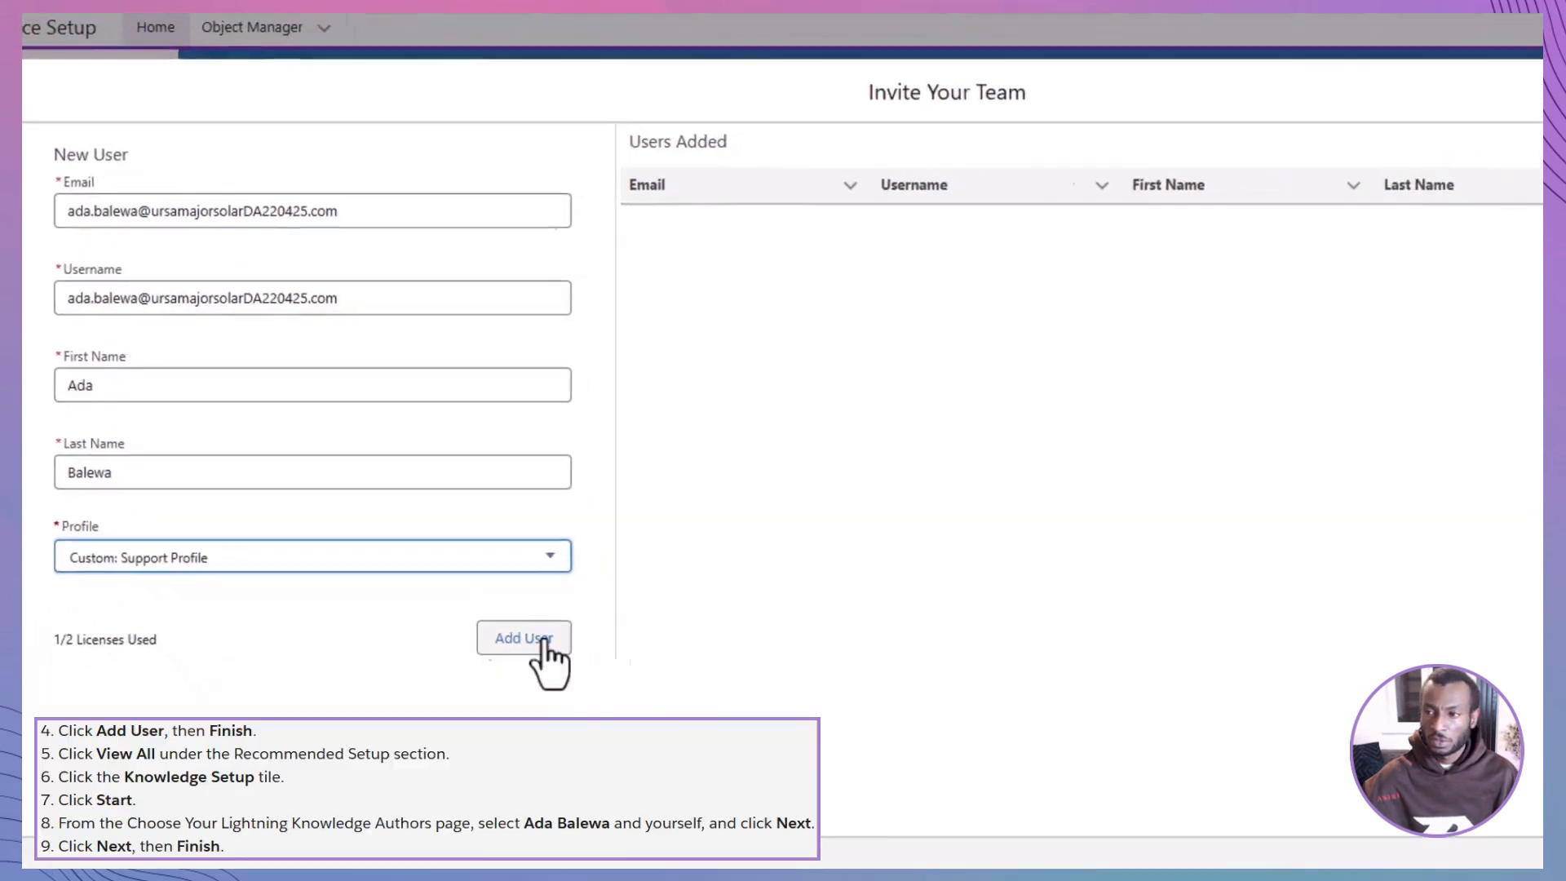
left_click(521, 638)
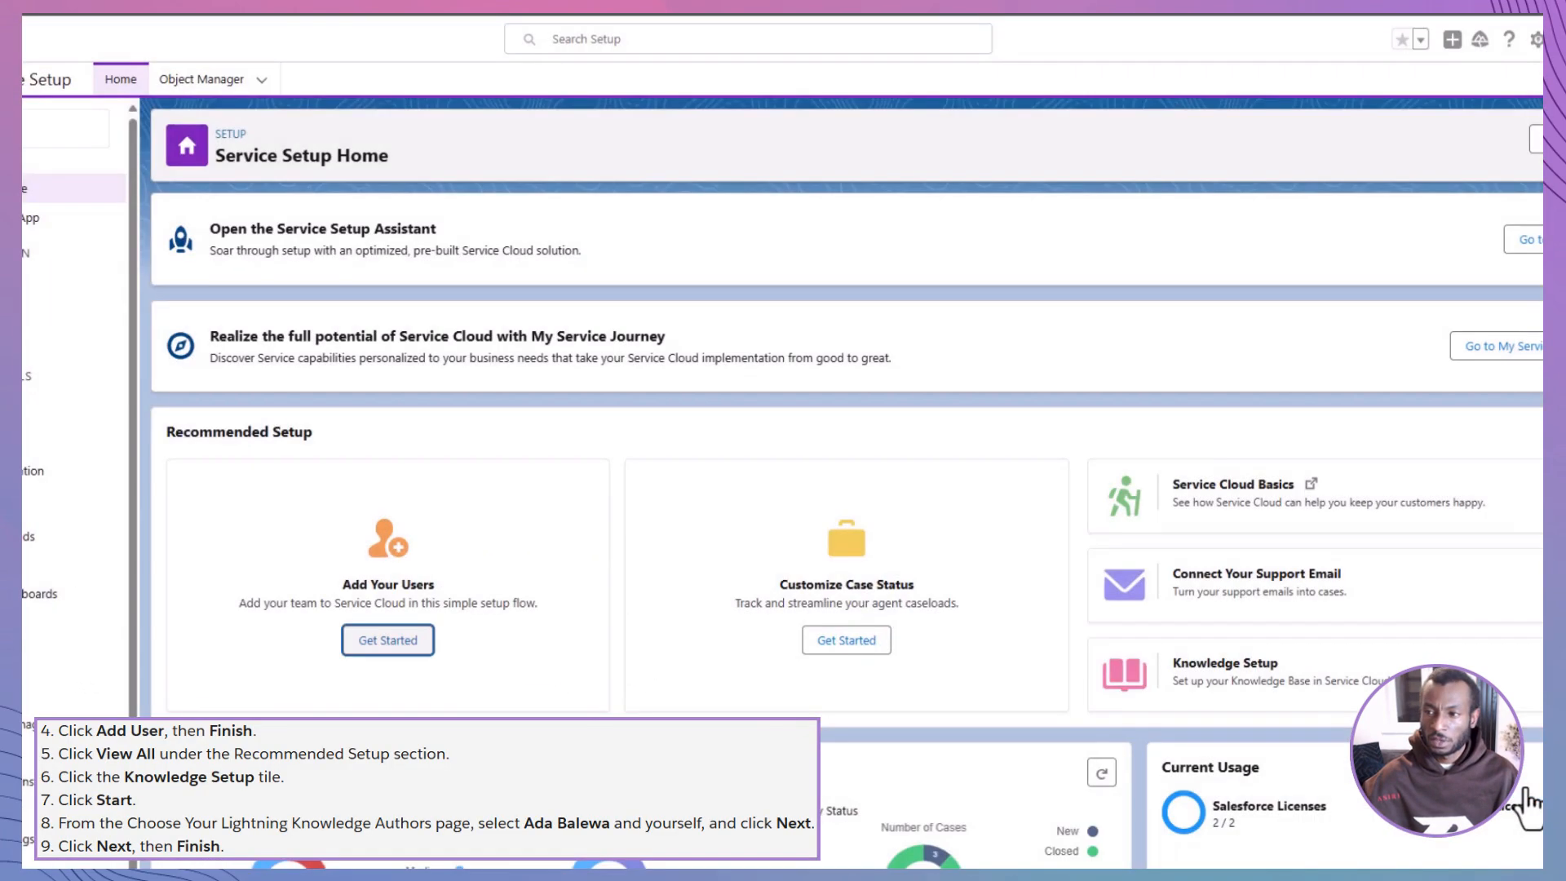
Run the Knowledge Setup flow from Recommended Setup, accepting the chosen authors and finishing.
scroll("down", 3)
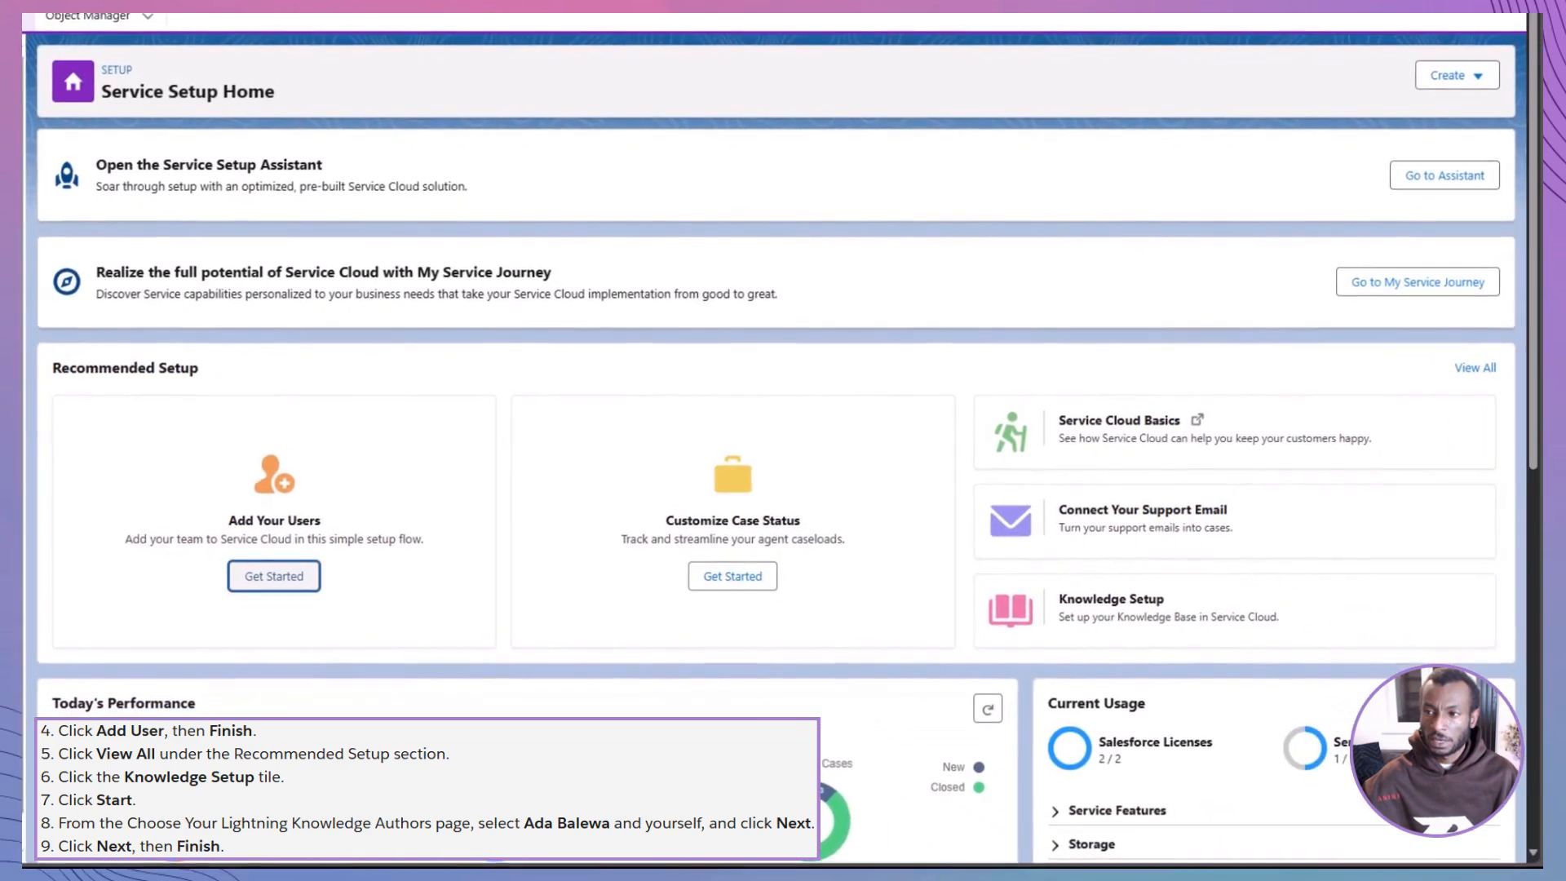
mouse_move(1475, 384)
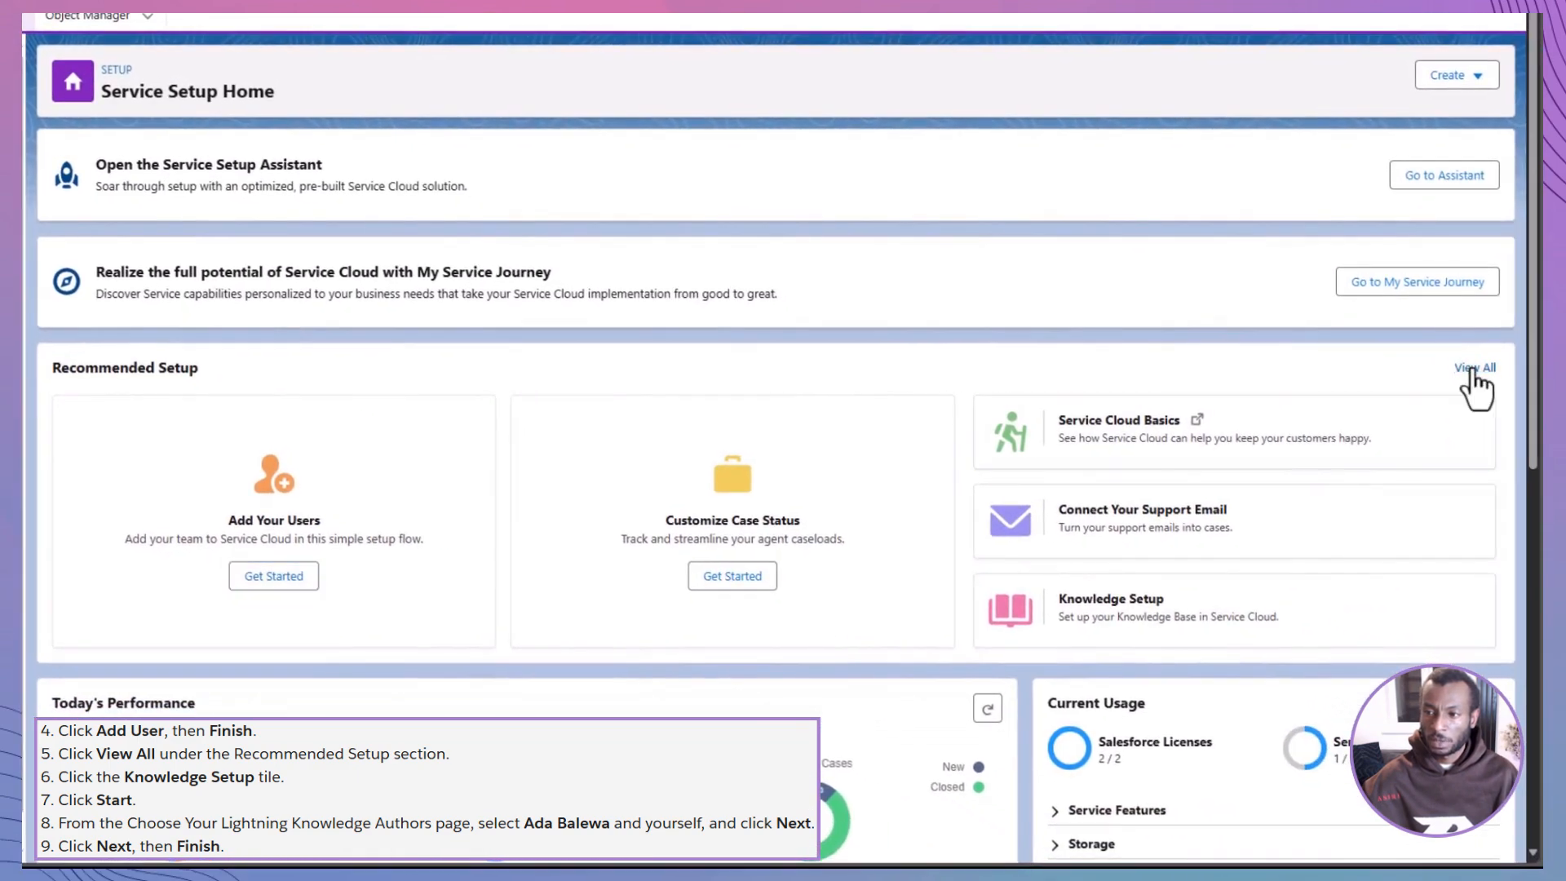
left_click(1473, 366)
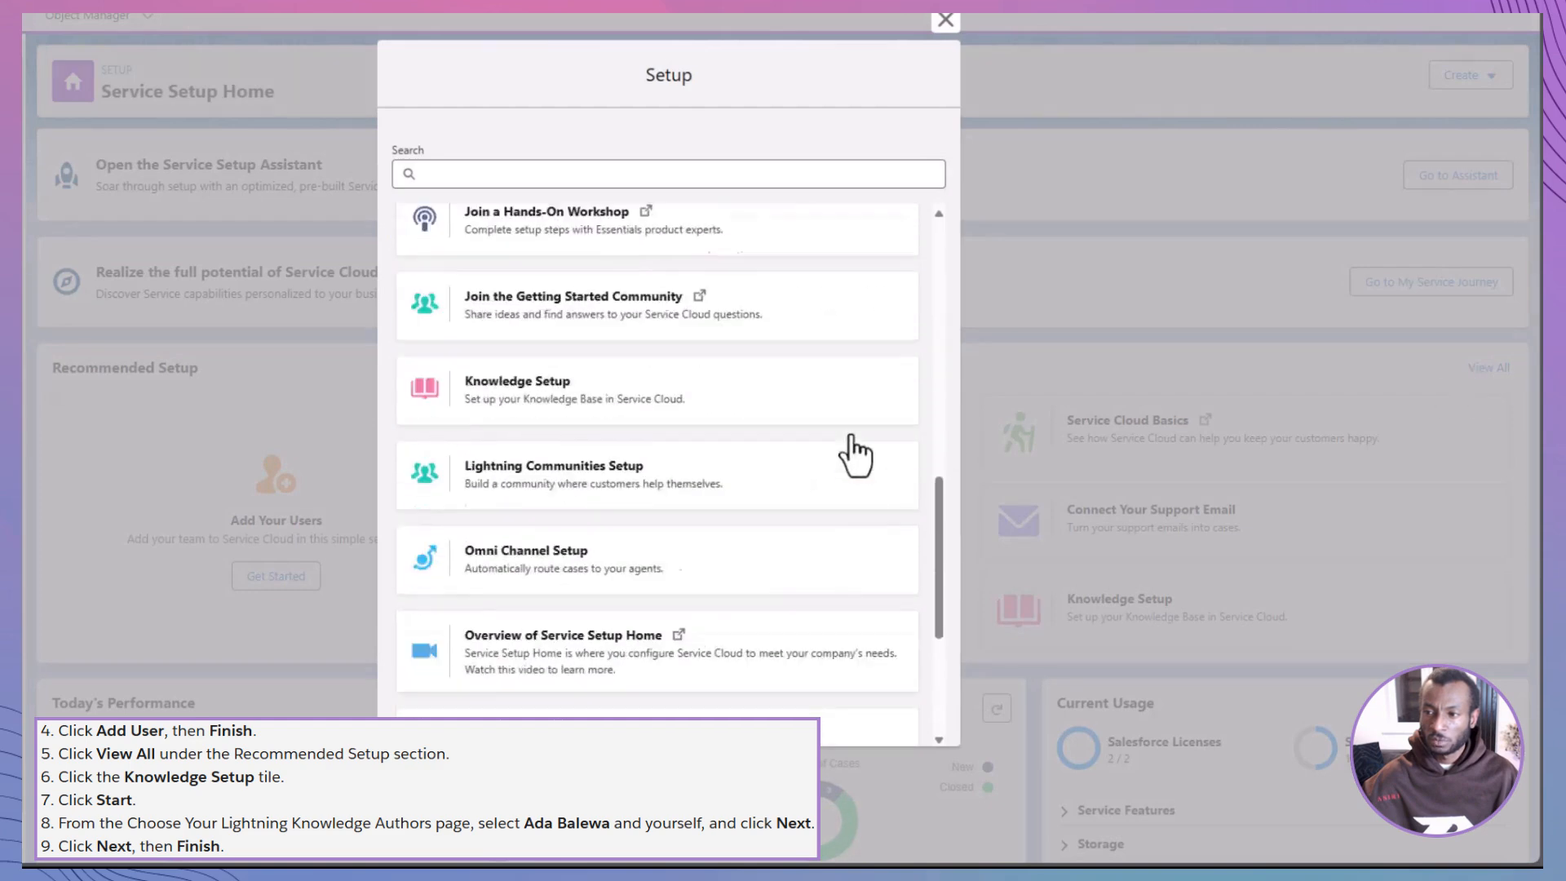
left_click(516, 390)
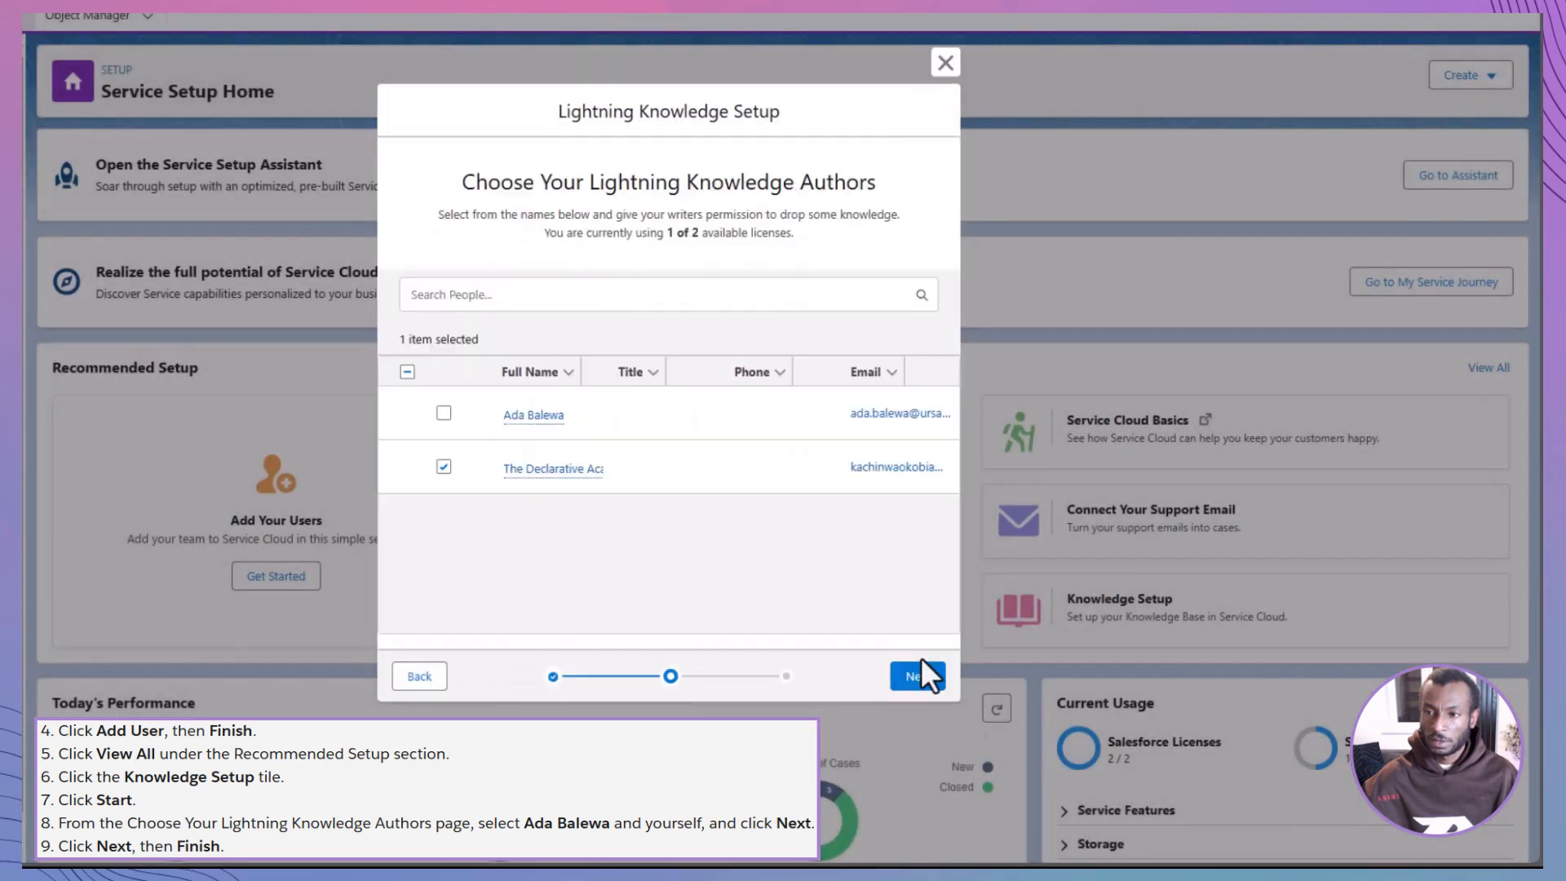
left_click(911, 676)
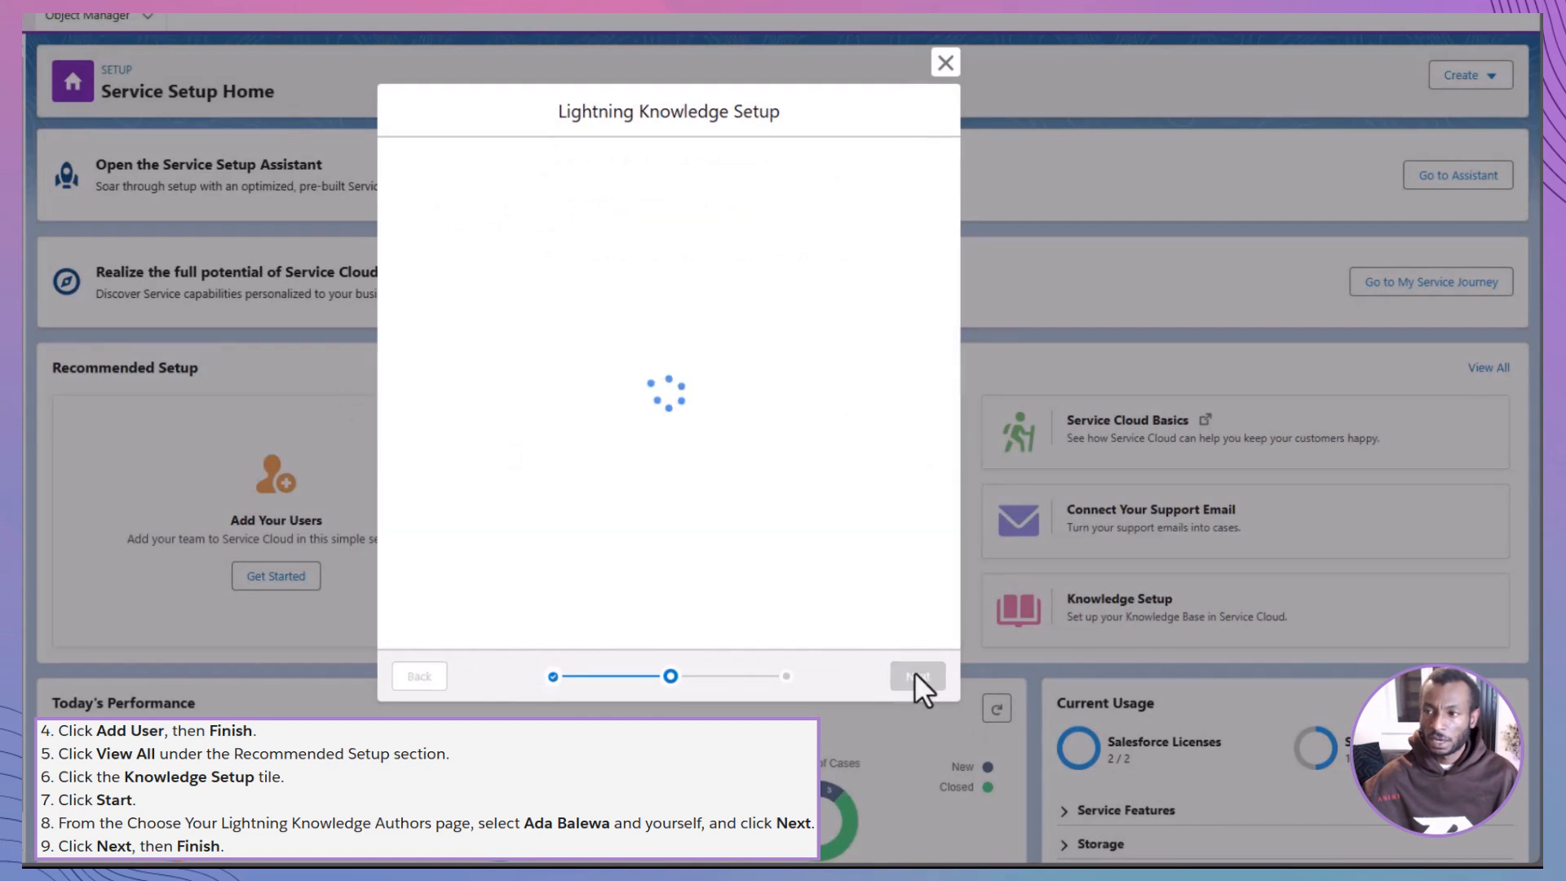
left_click(942, 62)
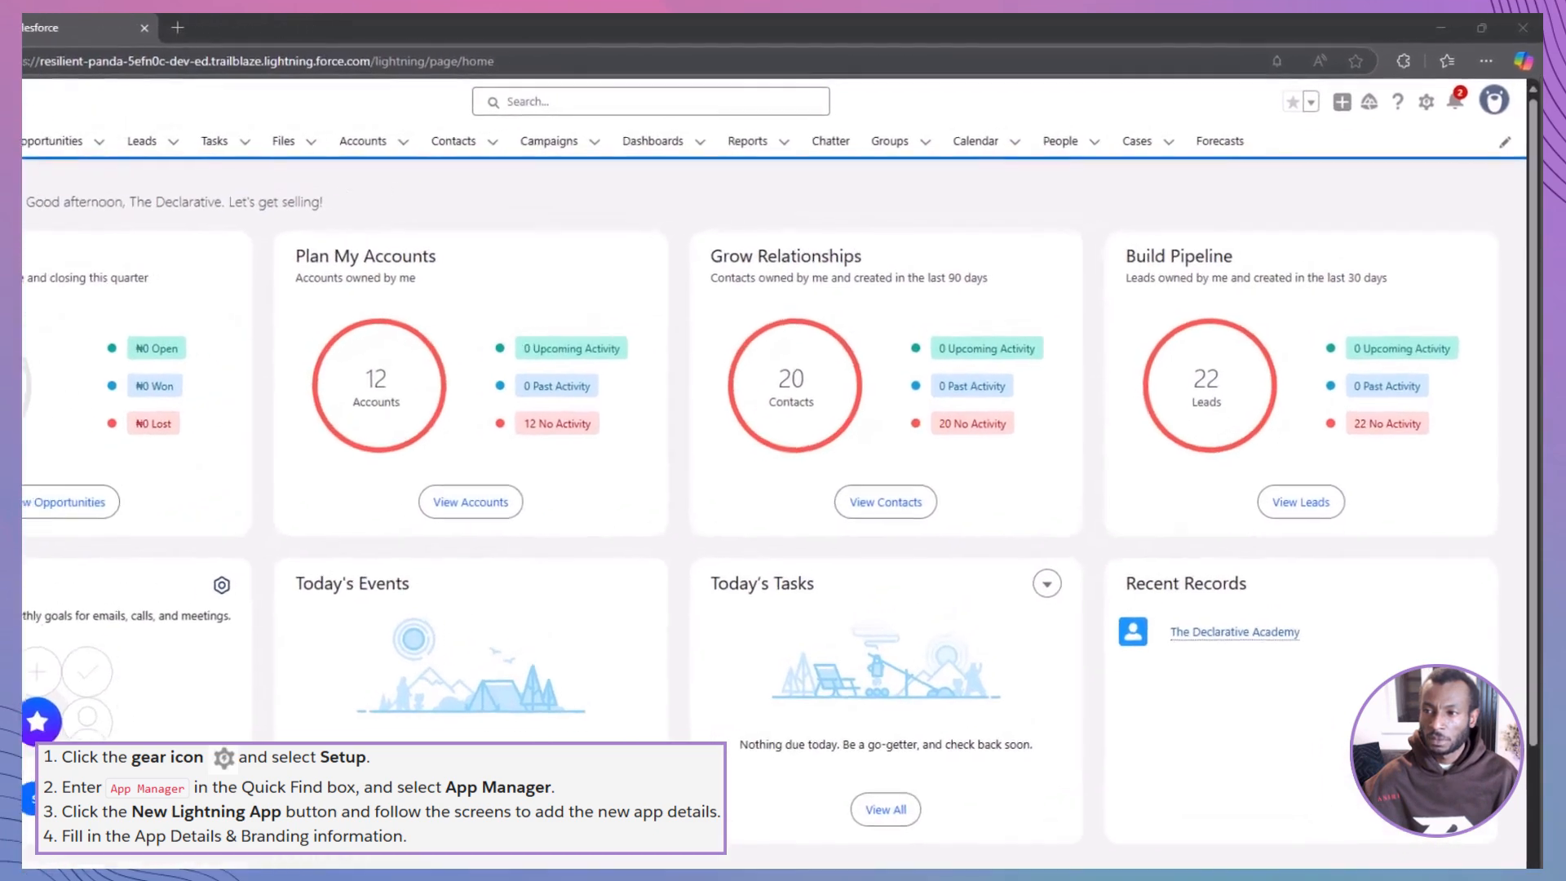
Reach App Manager via Quick Find and start a new Lightning app.
left_click(1427, 102)
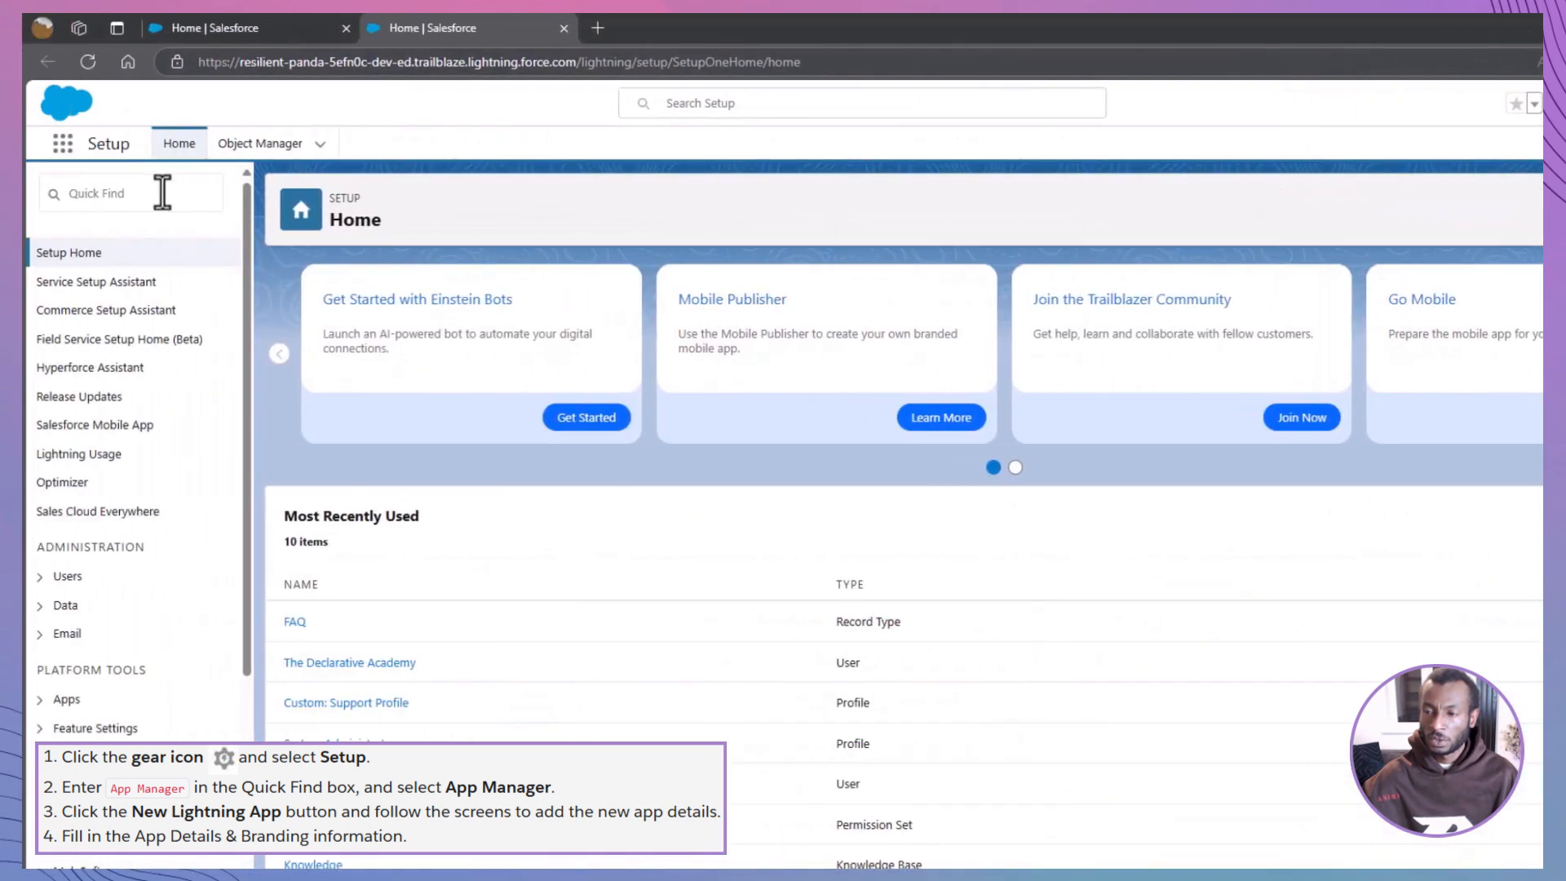
type("App M")
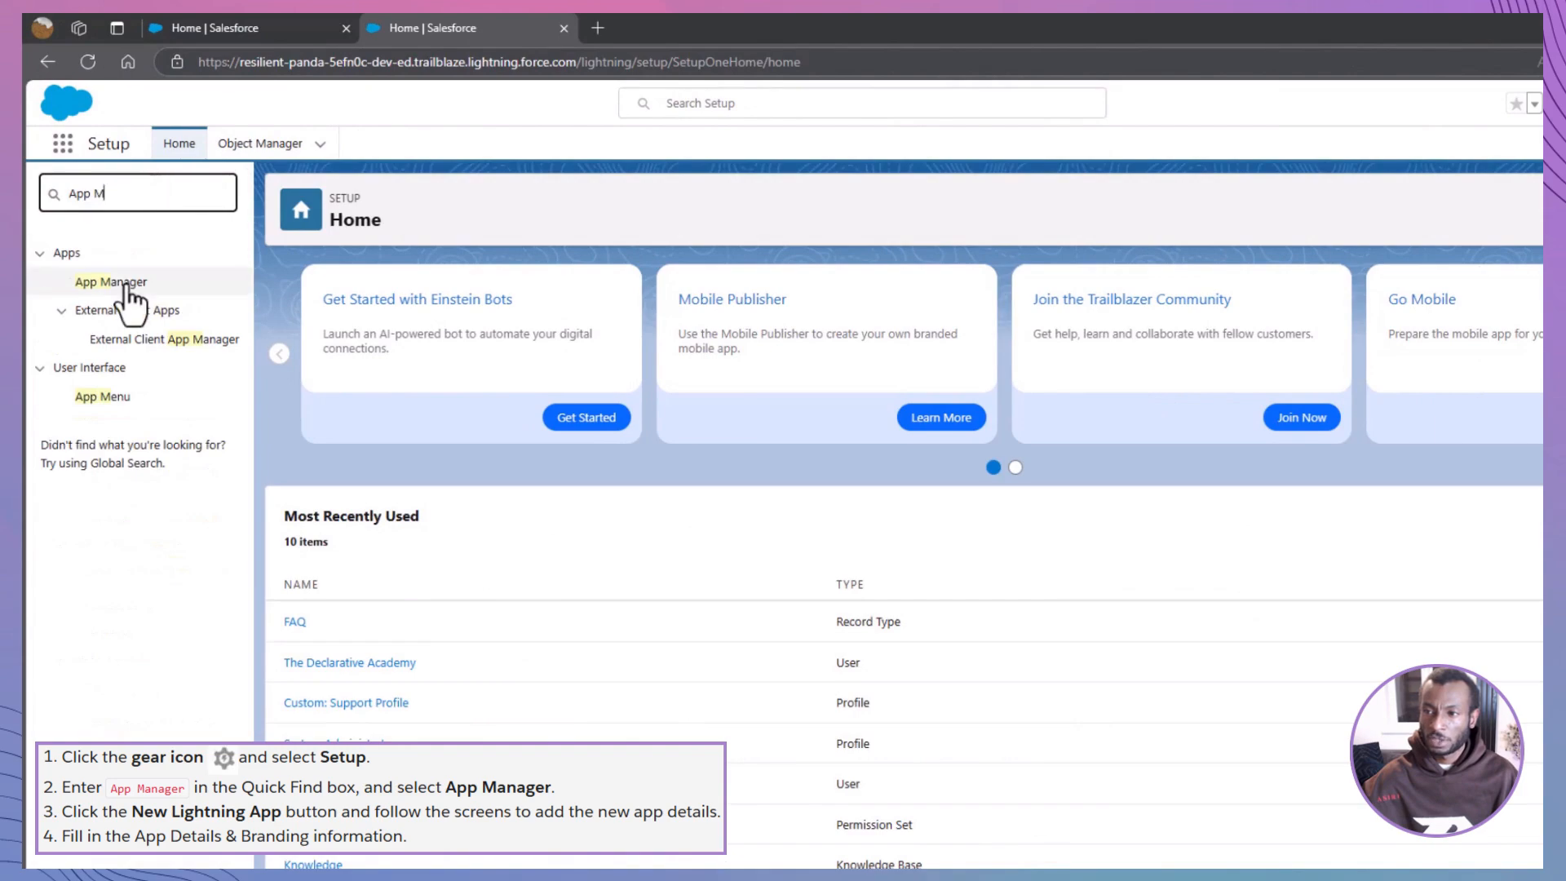
left_click(110, 281)
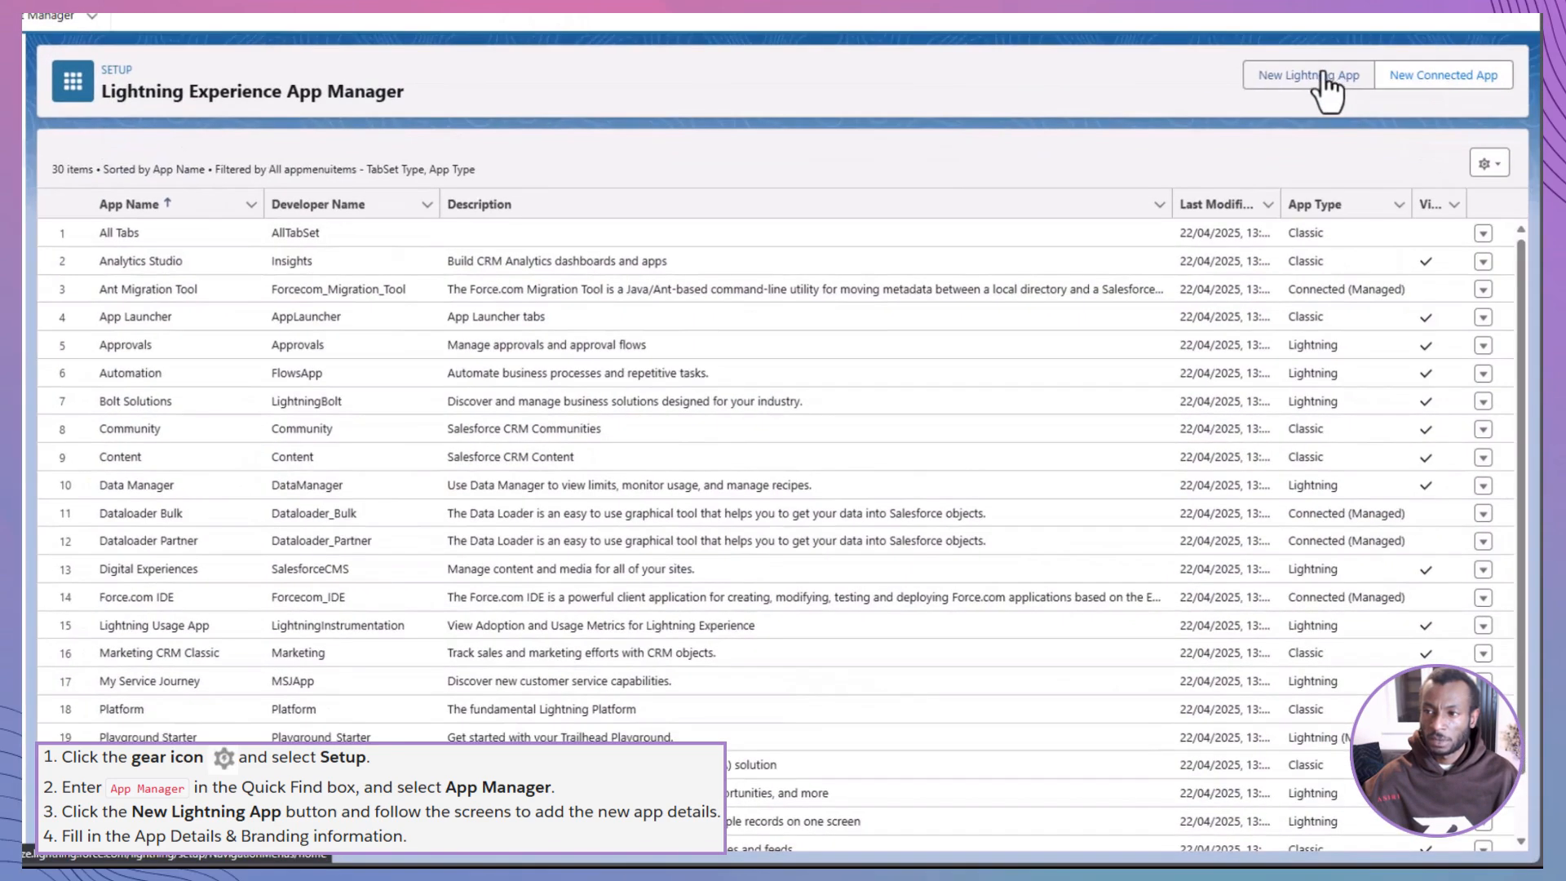
left_click(1308, 75)
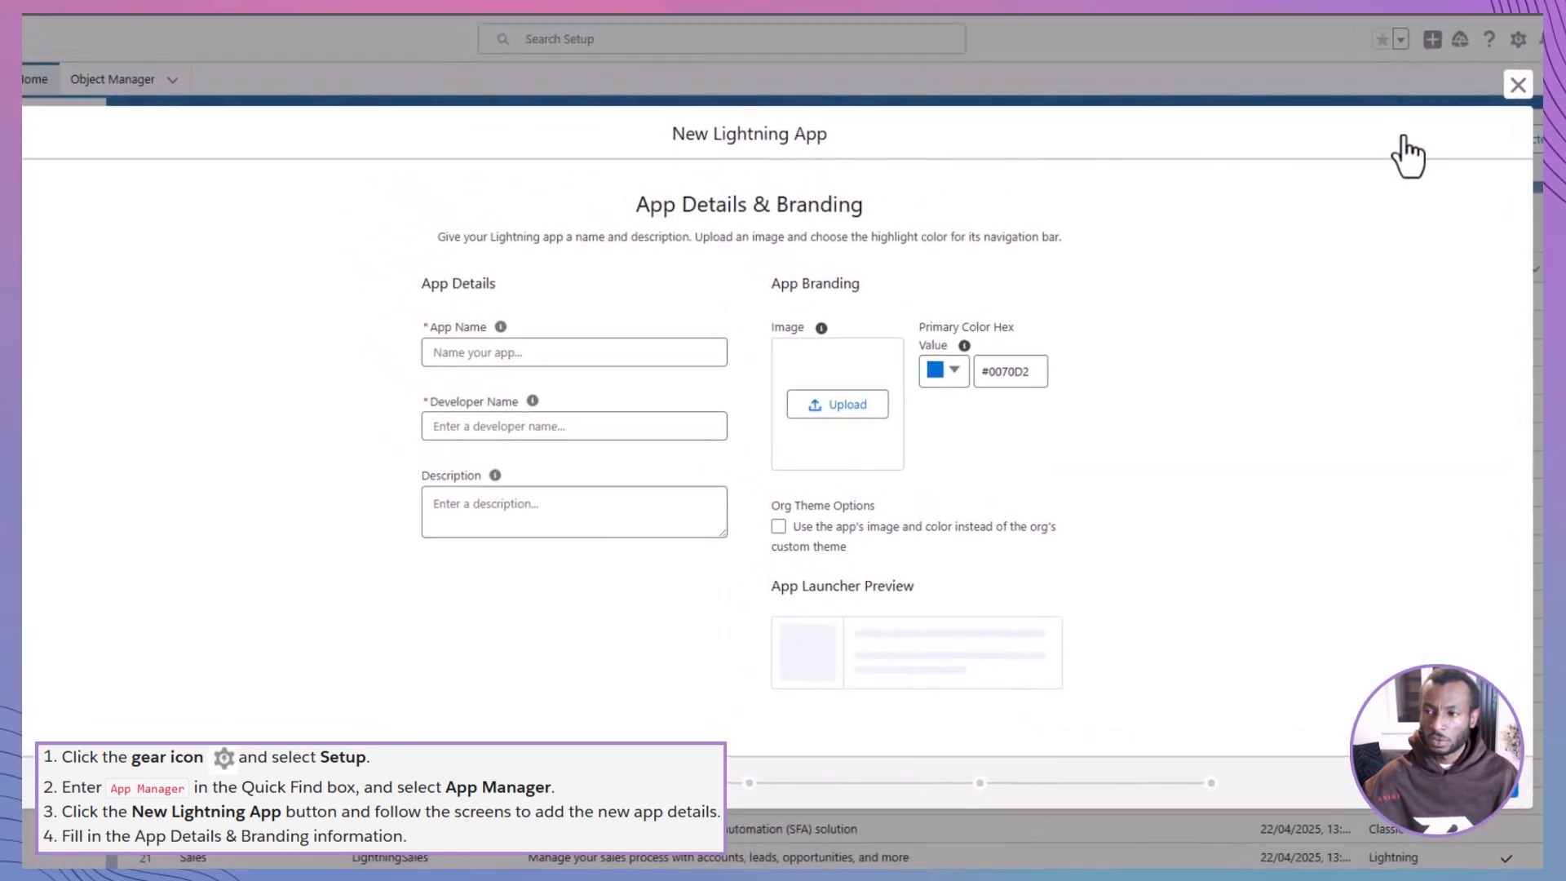
Name the app Ursa Major Solar Service Console with description 'one-screen case management interface'.
type("Ursa")
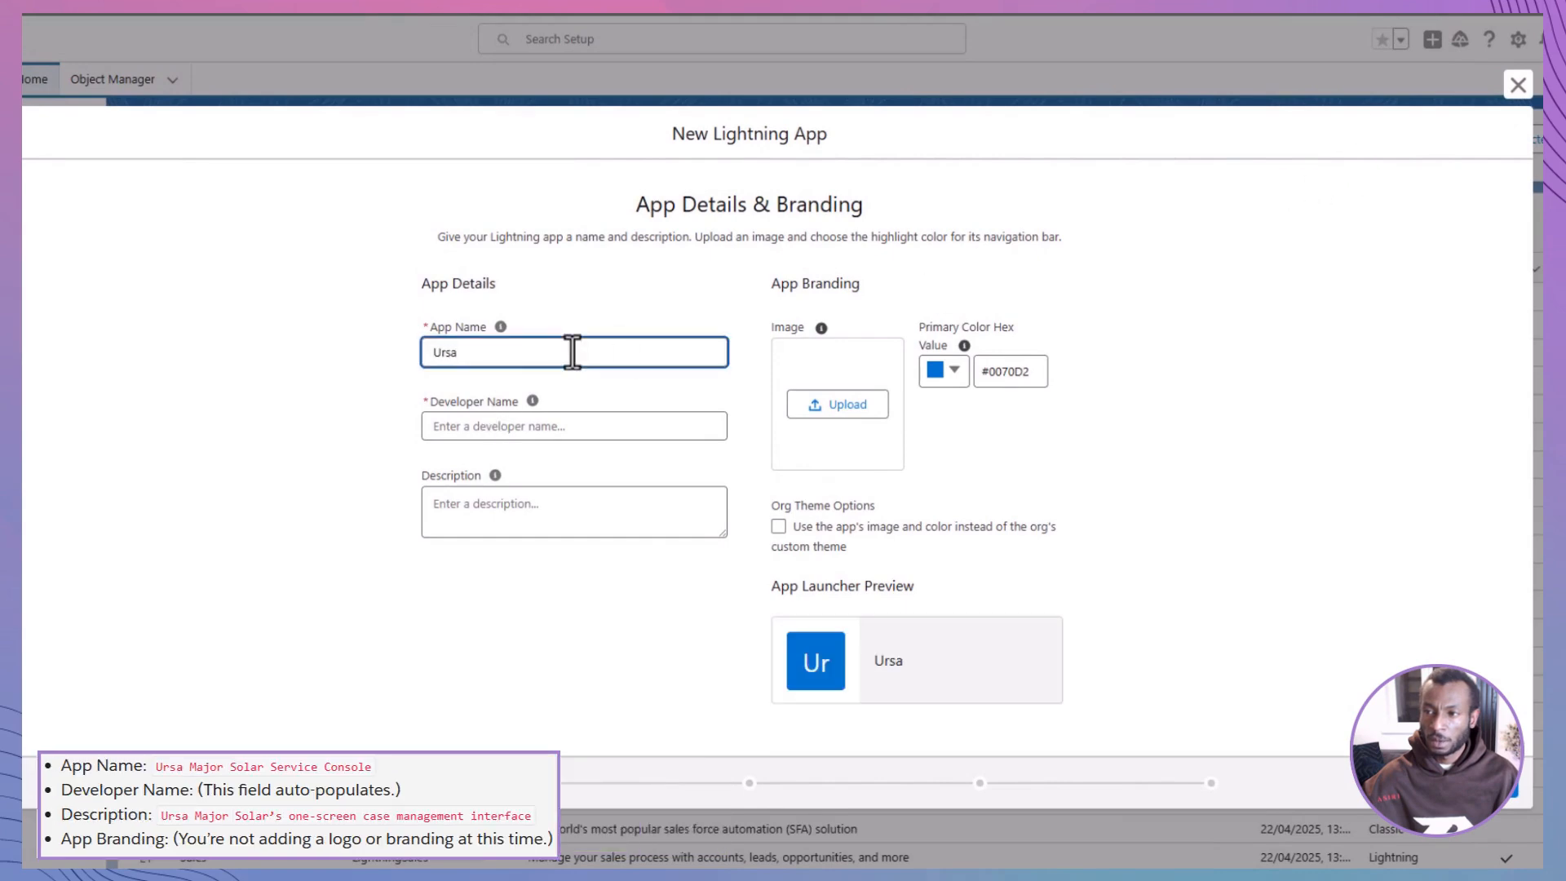
type("Major Solar Service Console")
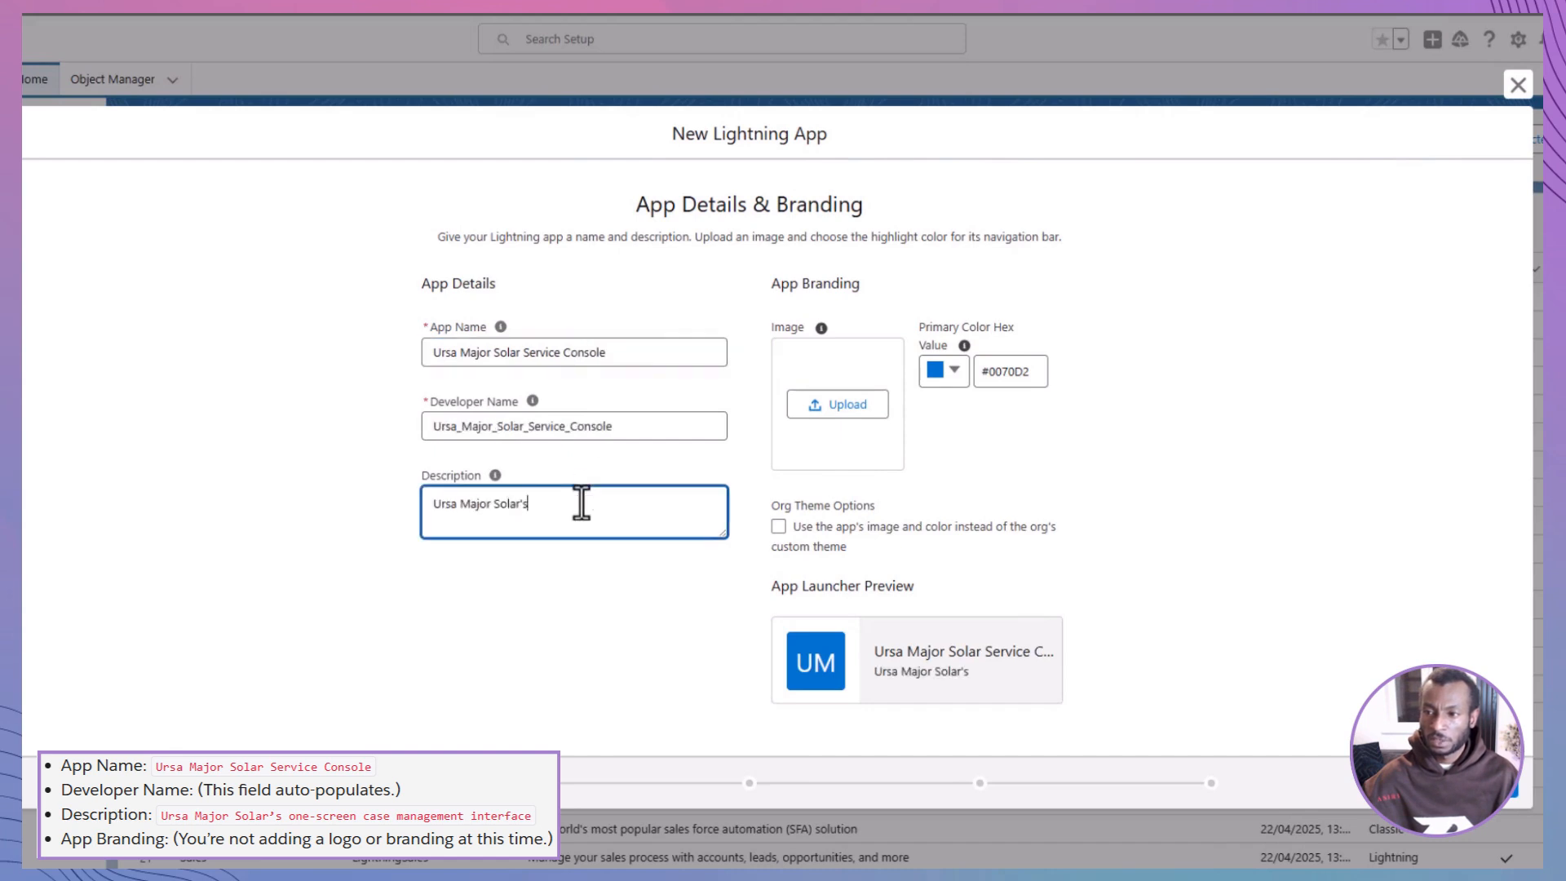
type("one-screen case m")
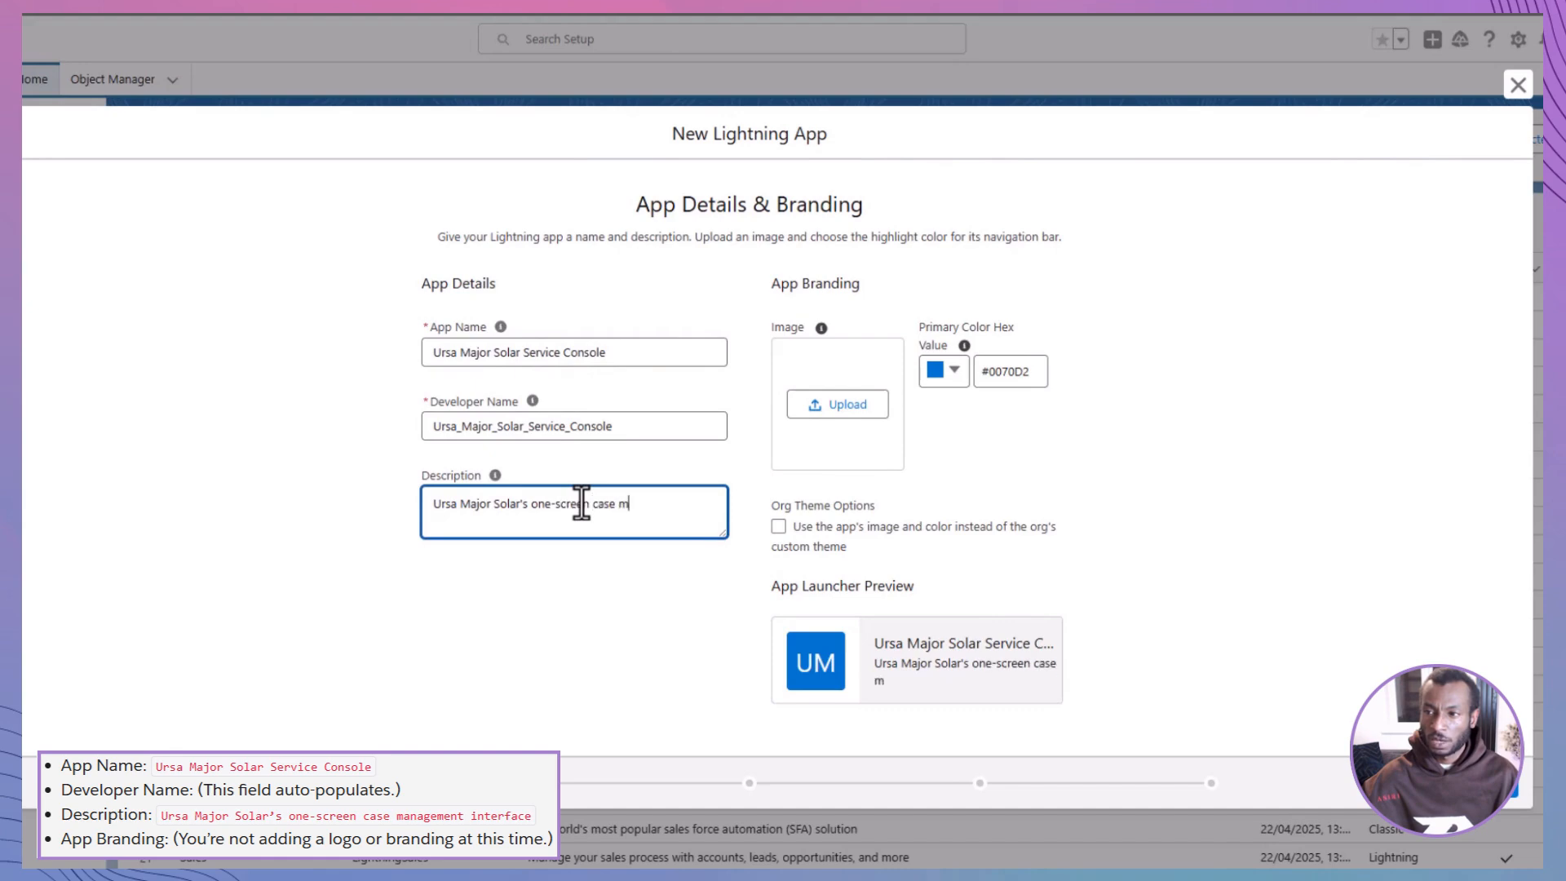
type("anagement interface")
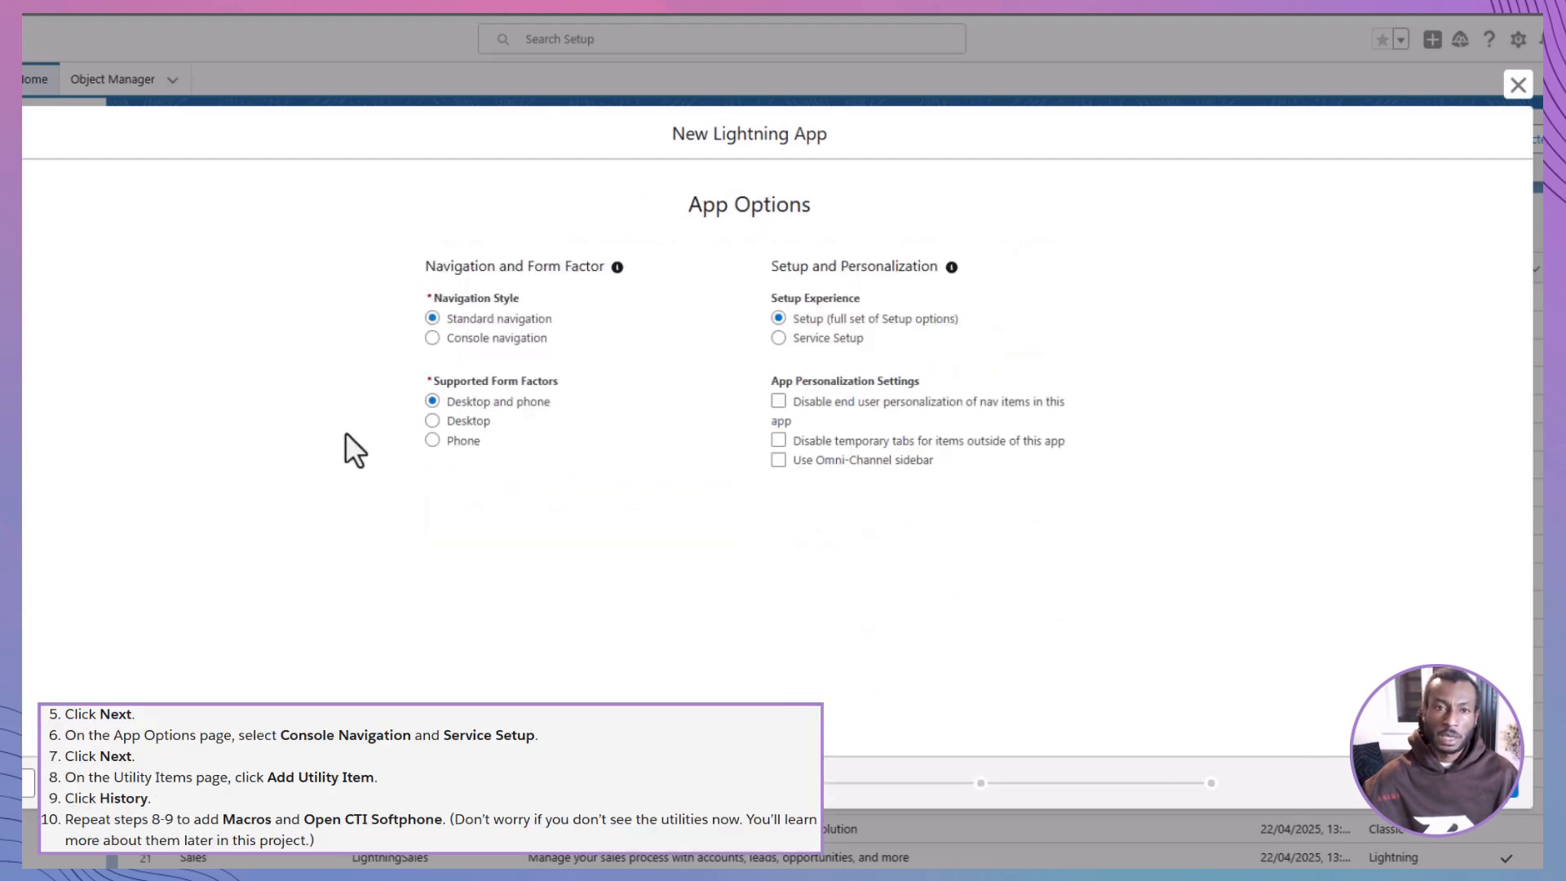
Continue past App Options and add History plus another utility item to the app.
left_click(431, 337)
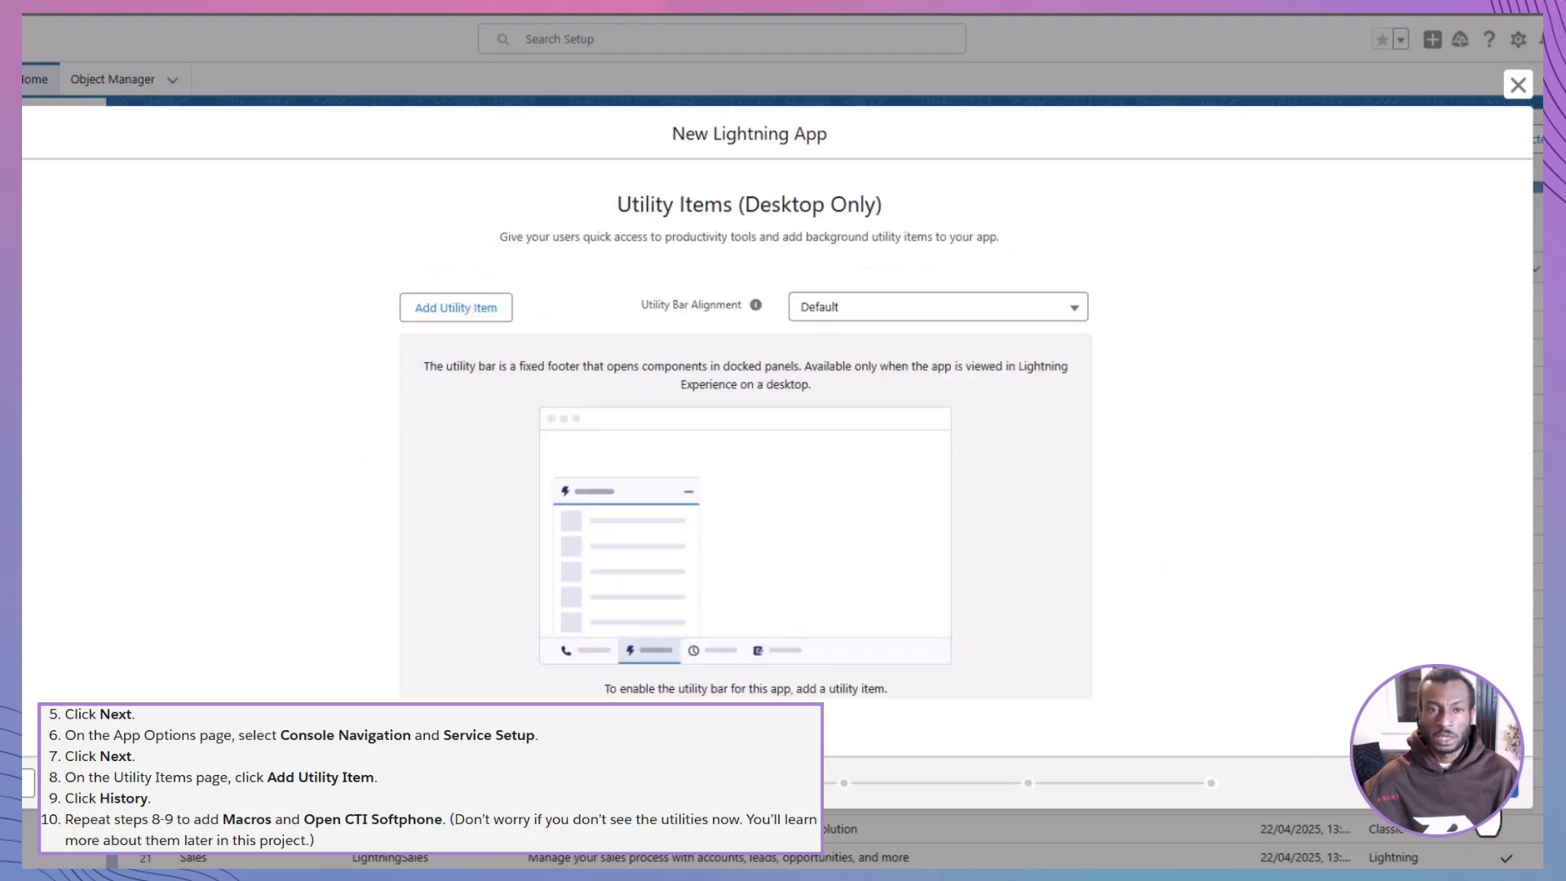
mouse_move(562, 557)
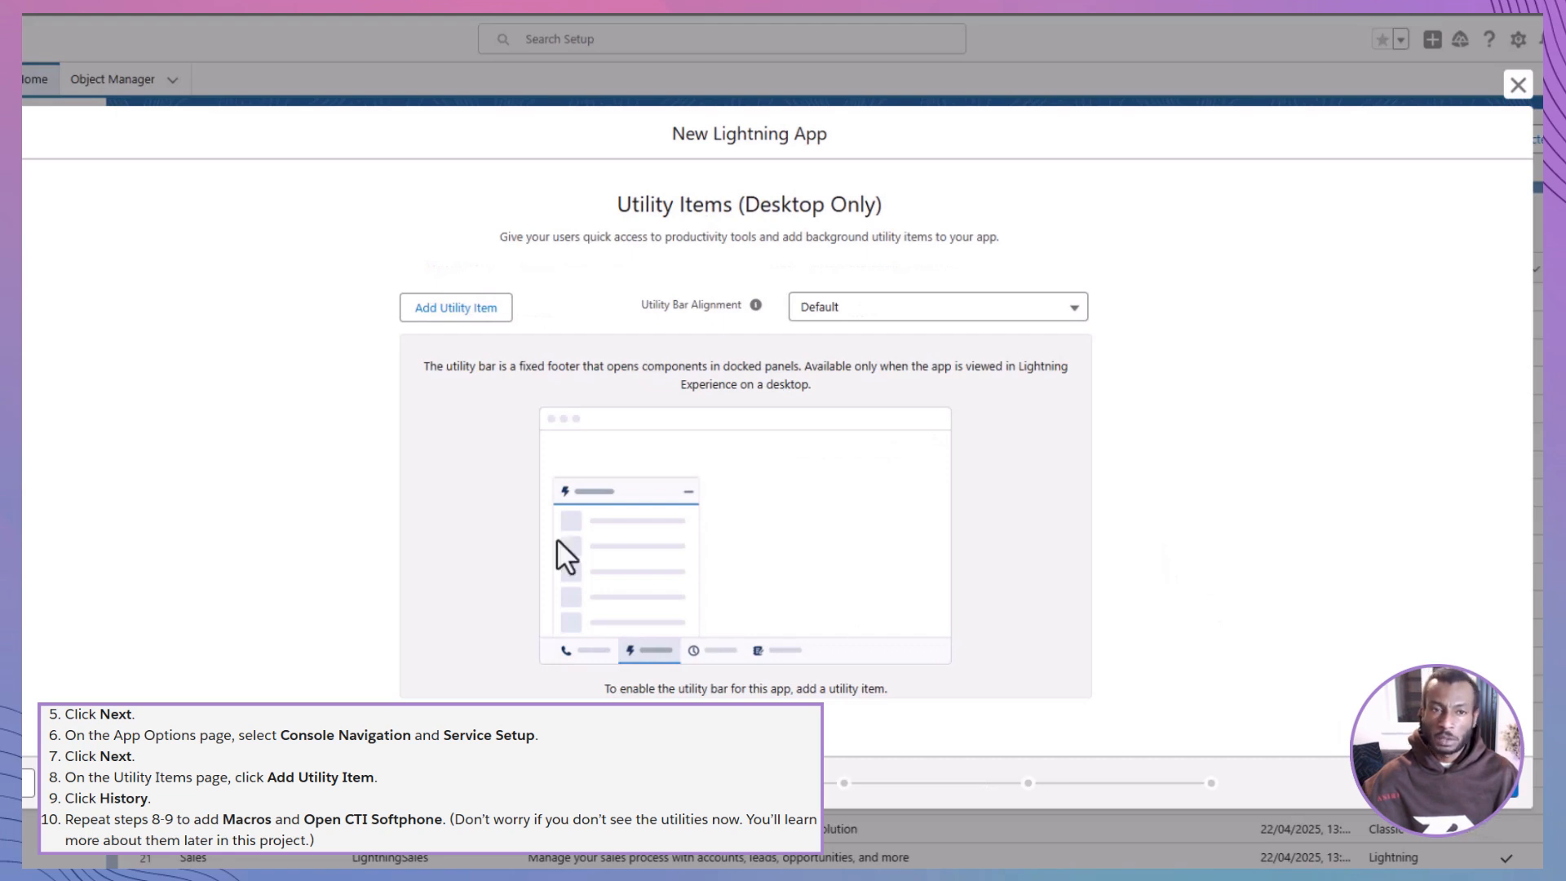
left_click(455, 307)
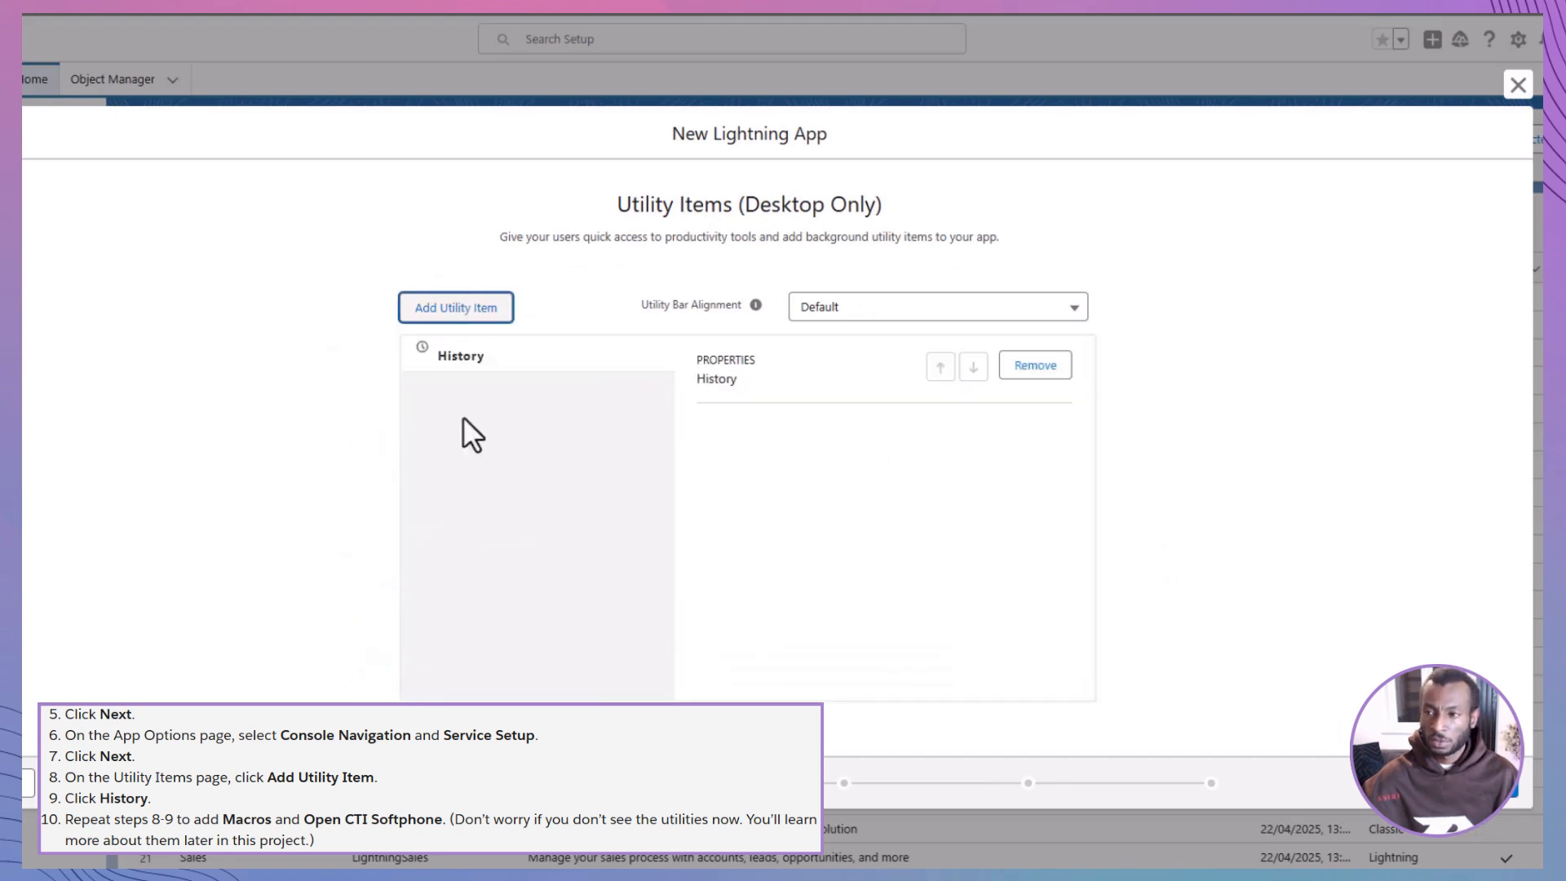
left_click(455, 306)
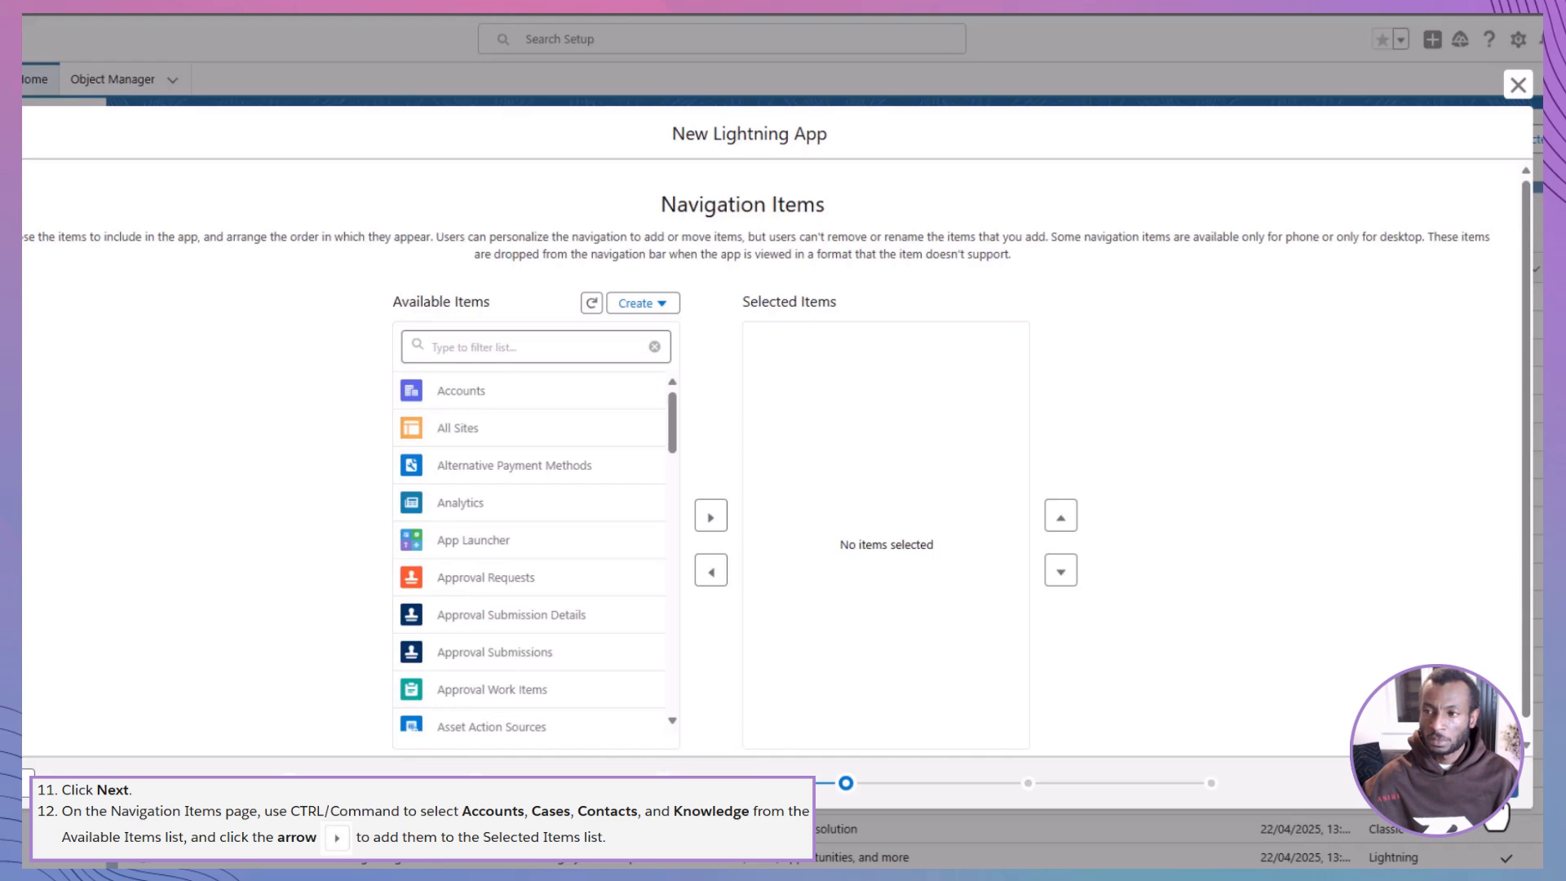
mouse_move(1134, 664)
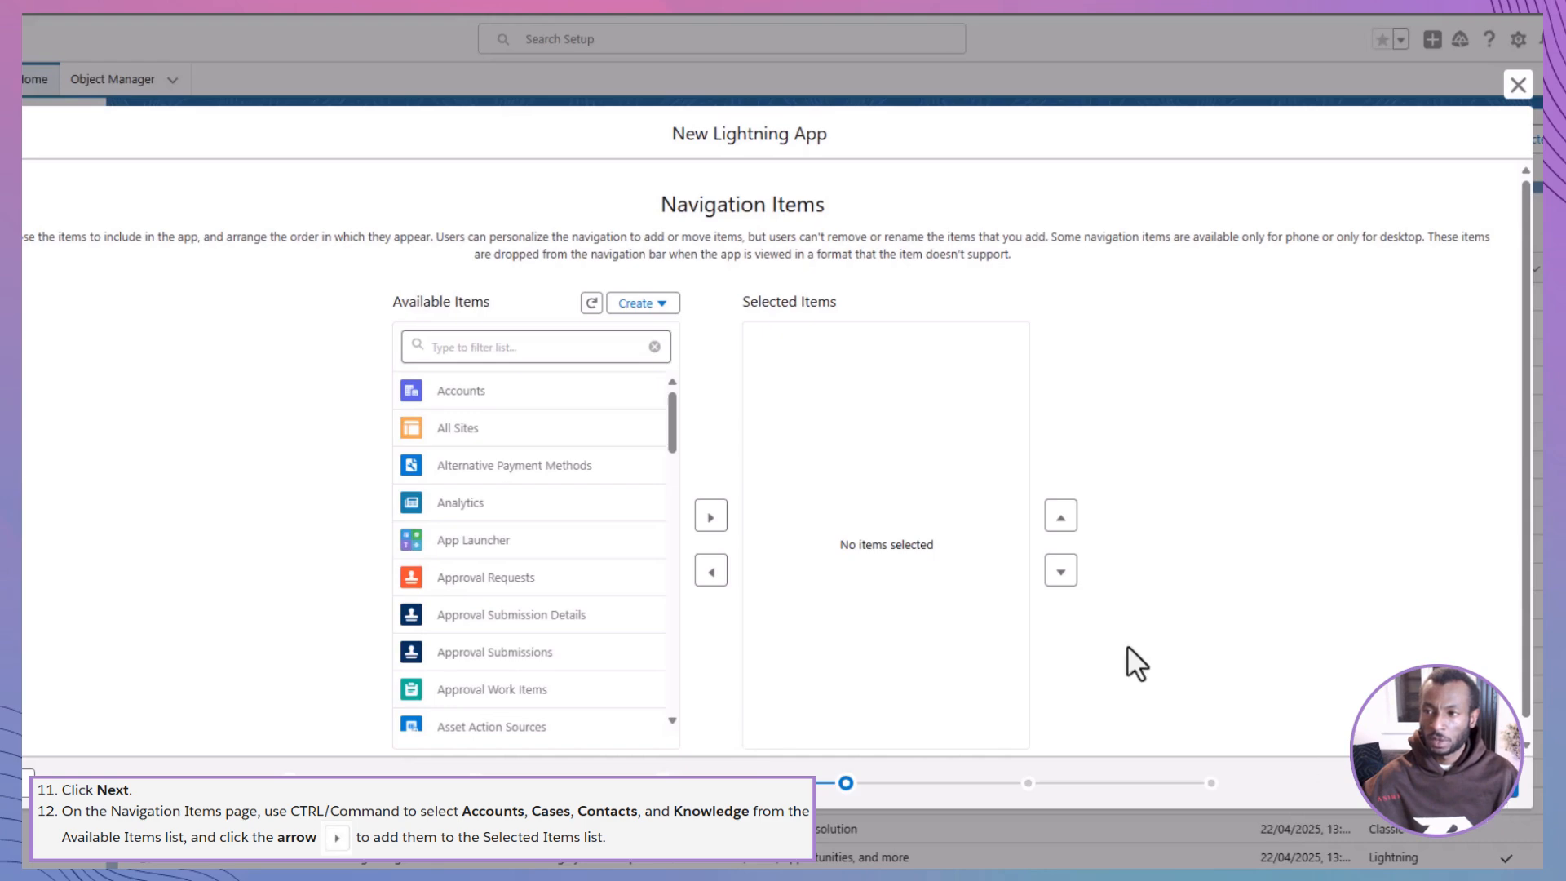
Add Accounts, Cases and Contacts navigation items, with Cases opening as subtabs of Account.
scroll("down", 3)
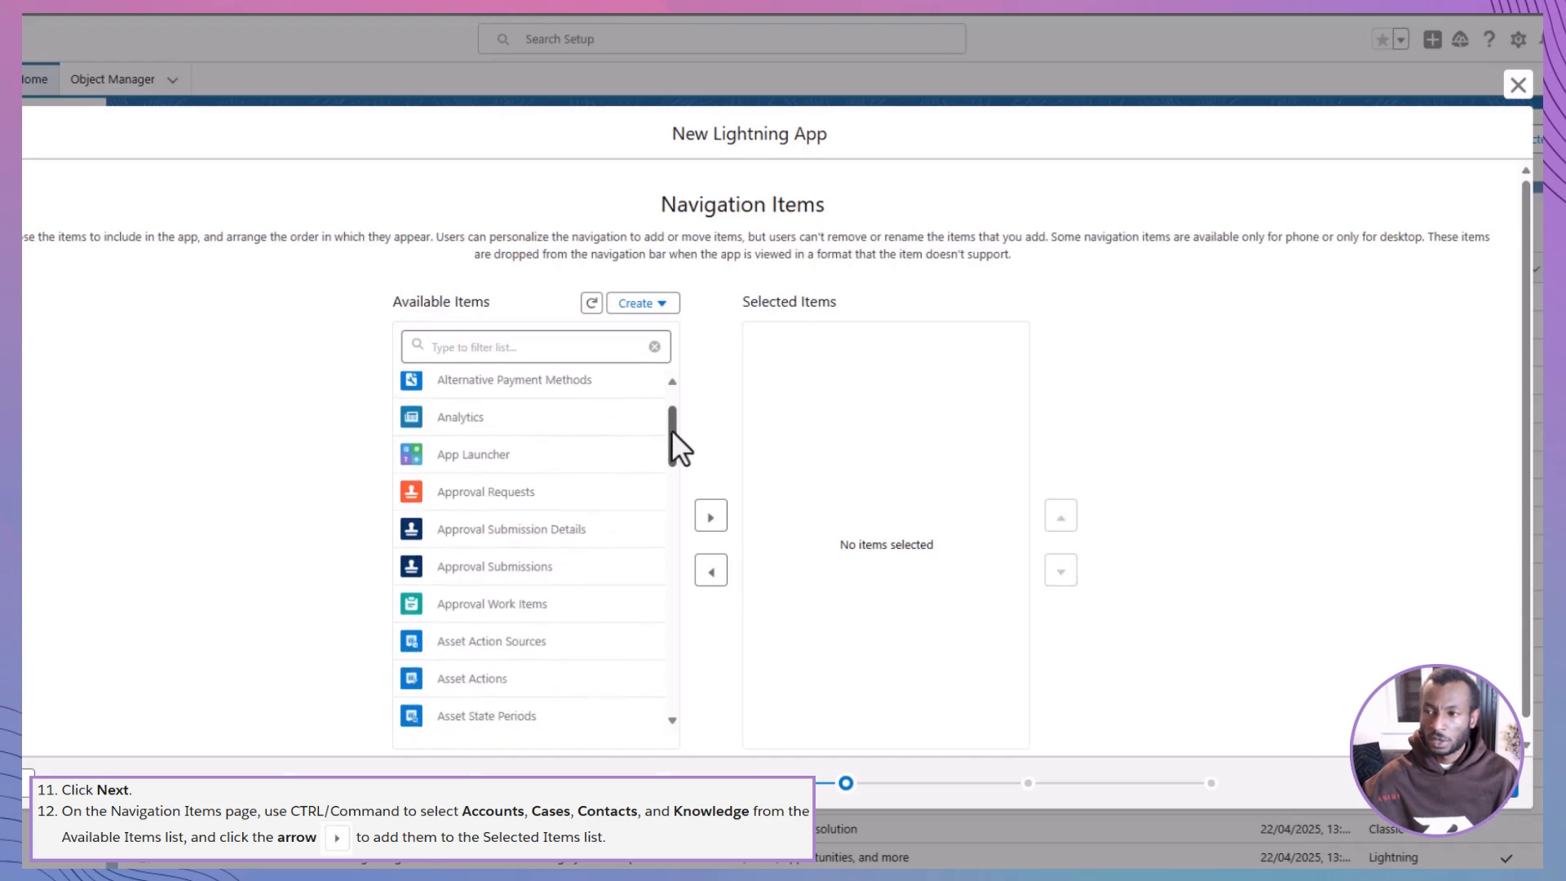
scroll("down", 3)
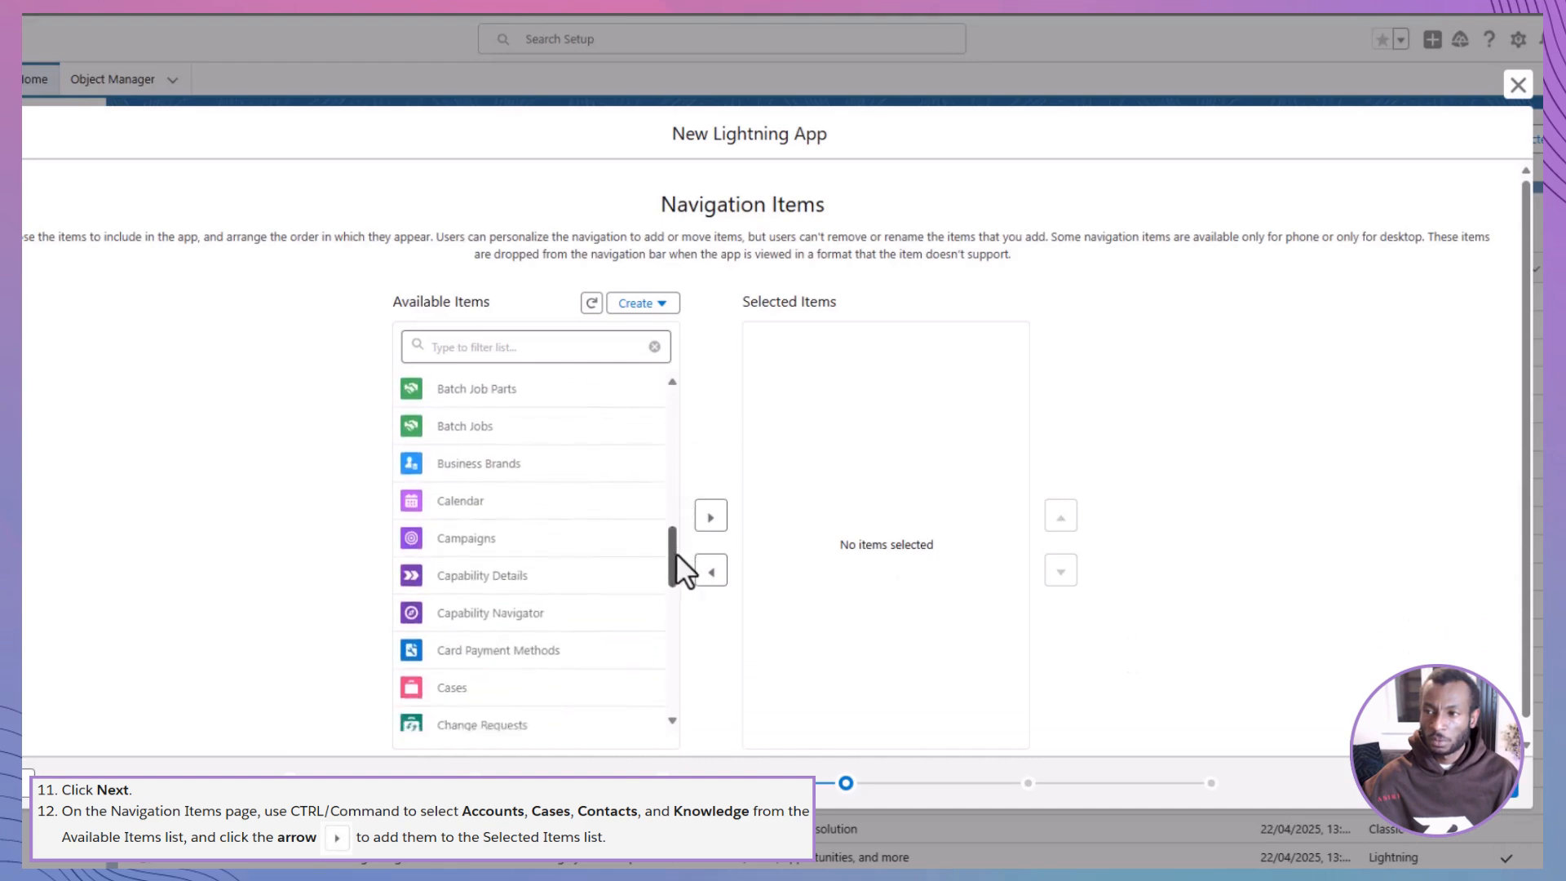
scroll("down", 3)
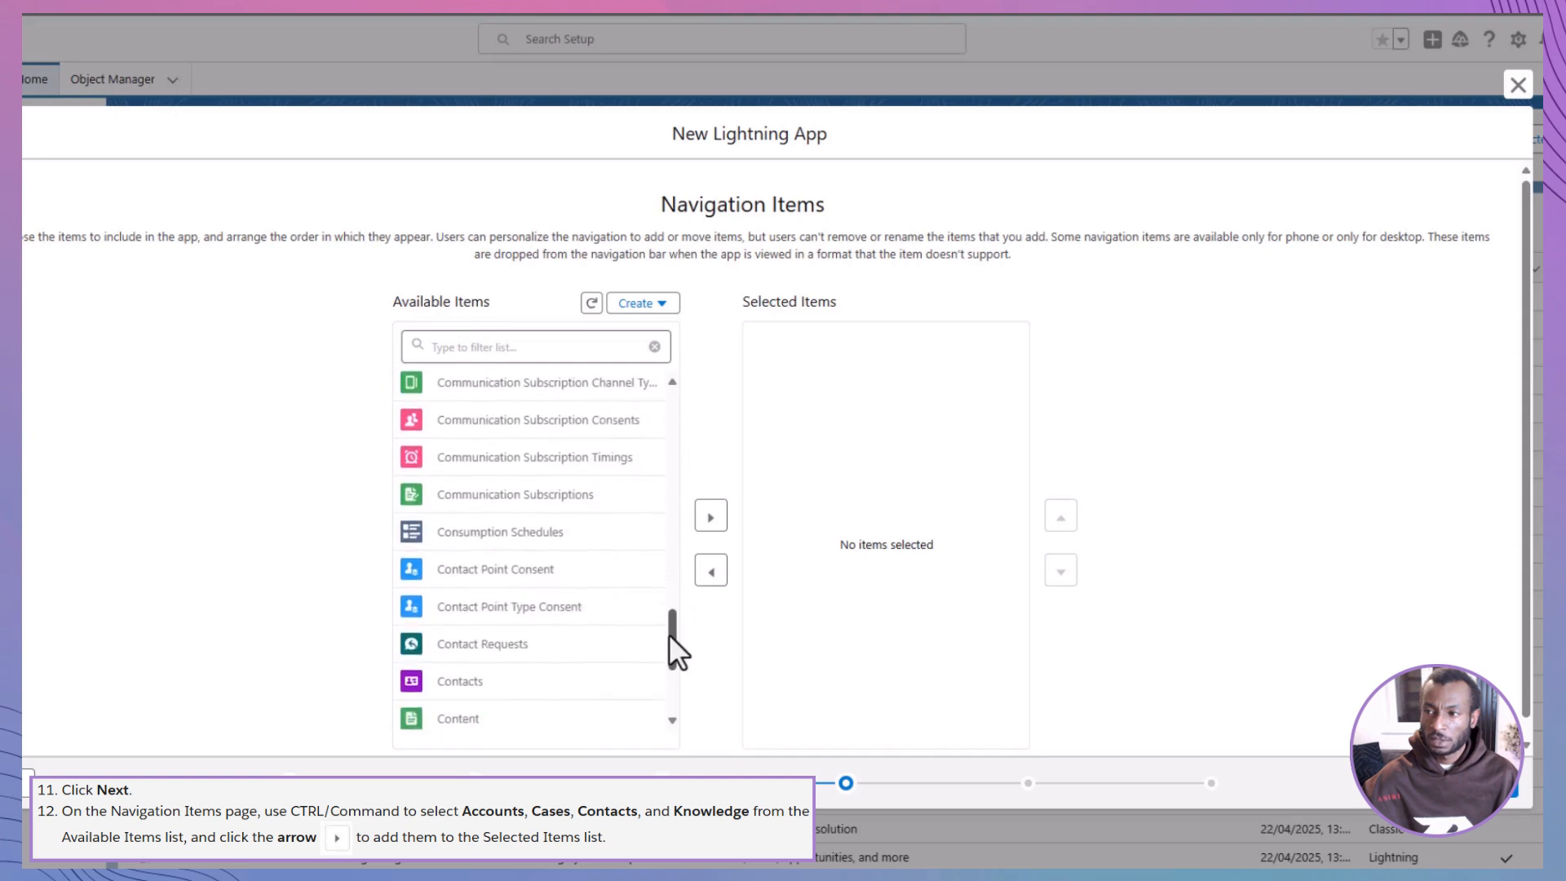
scroll("down", 3)
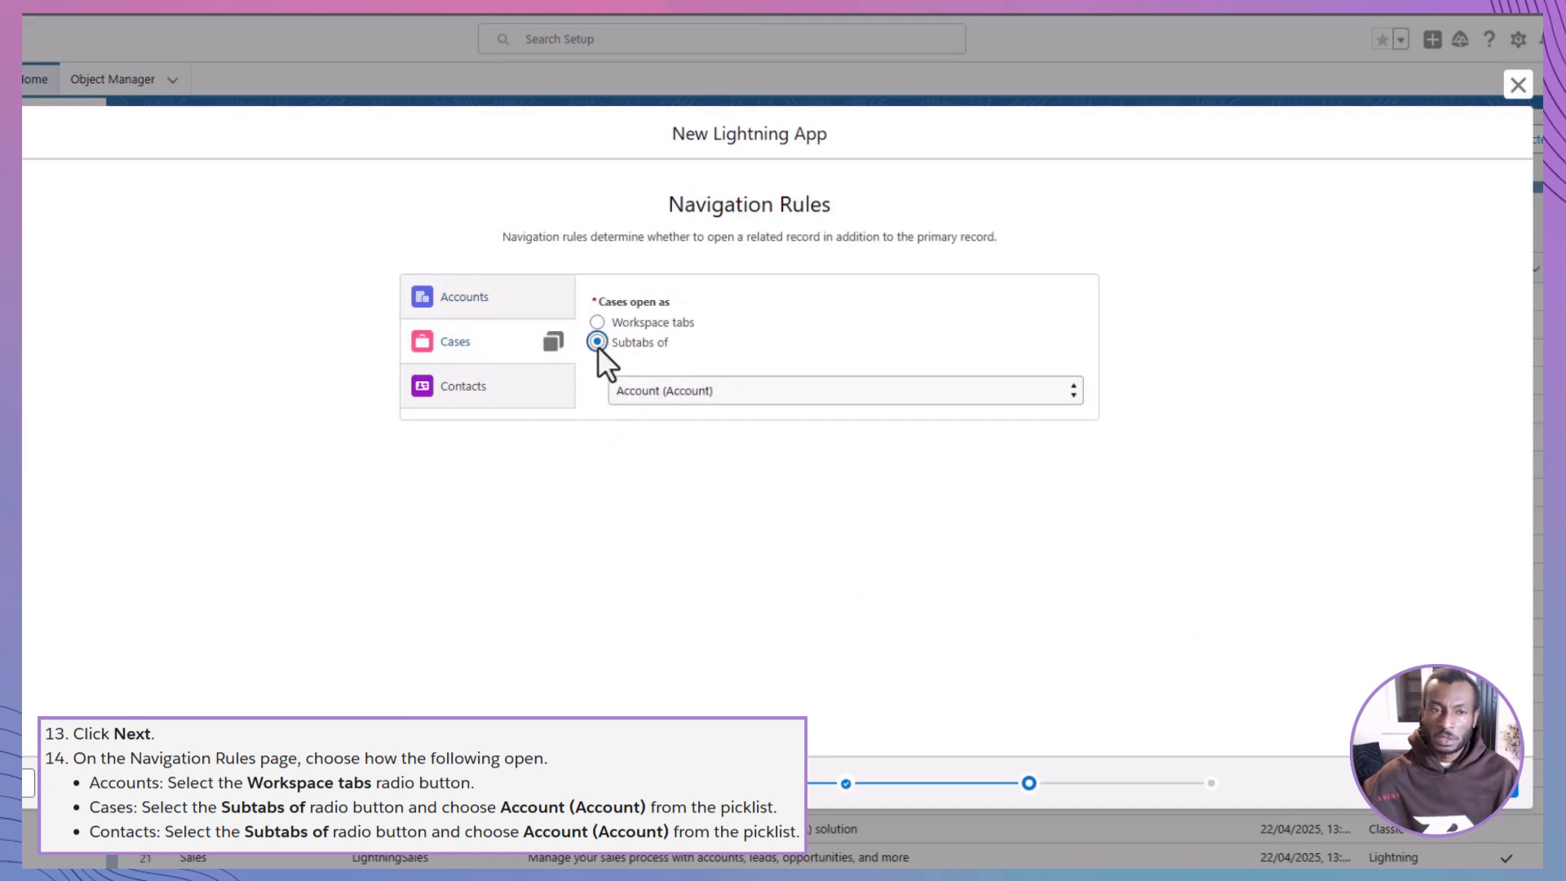
left_click(462, 385)
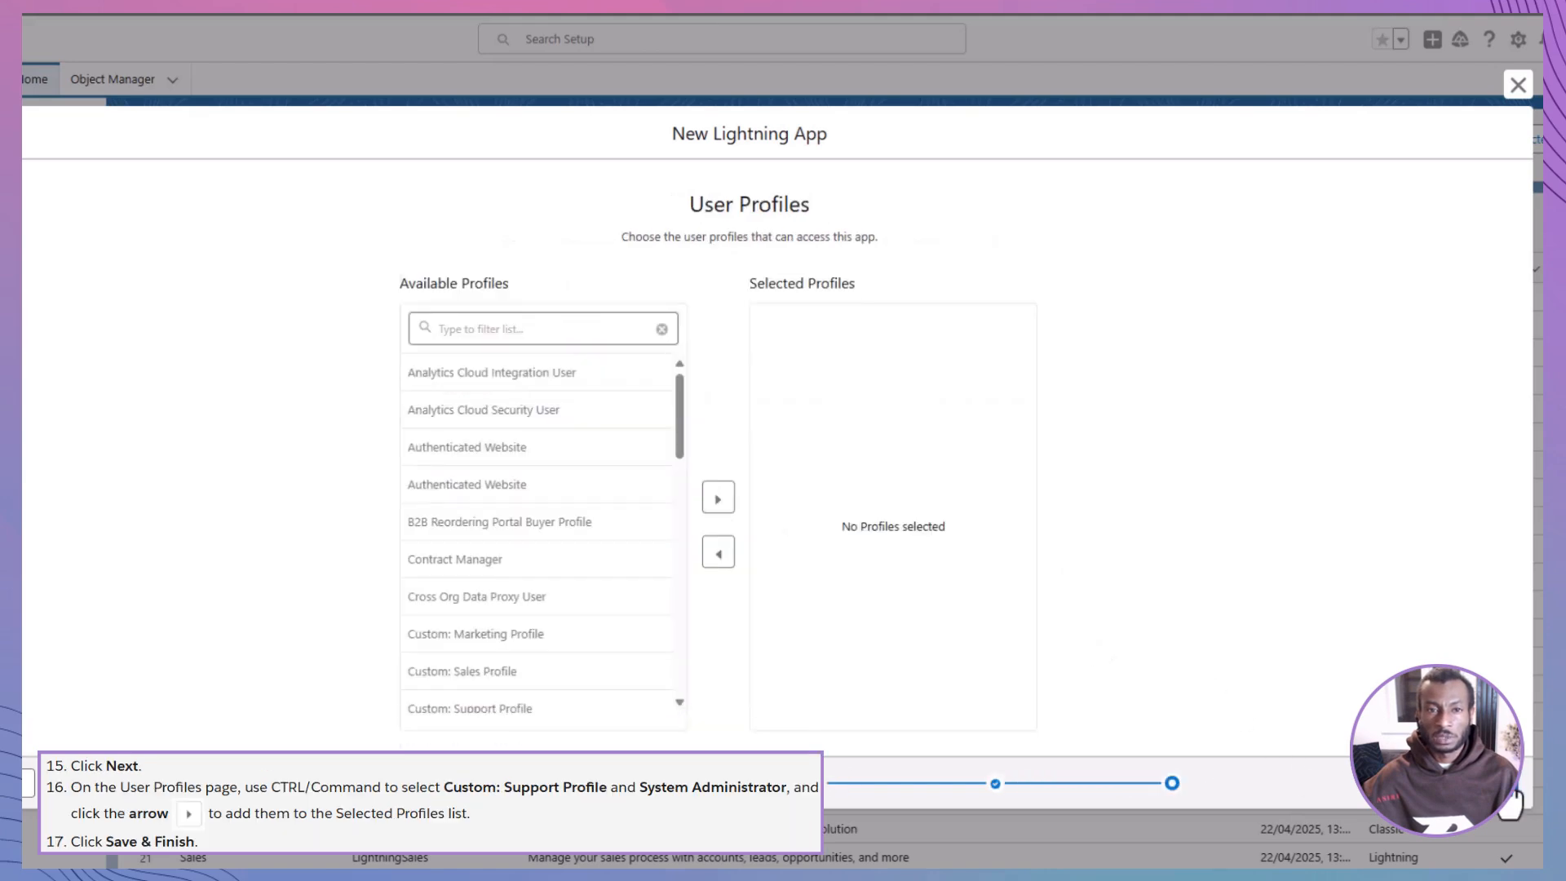
mouse_move(1042, 689)
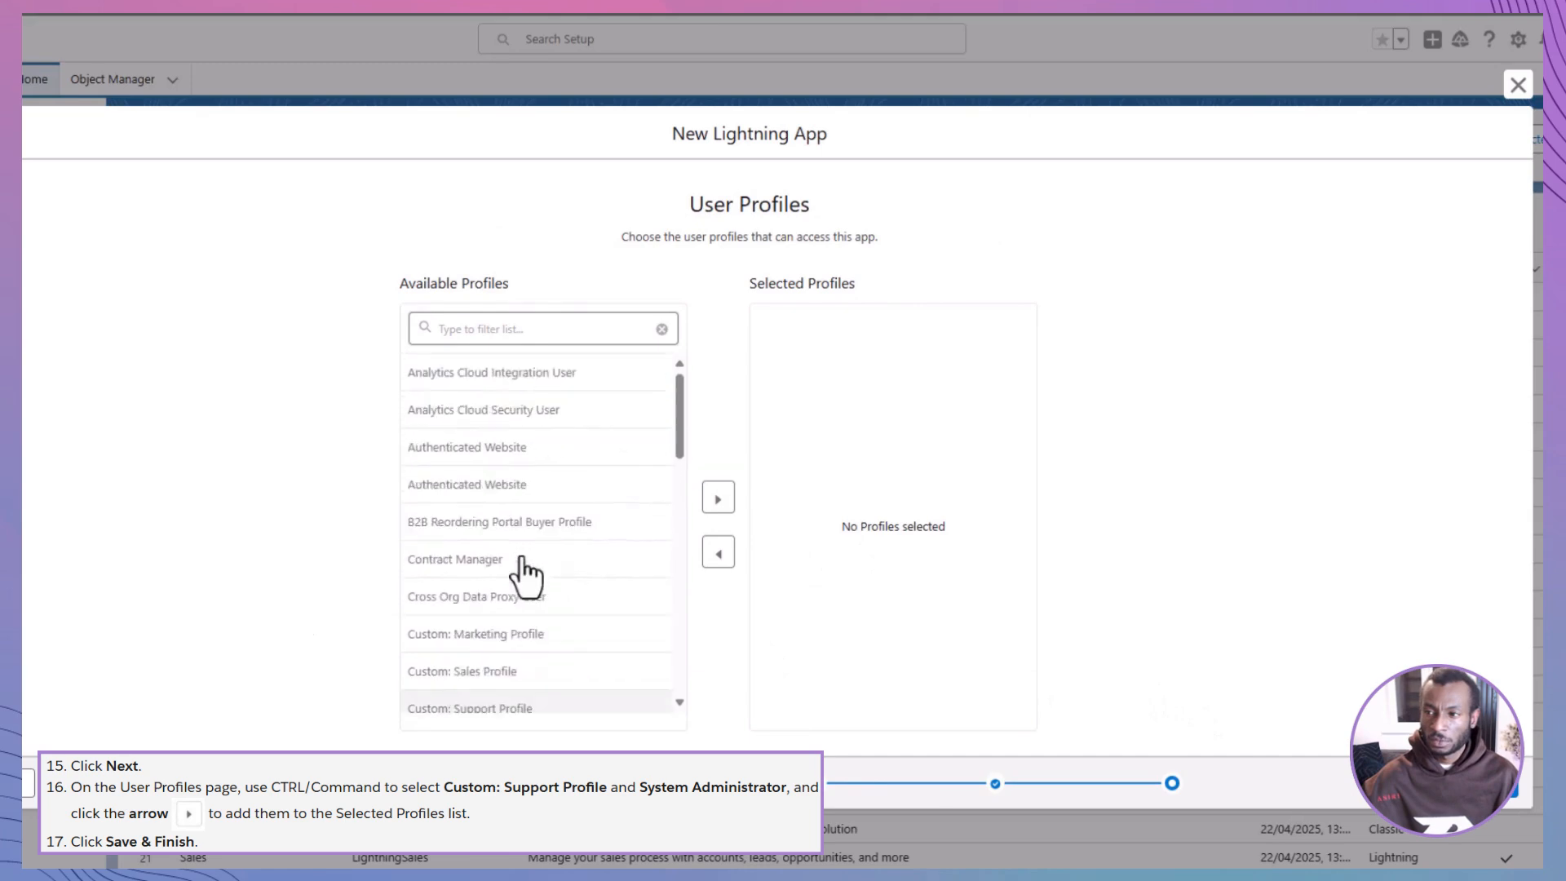
Grant Custom: Support Profile and System Administrator access to the app and Save & Finish.
scroll("down", 3)
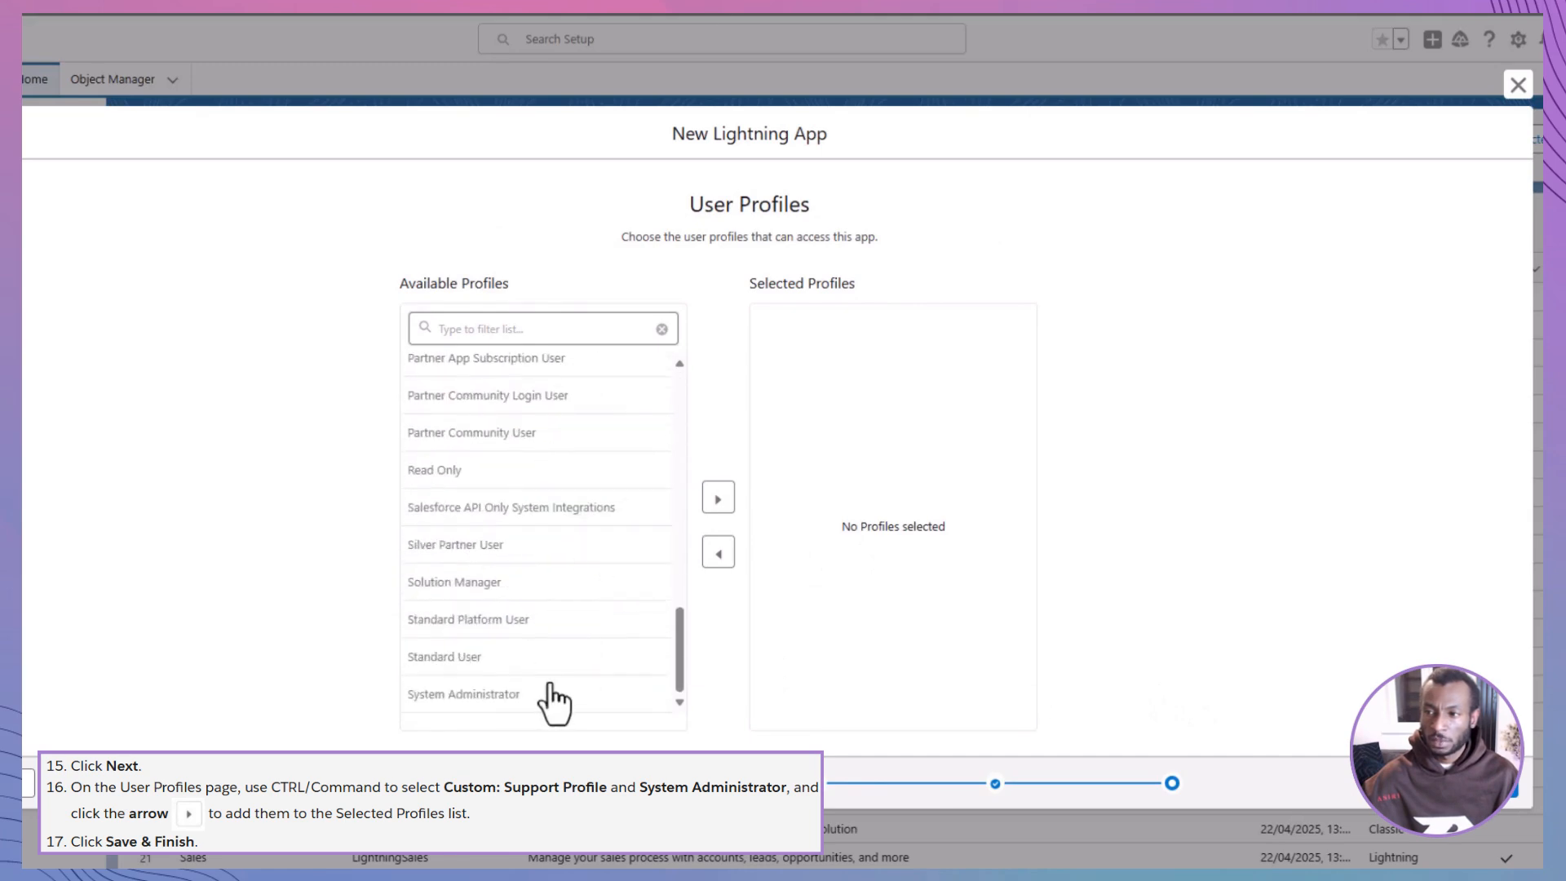
left_click(717, 497)
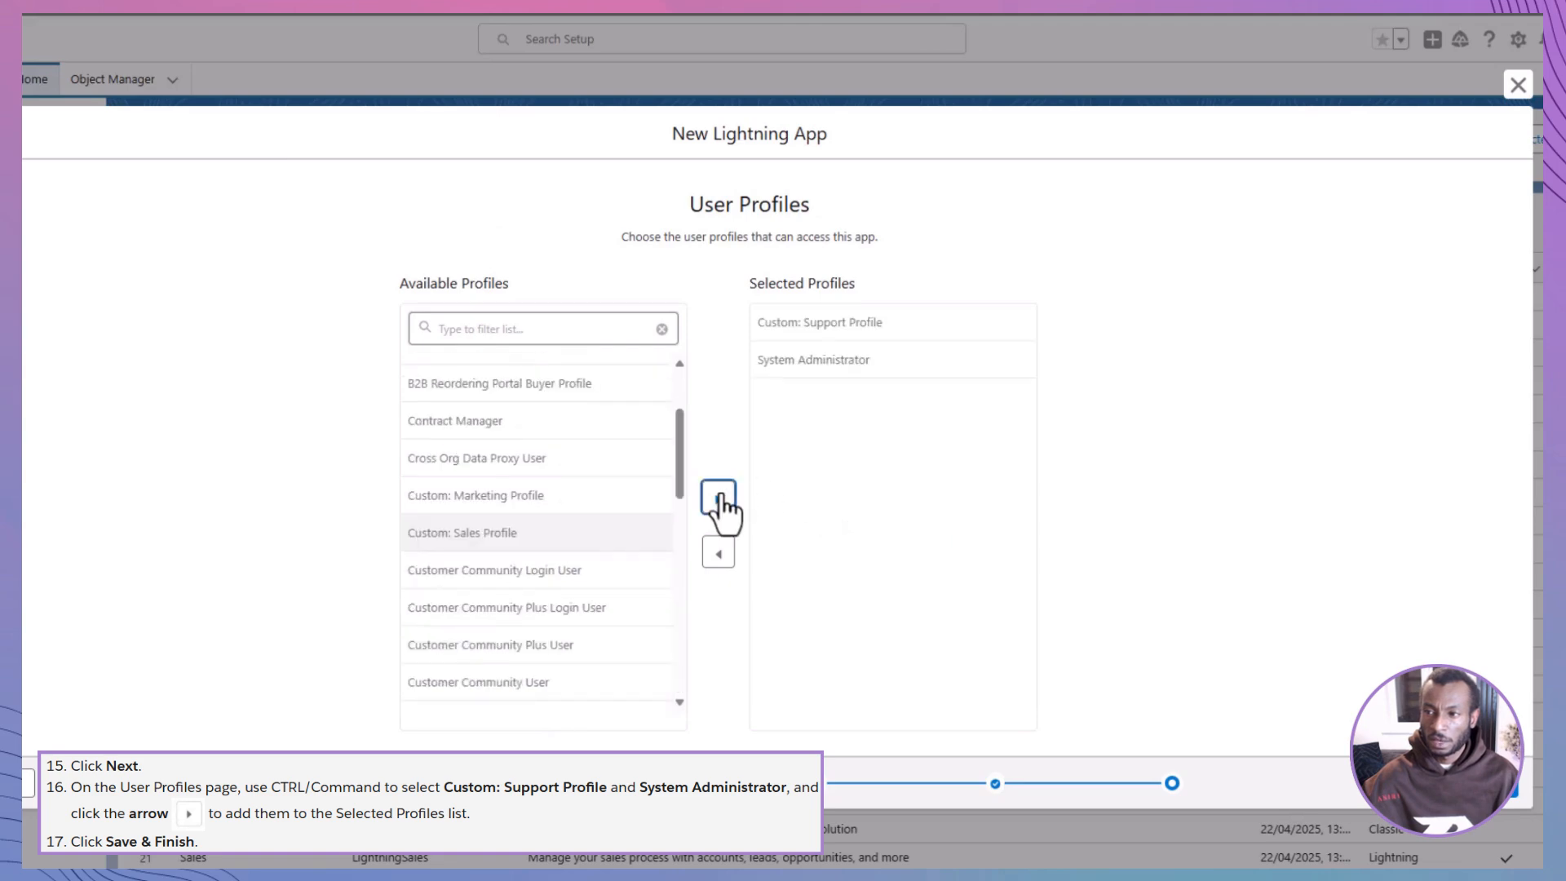
left_click(1517, 84)
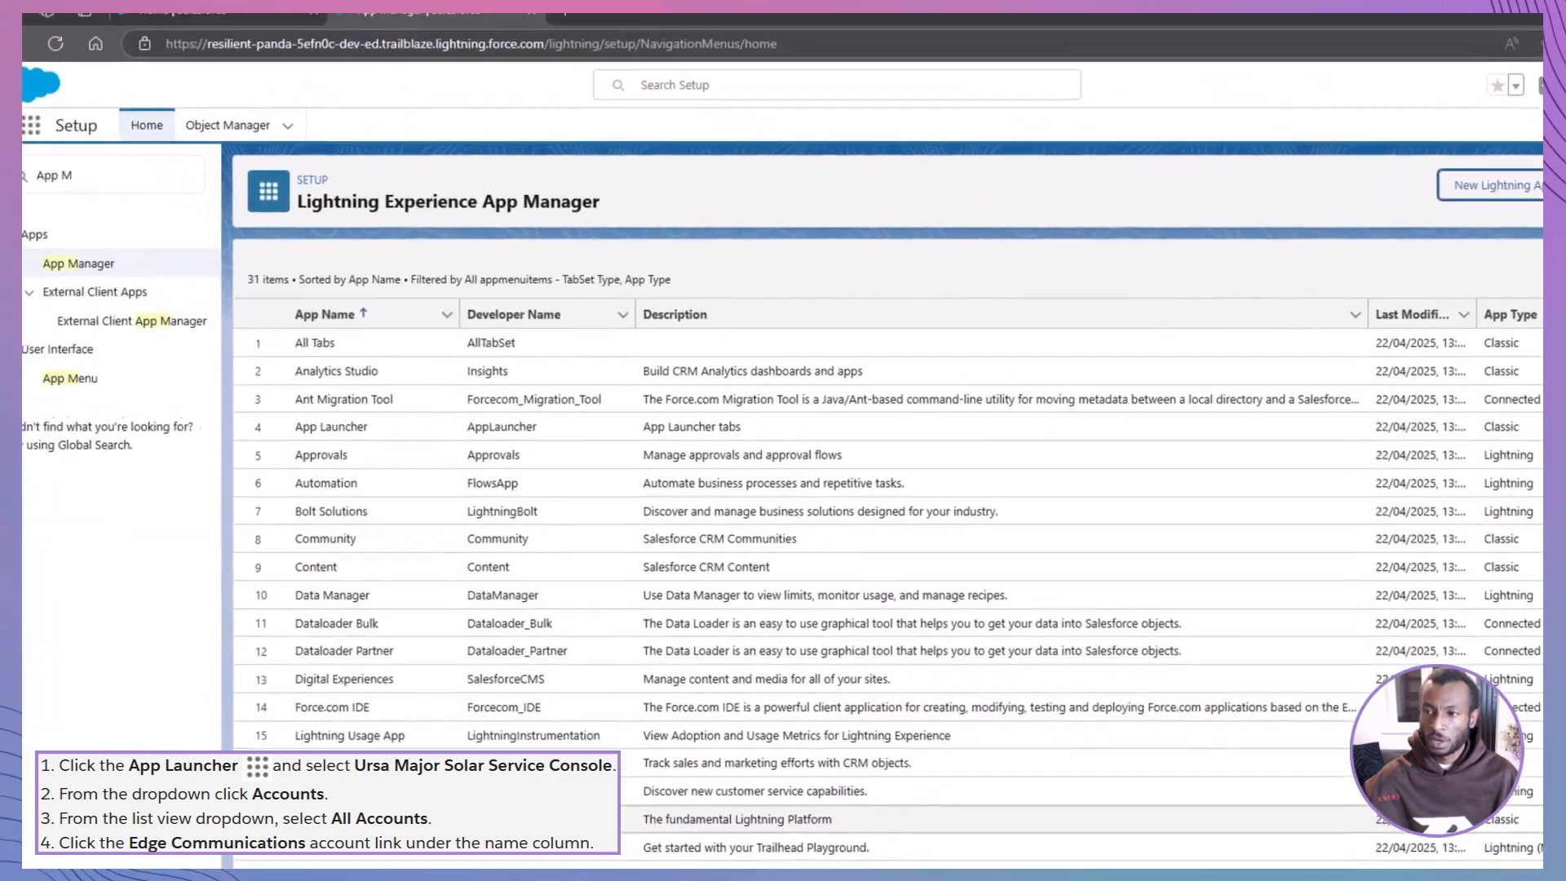
Launch Ursa Major Solar Service Console from the App Launcher and switch to the All Accounts list view.
left_click(63, 142)
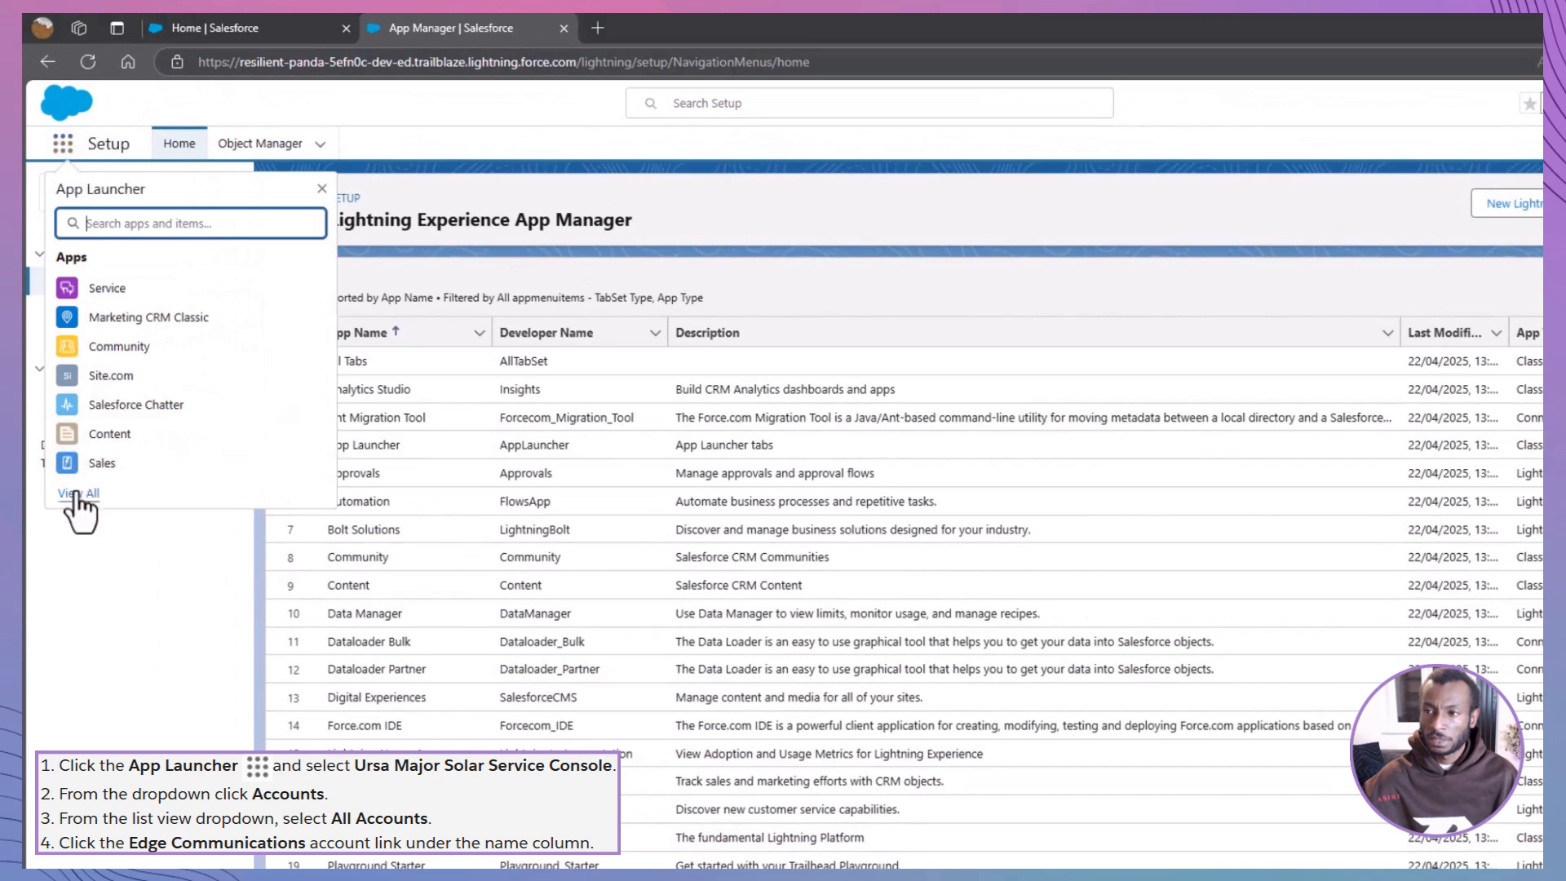
left_click(79, 492)
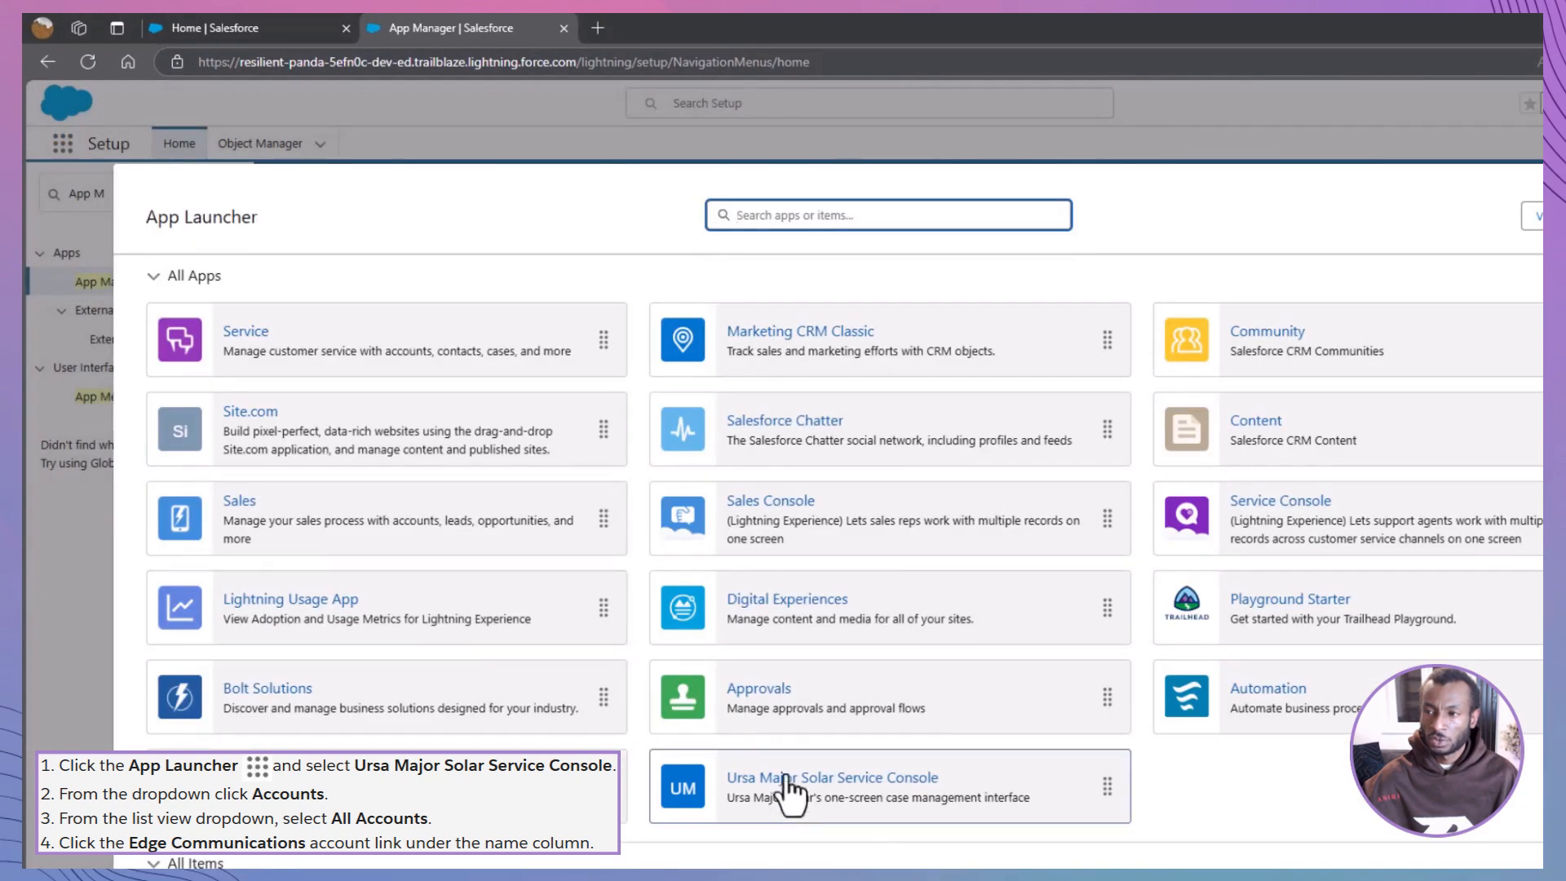
left_click(832, 777)
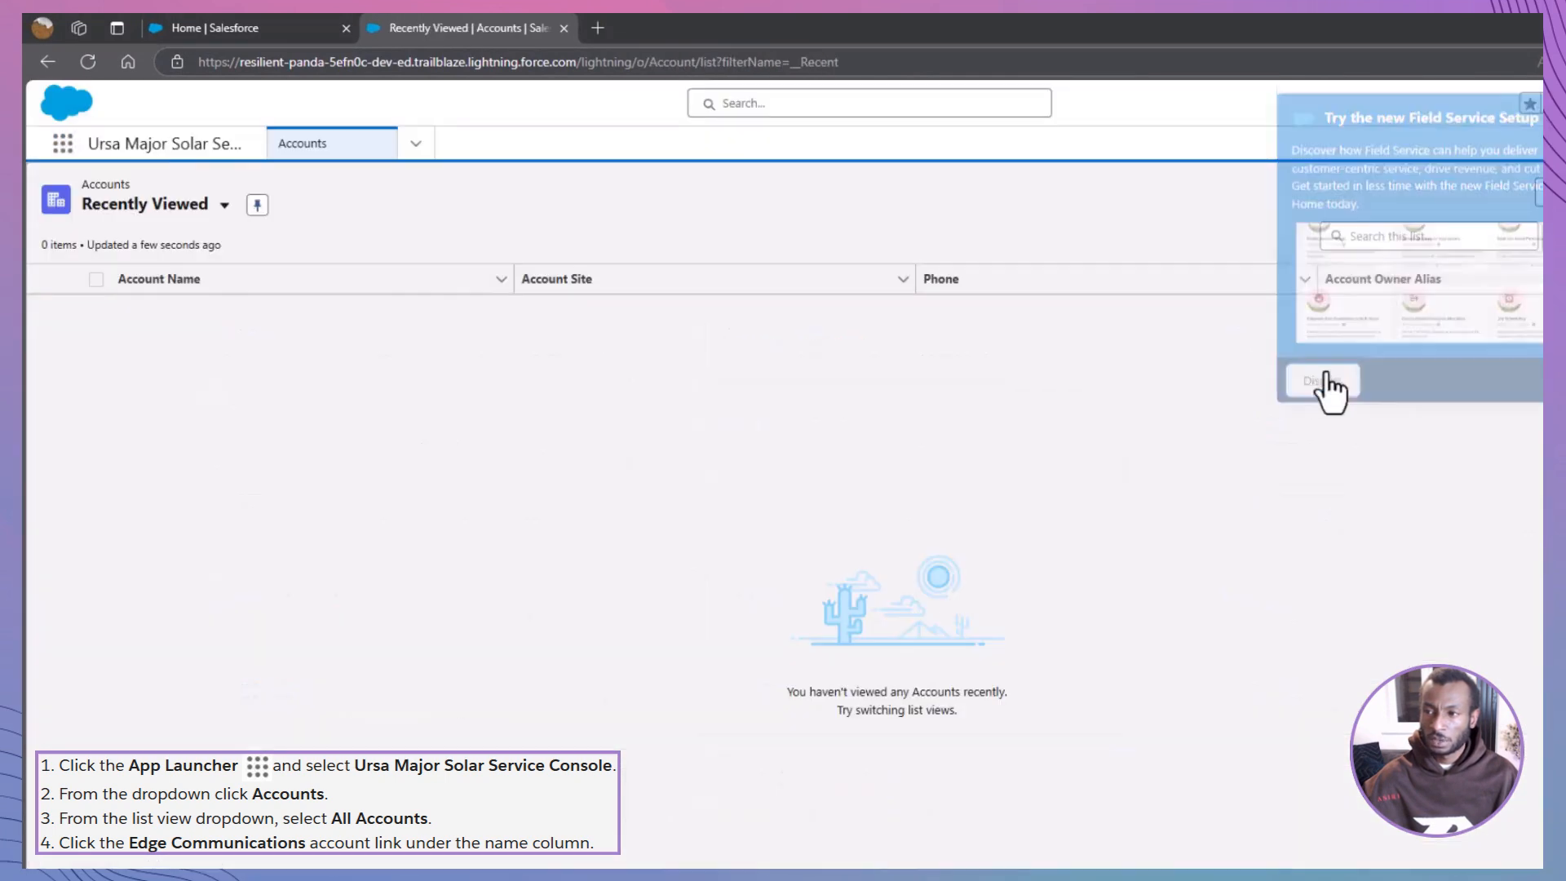
left_click(223, 203)
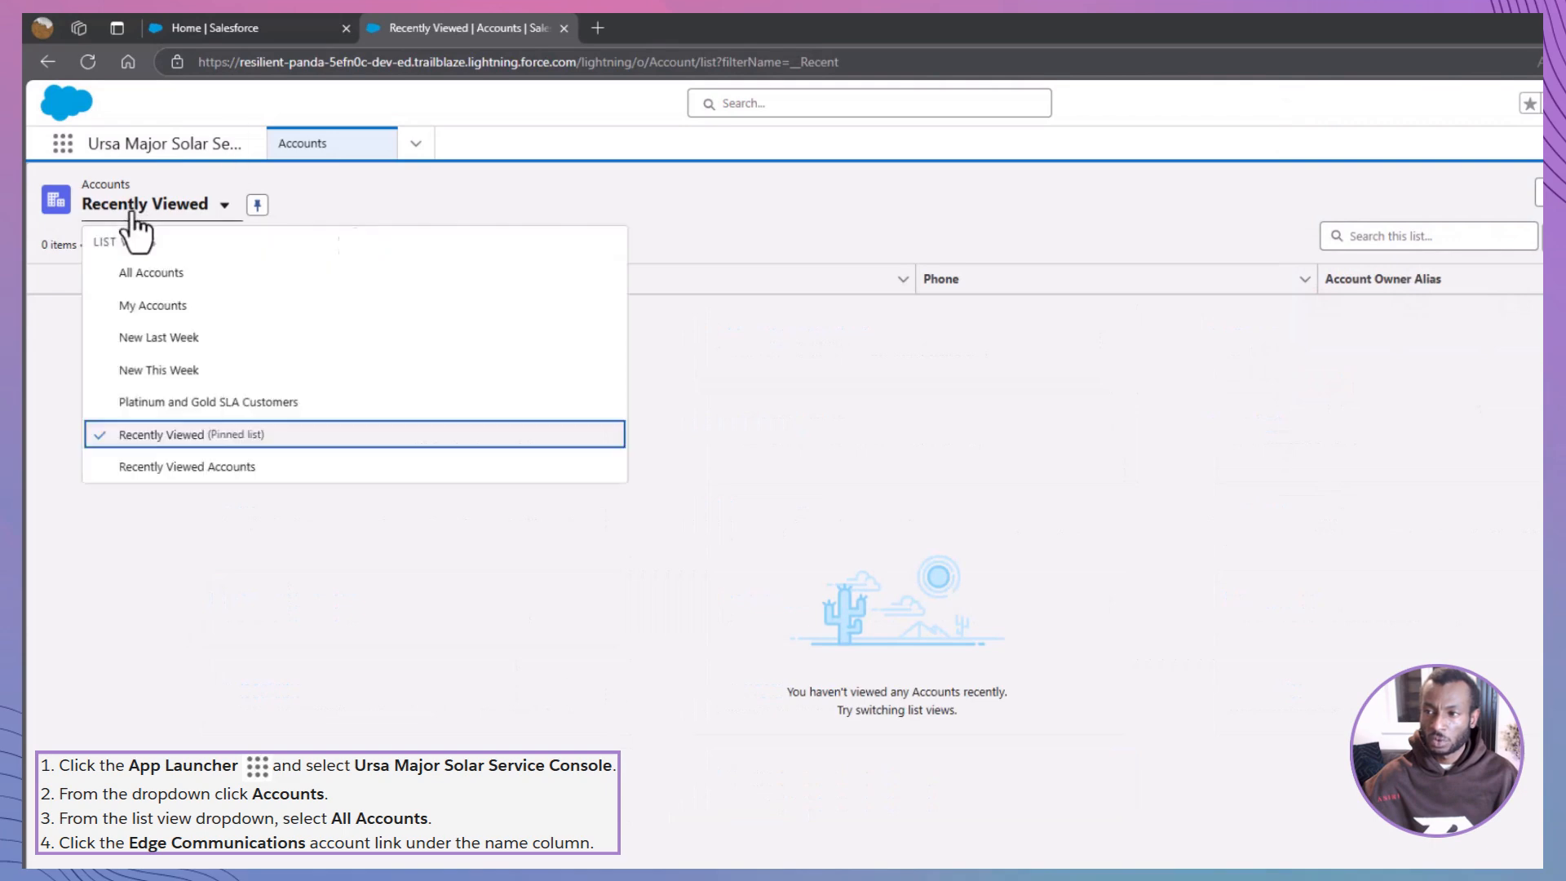
left_click(150, 273)
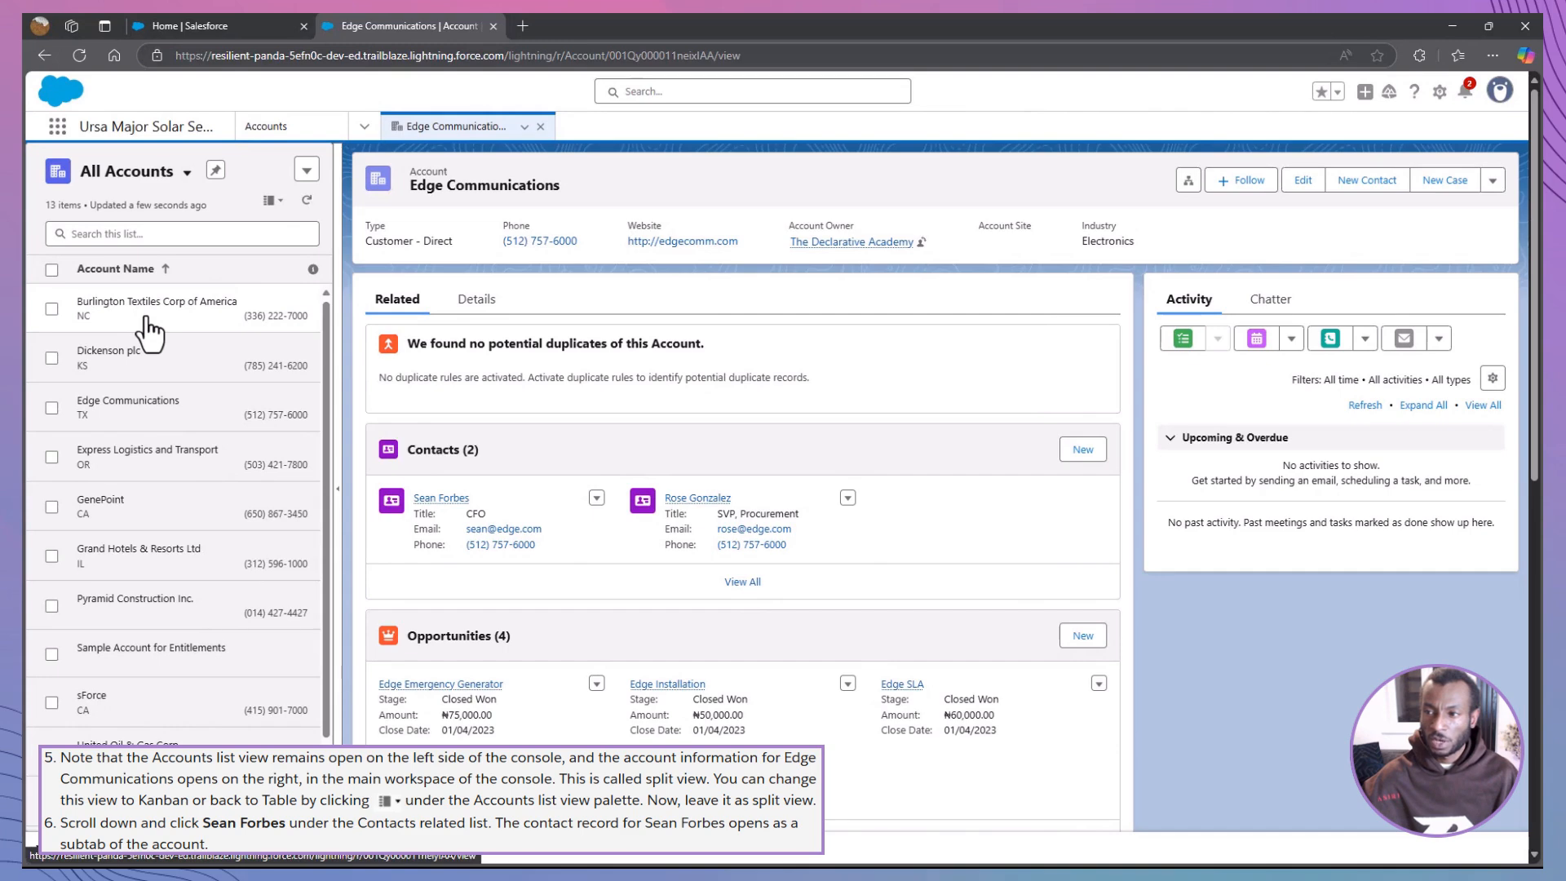
Open Edge Communications' contact, then Pyramid Construction Inc.'s contact Pat Stumuller, and start a new case.
scroll("down", 3)
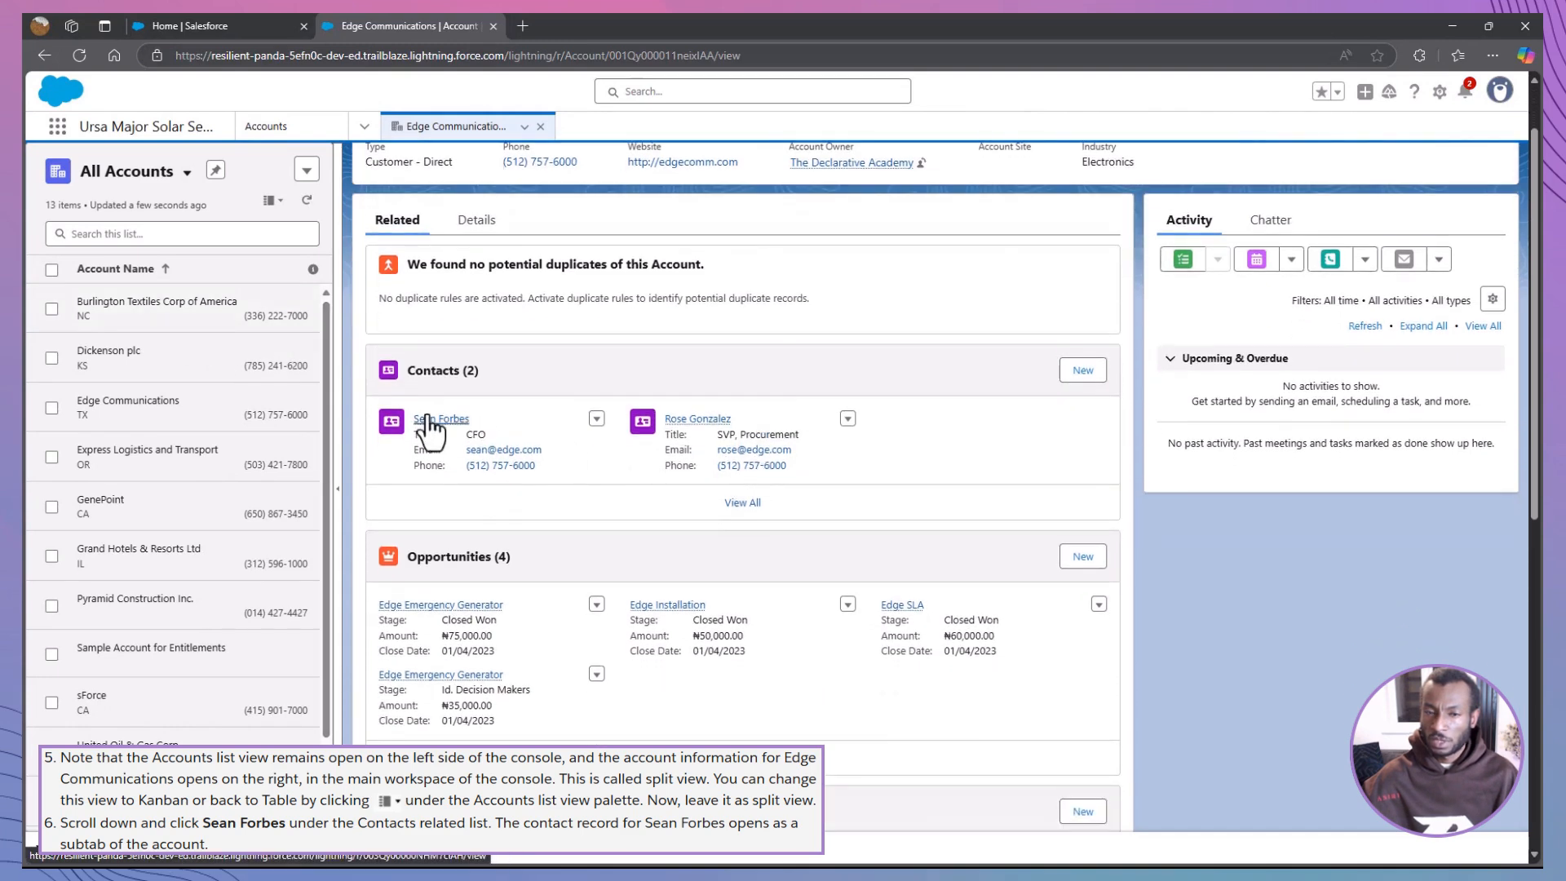
left_click(440, 418)
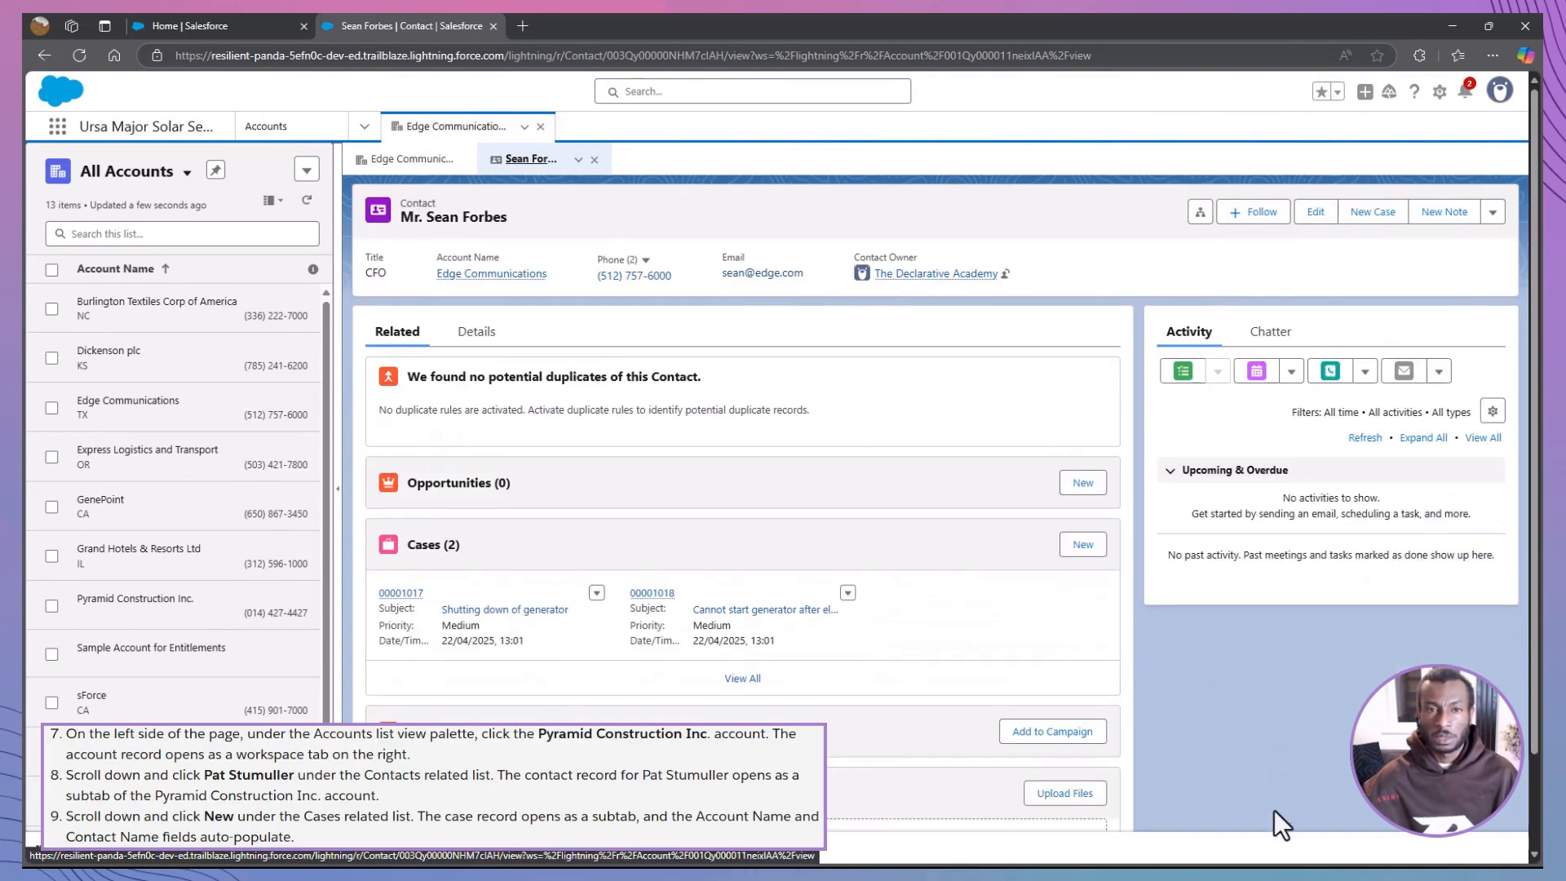
mouse_move(1341, 777)
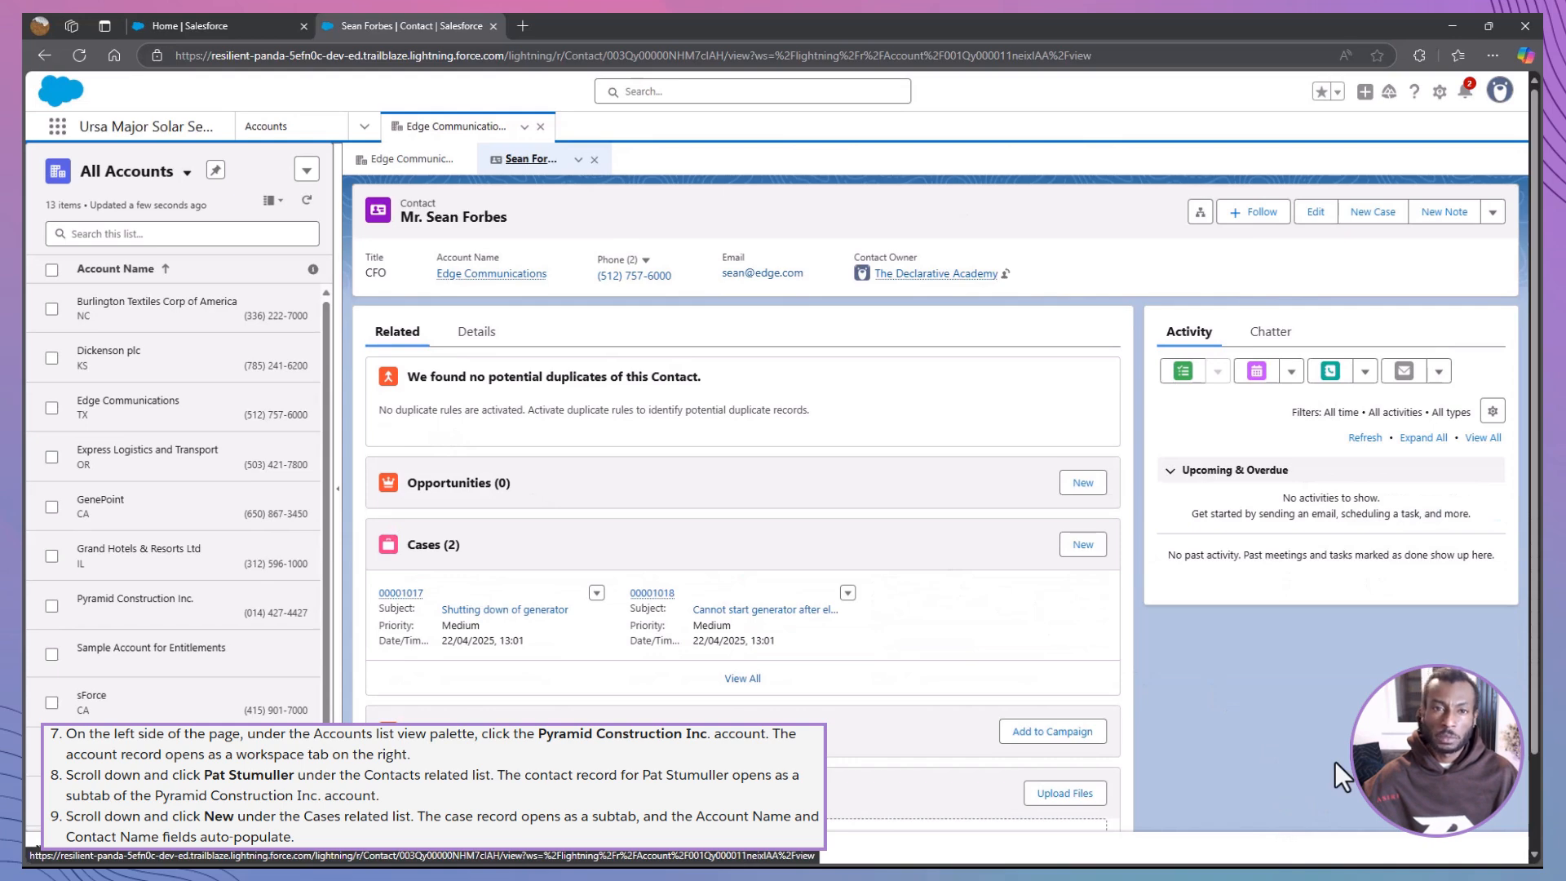
left_click(135, 598)
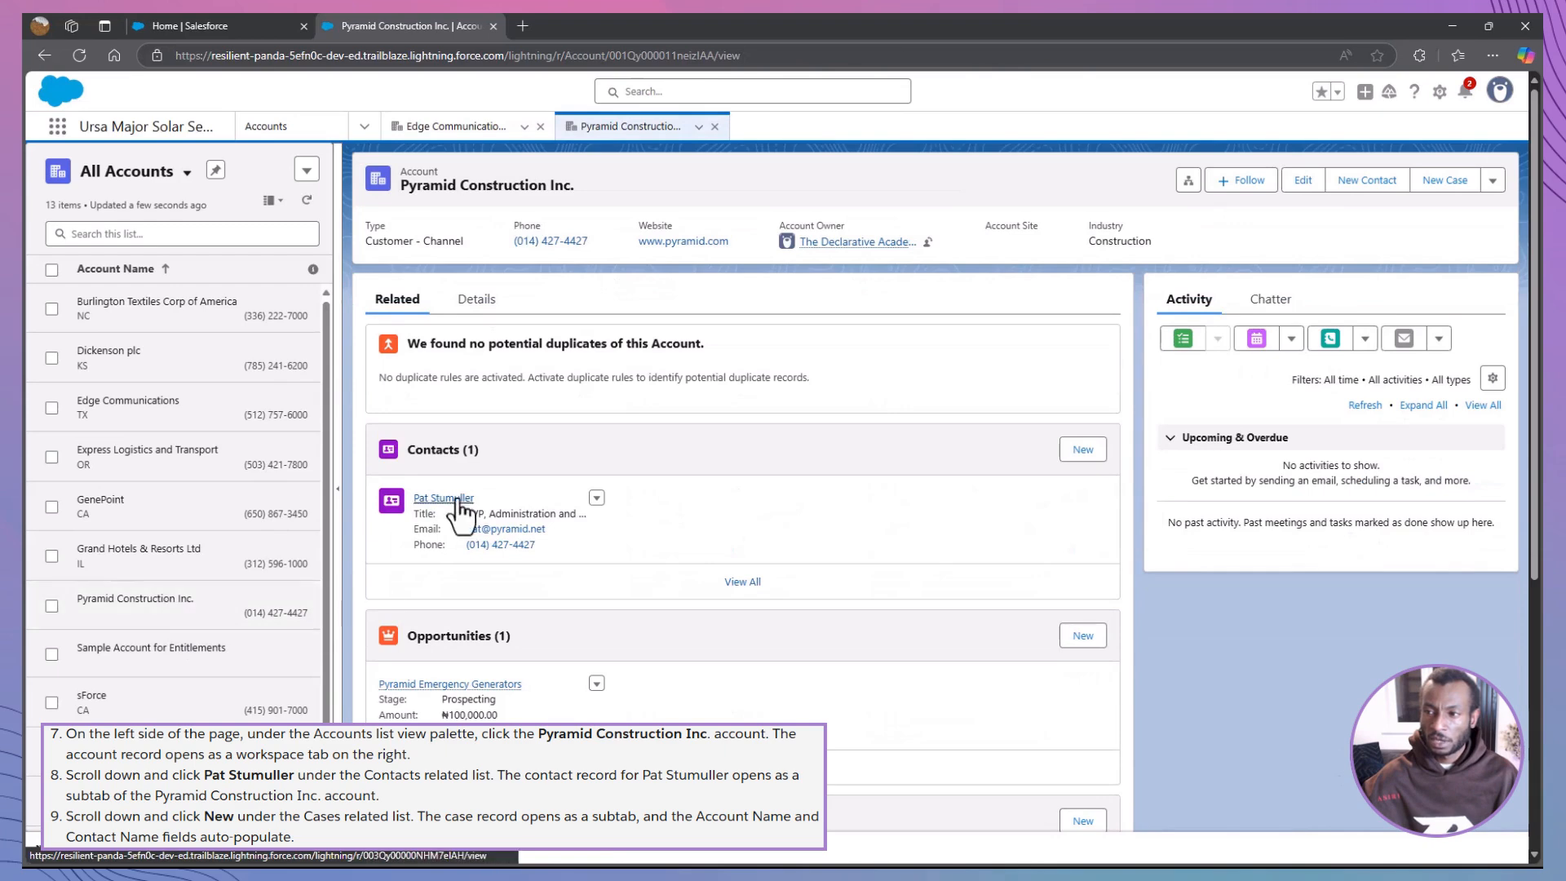
left_click(442, 498)
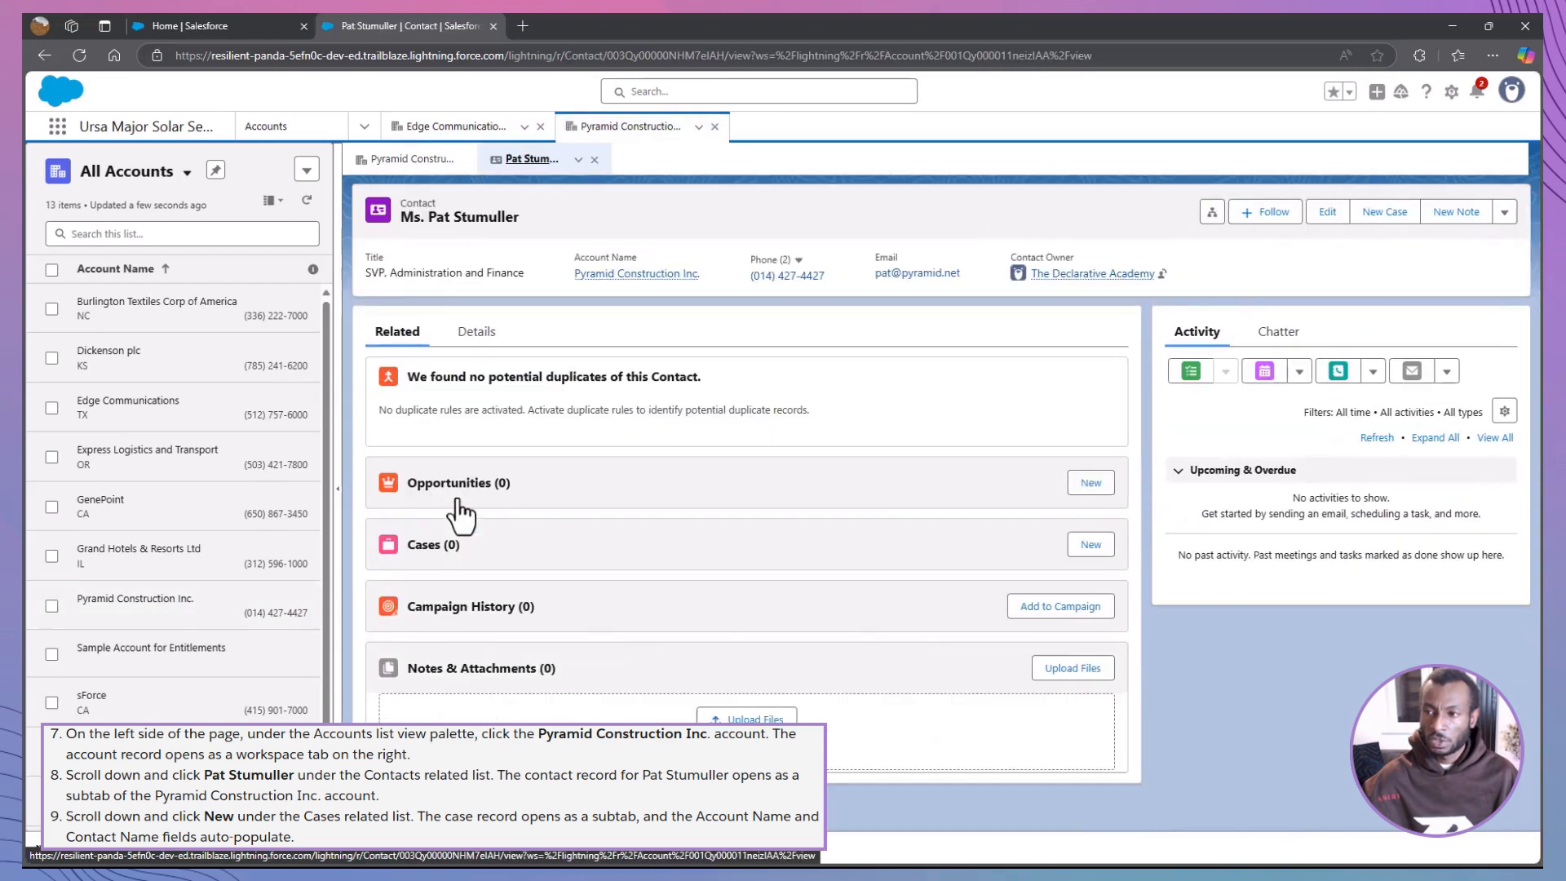
left_click(1089, 543)
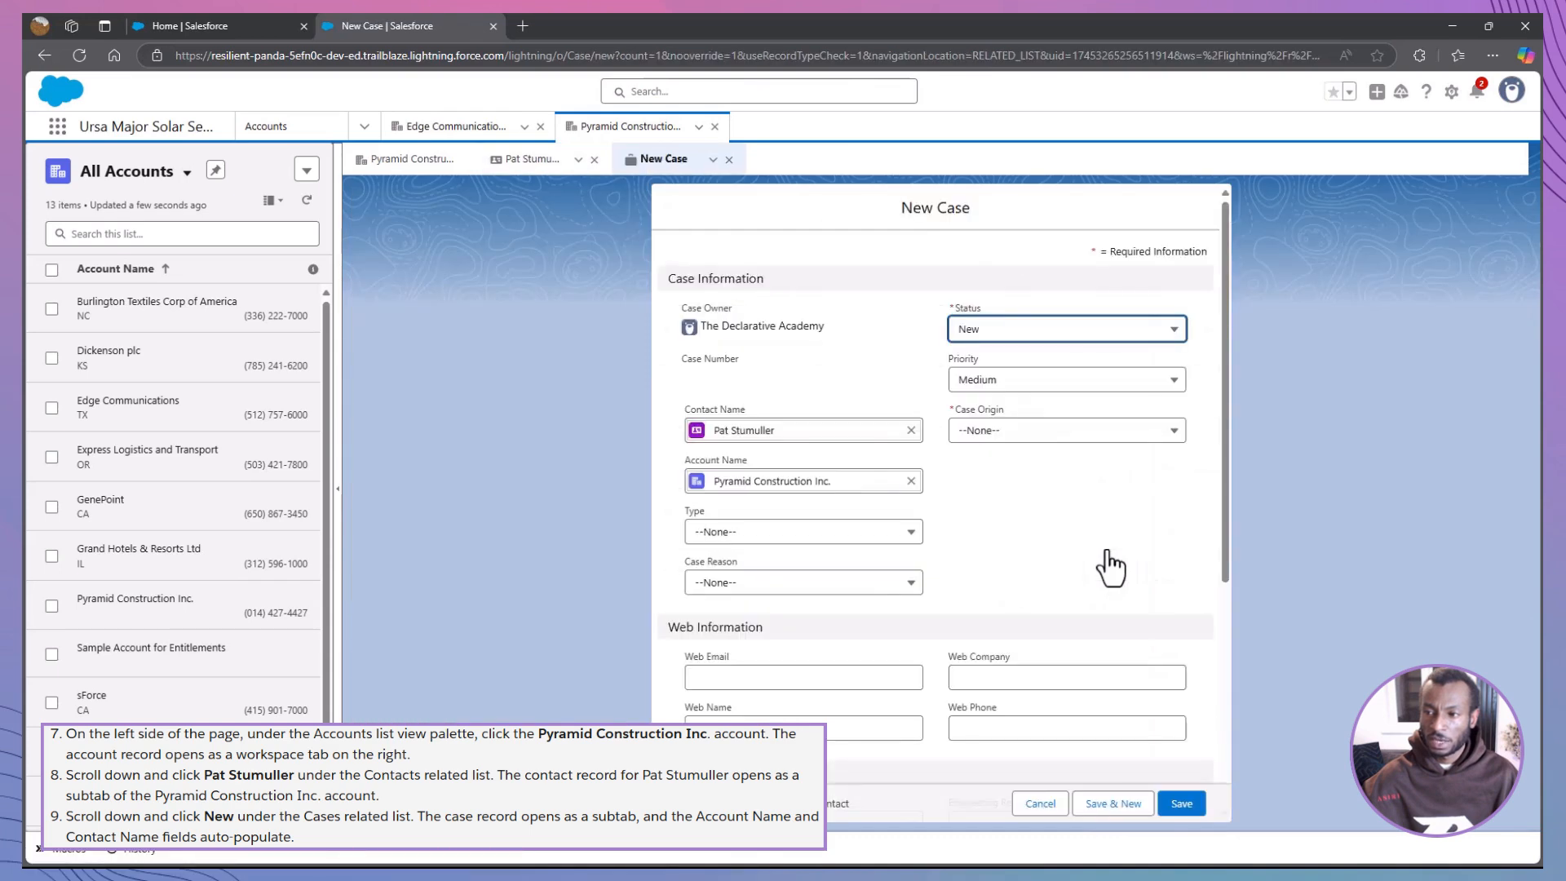
mouse_move(1057, 566)
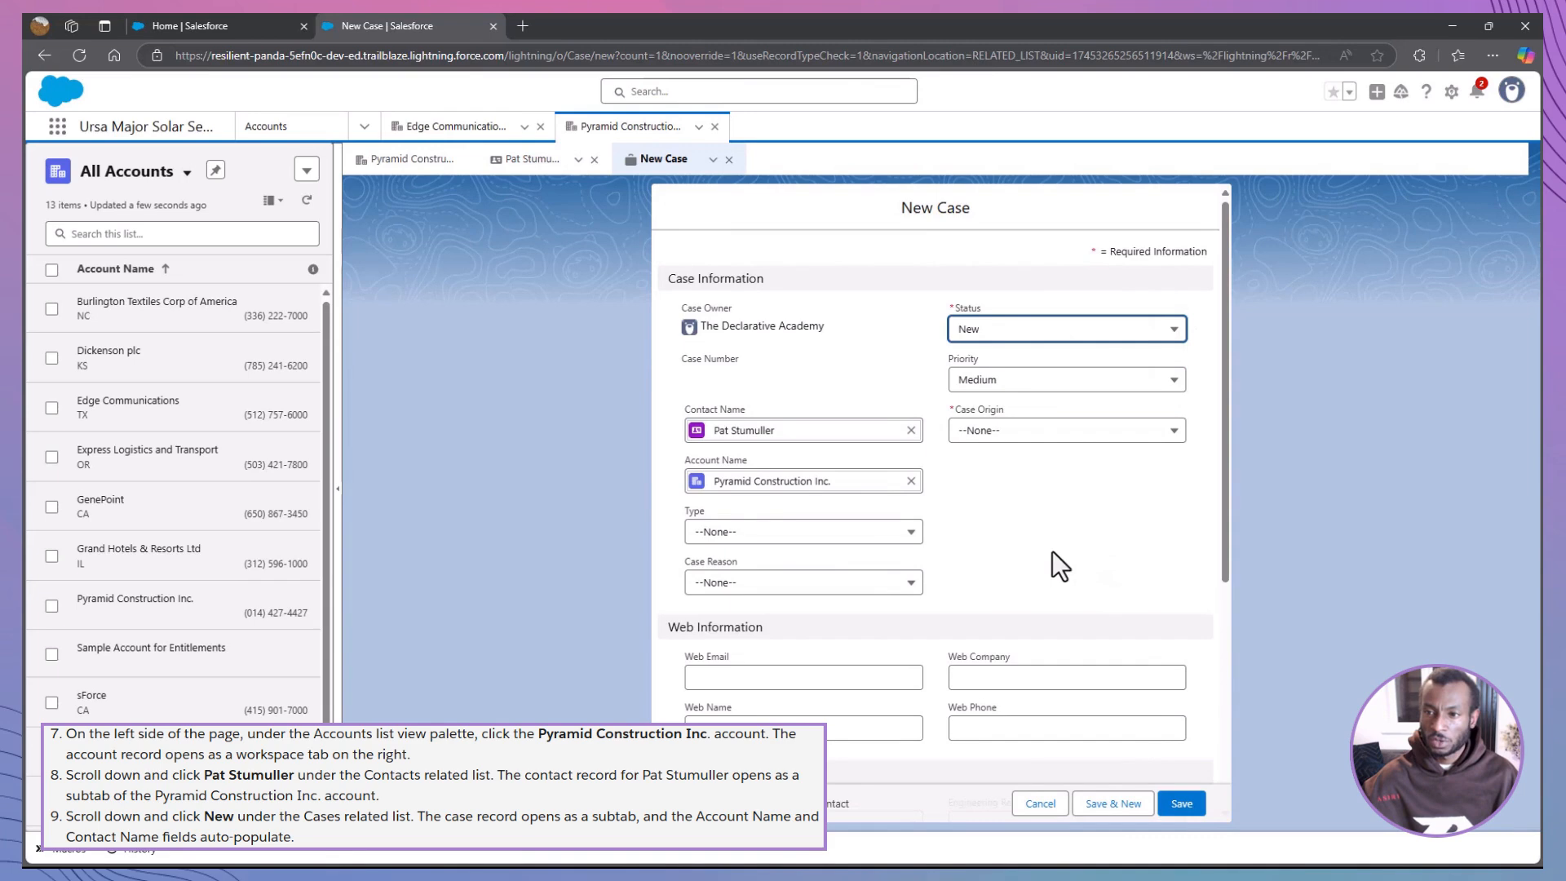
Save a Phone case titled Solar Panel Warranty asking about the warranty on the panels when installed.
left_click(1064, 429)
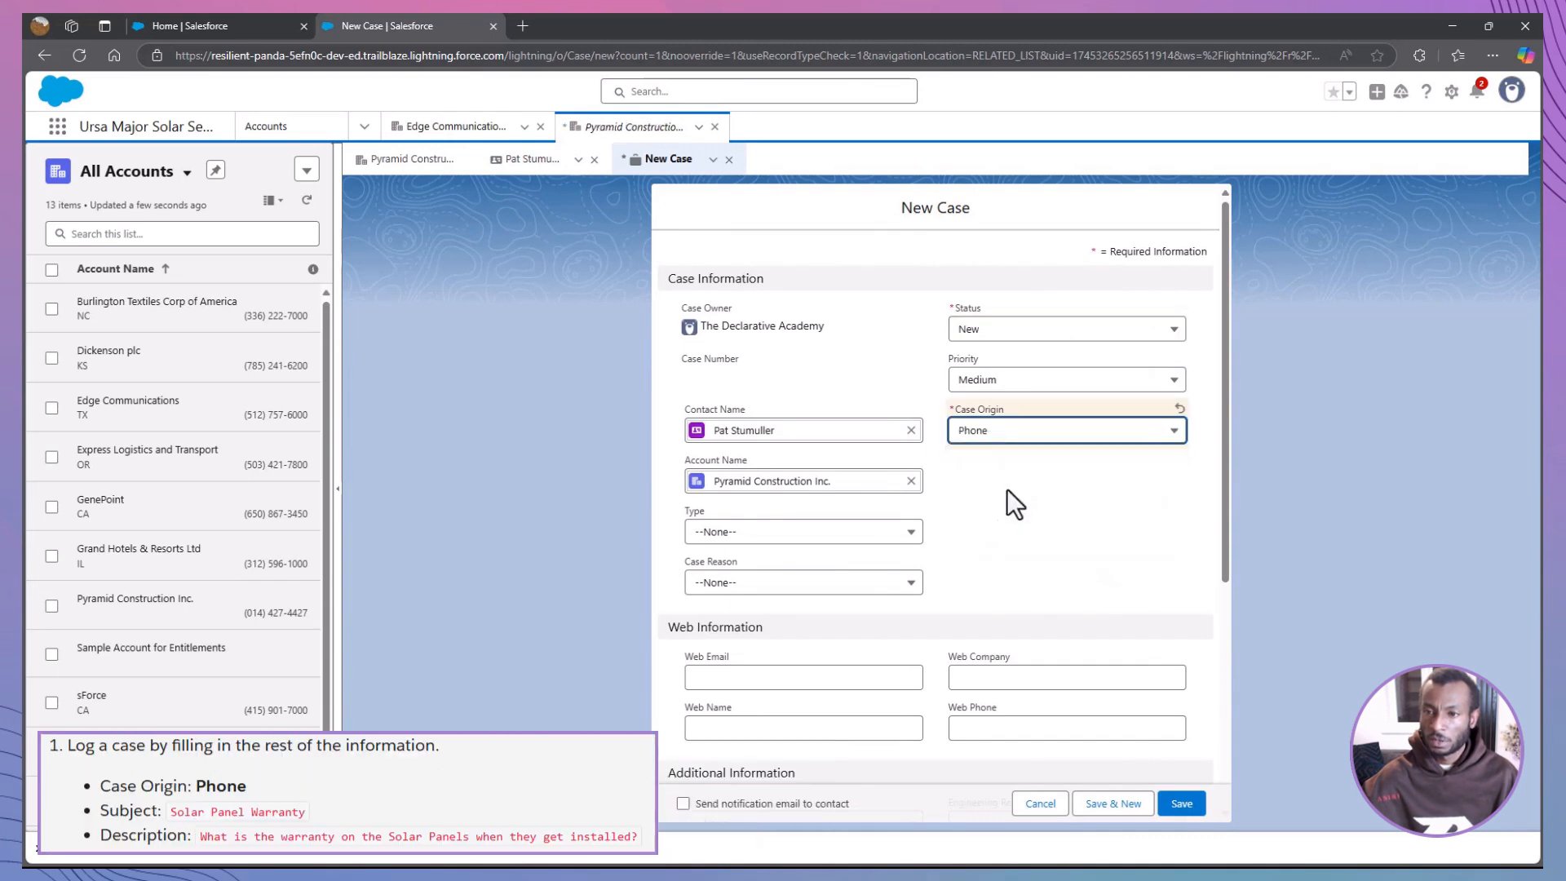
scroll("down", 3)
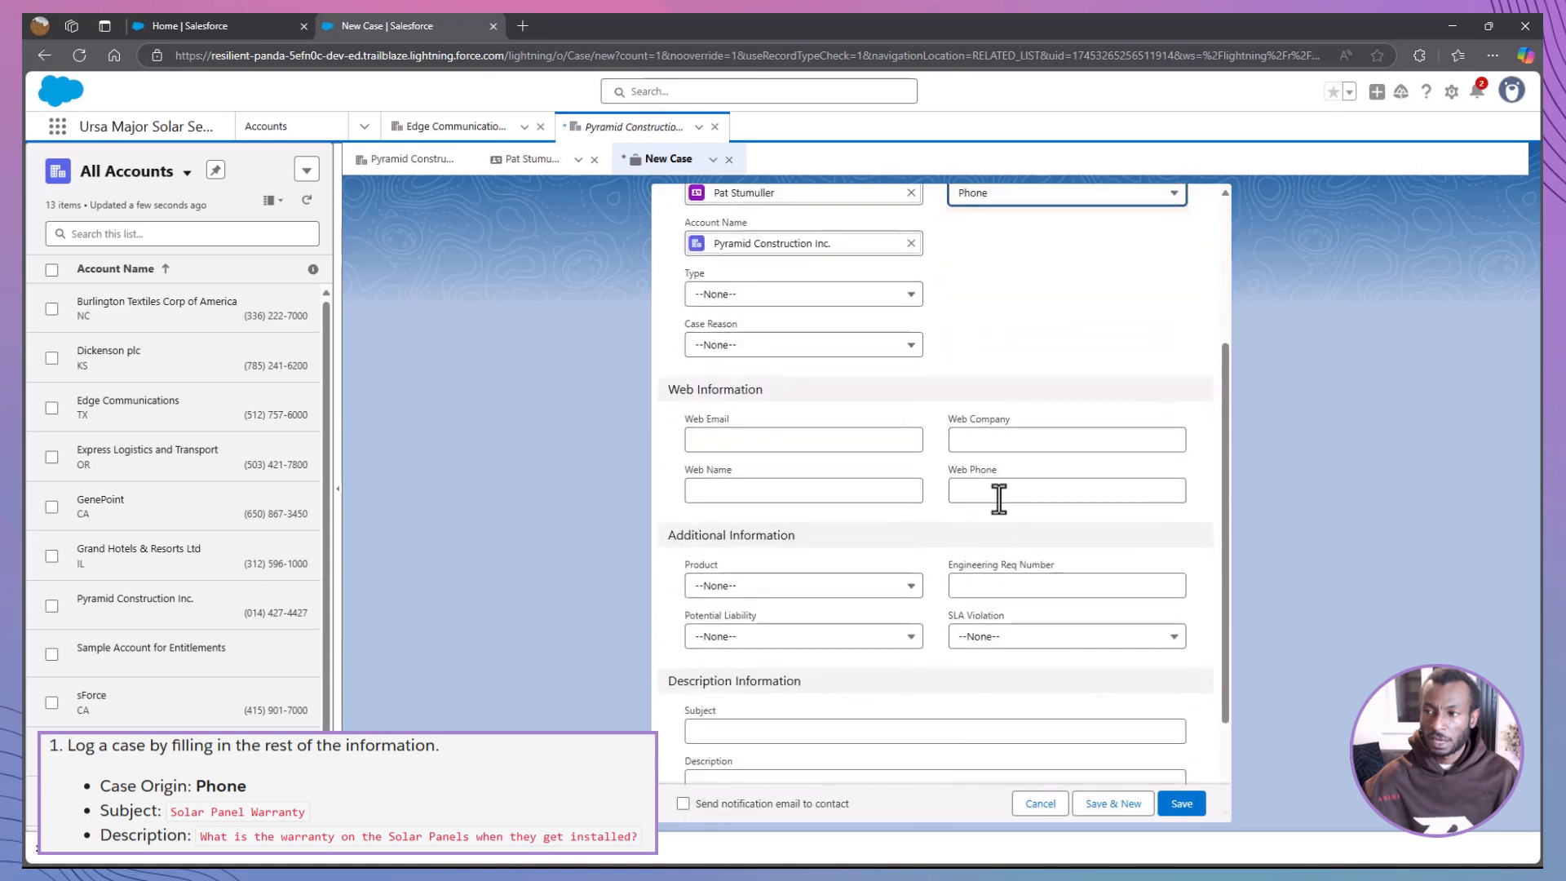
type("Solar Panel Warranty")
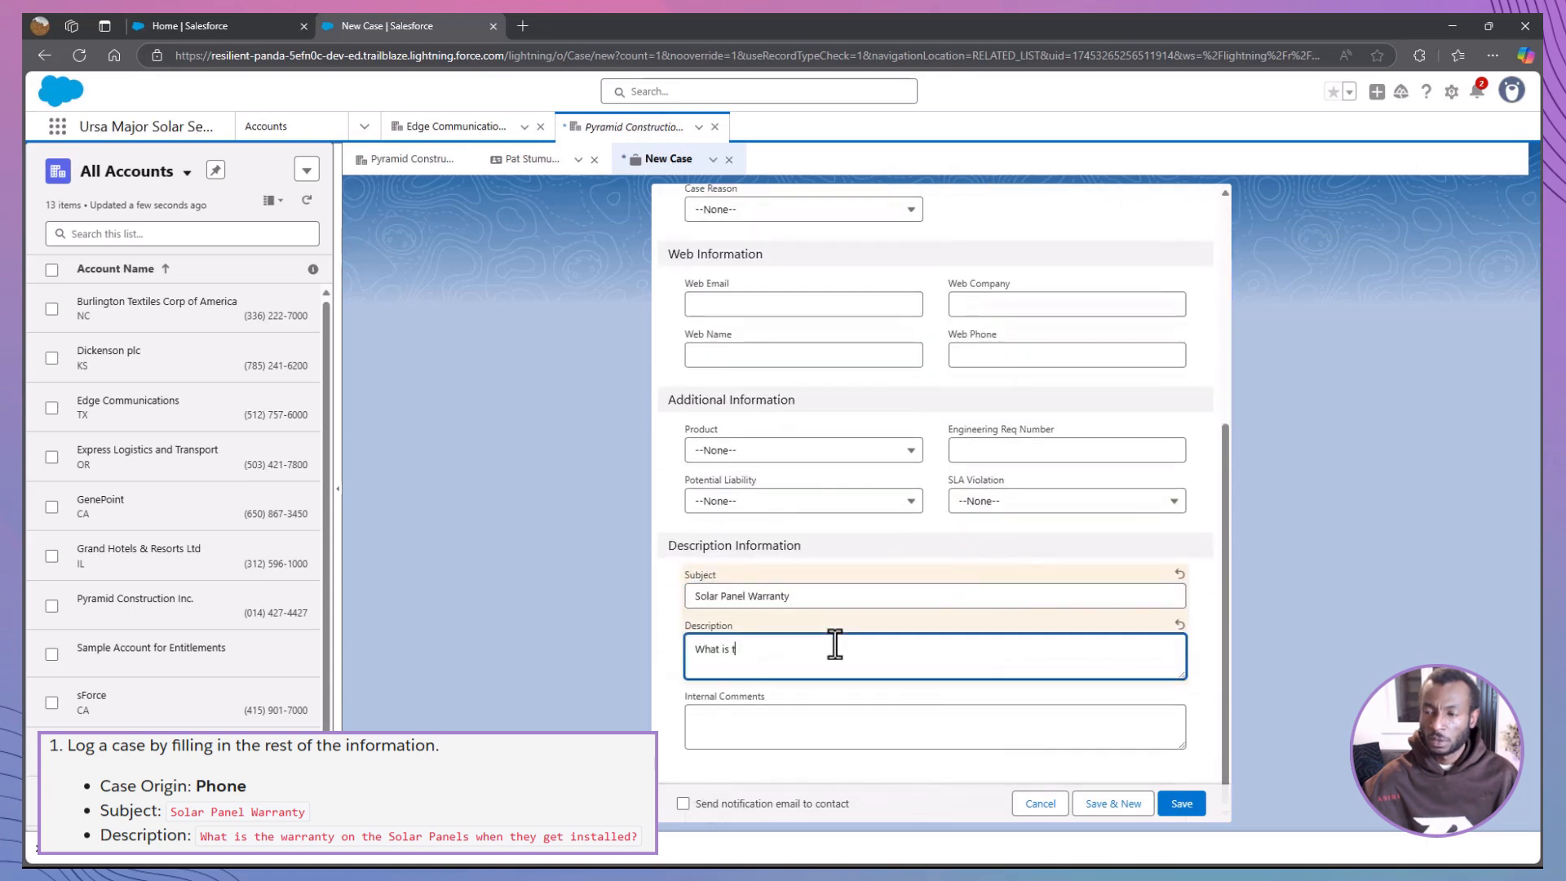
type("he warranty on the Solar P")
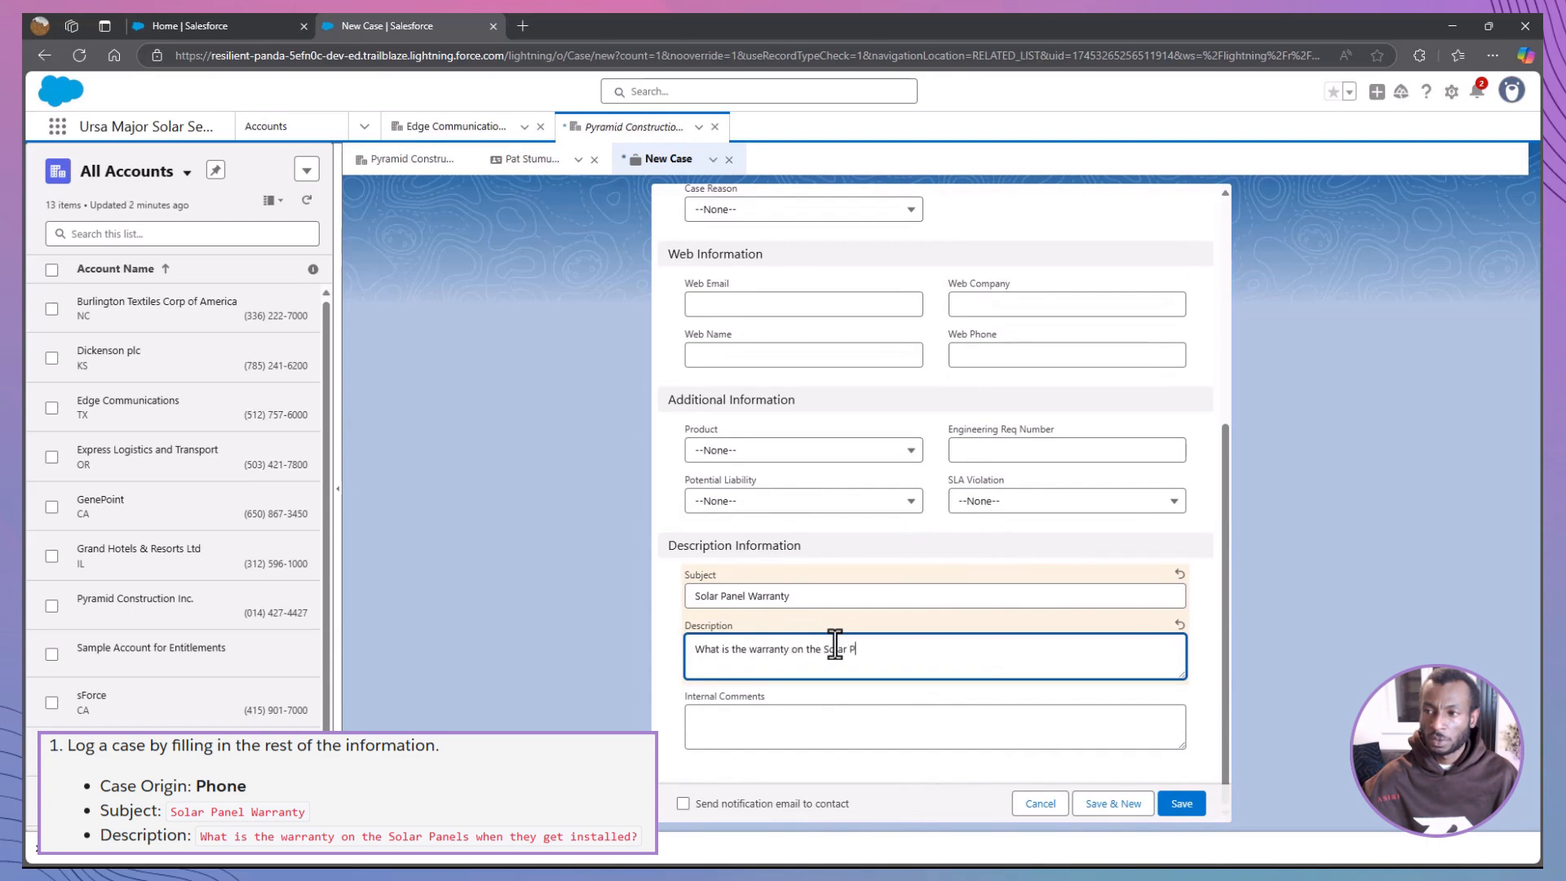
type("anels when they get install")
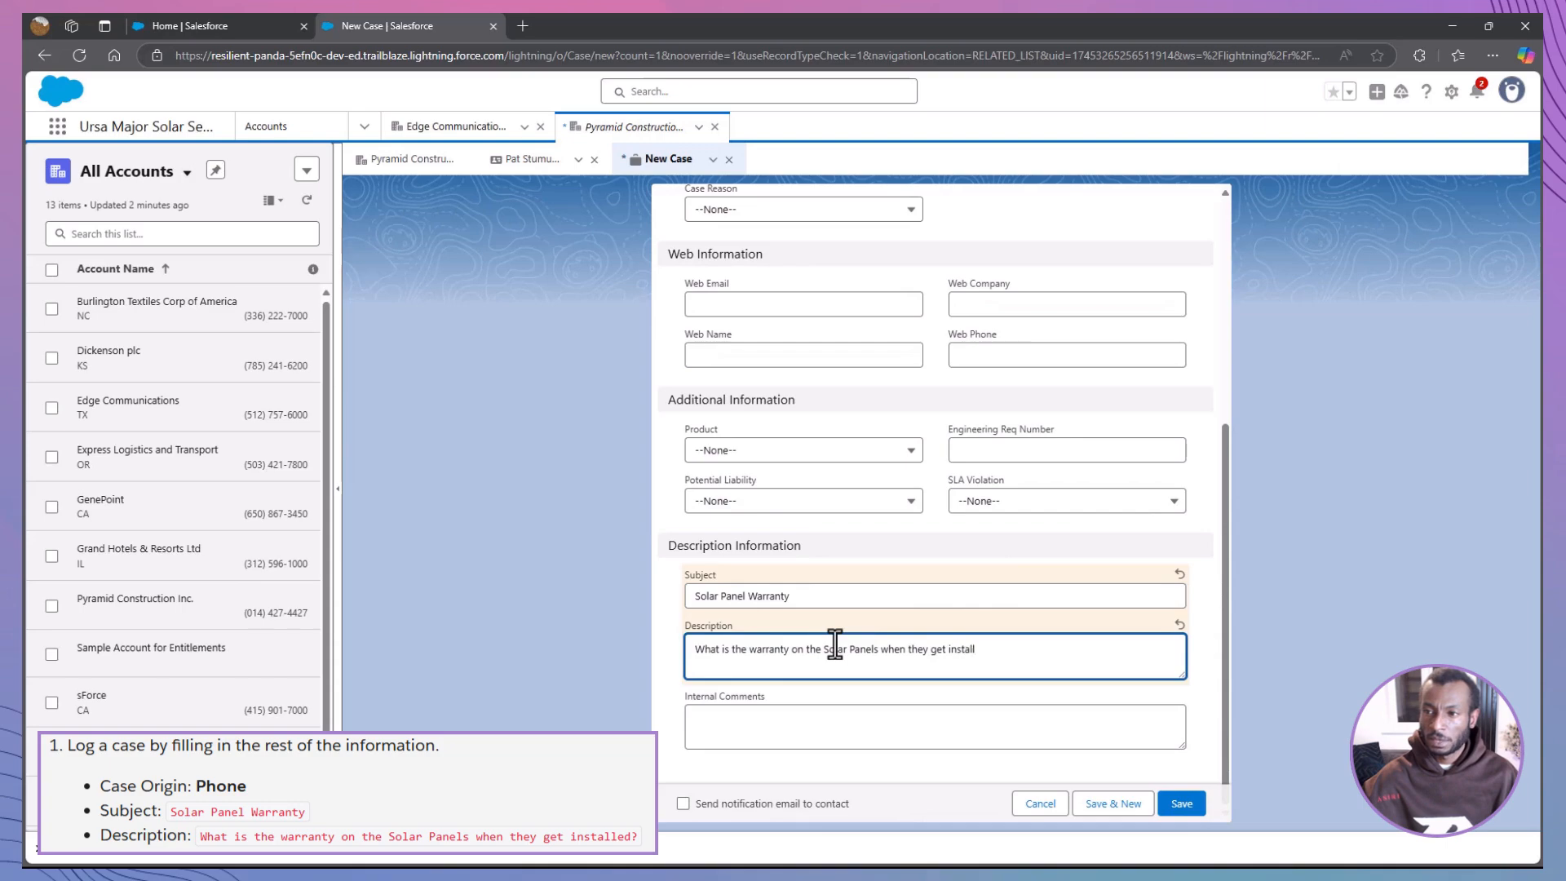
left_click(1181, 802)
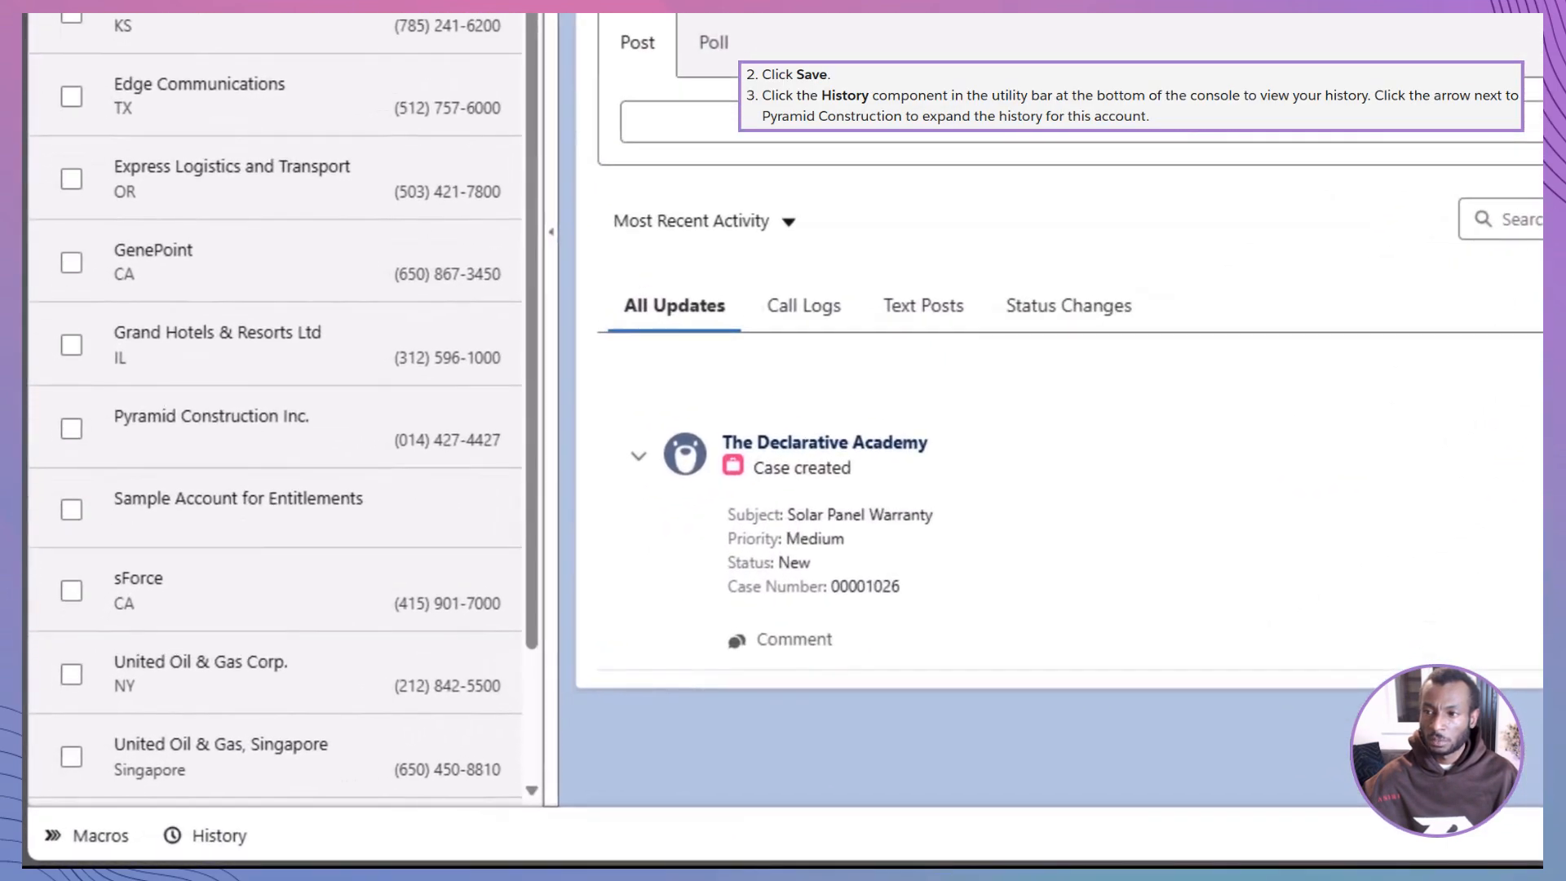
Reveal Pyramid Construction's recent history entries: Pat Stumuller's contact and Case 00001026.
left_click(210, 835)
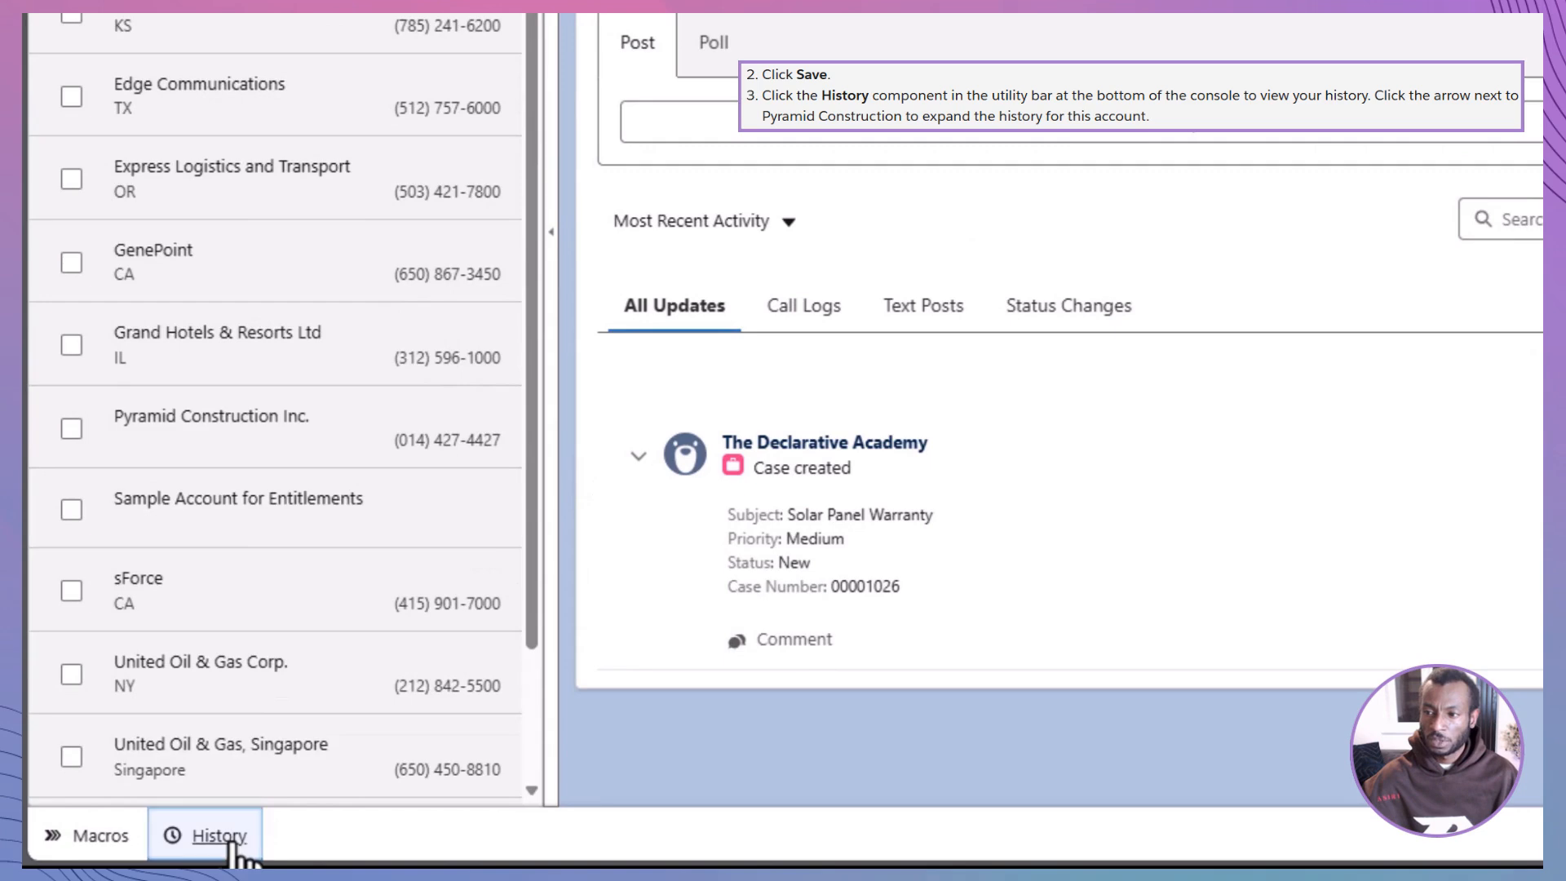
left_click(205, 835)
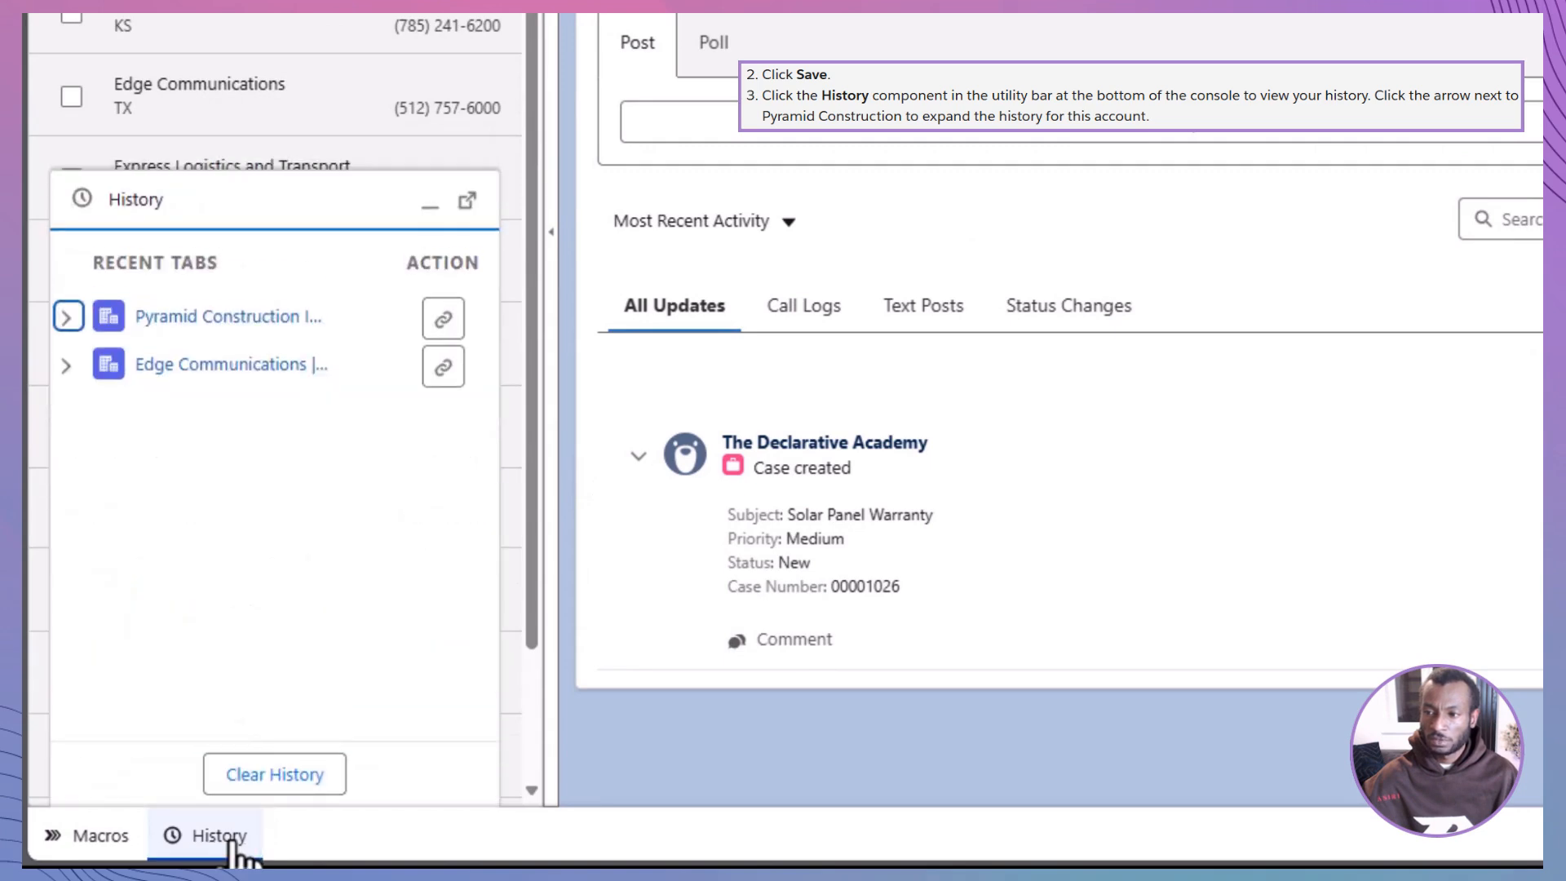
left_click(66, 316)
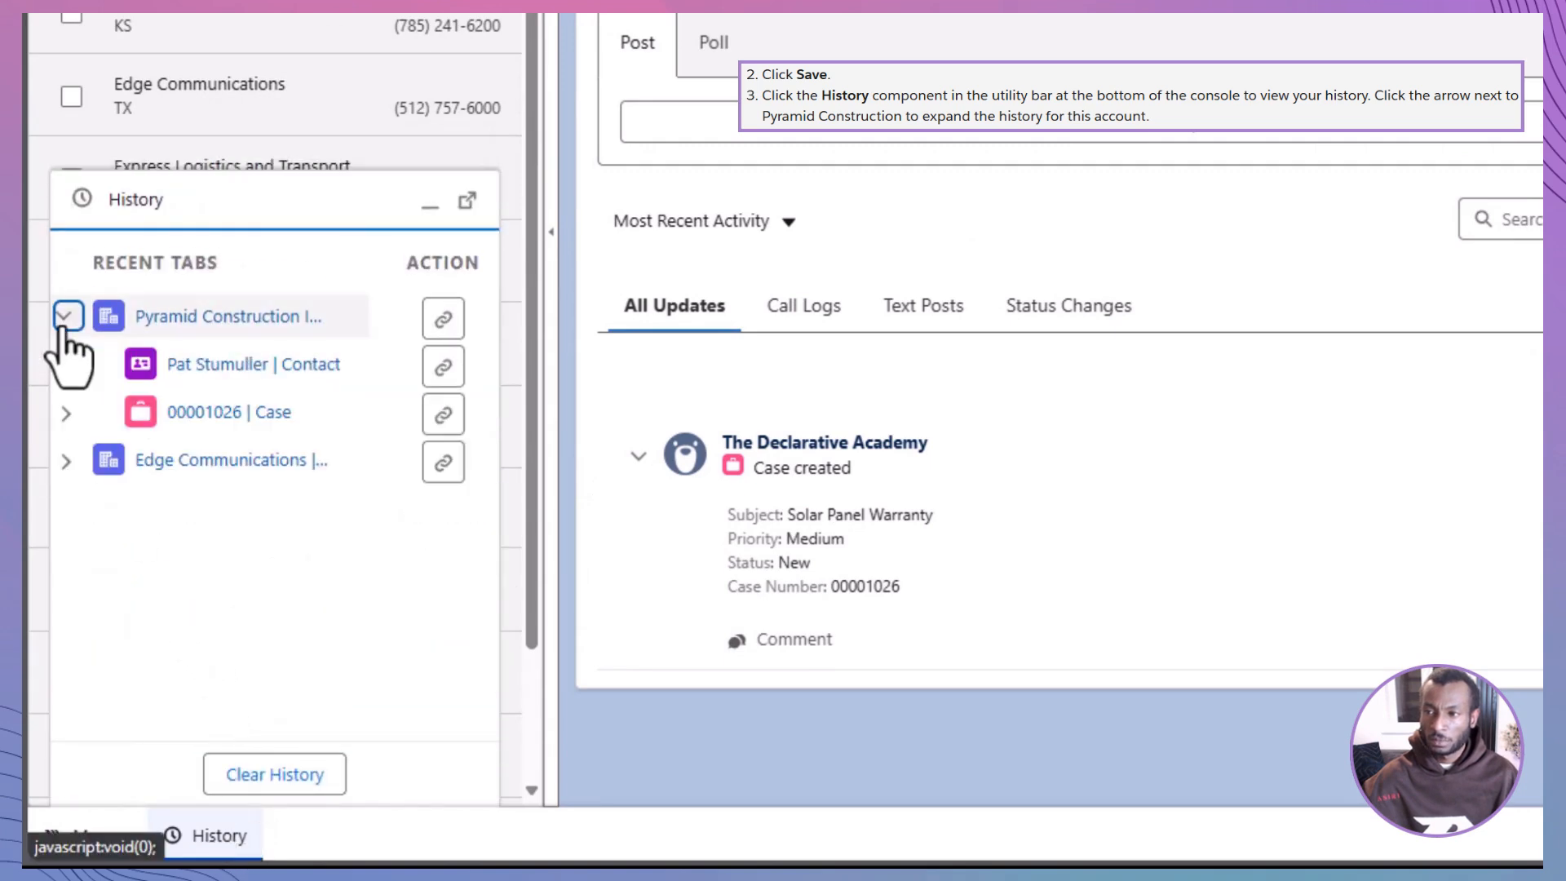